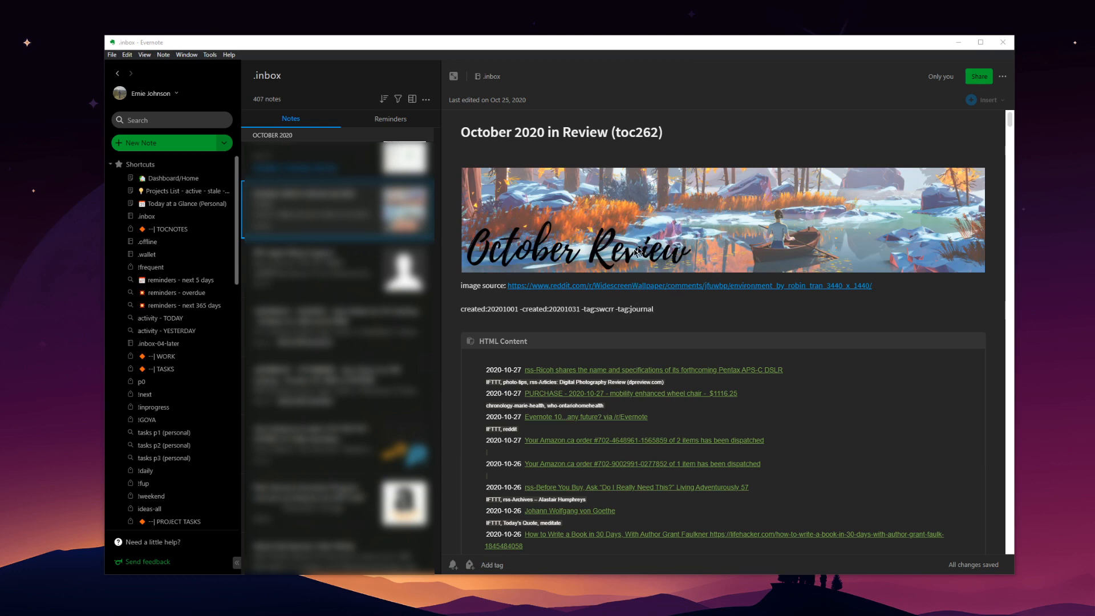
- Scroll down through the October 2020 in Review note in the widened editor
{"action": "scroll", "scroll_direction": "down", "scroll_amount": 3}
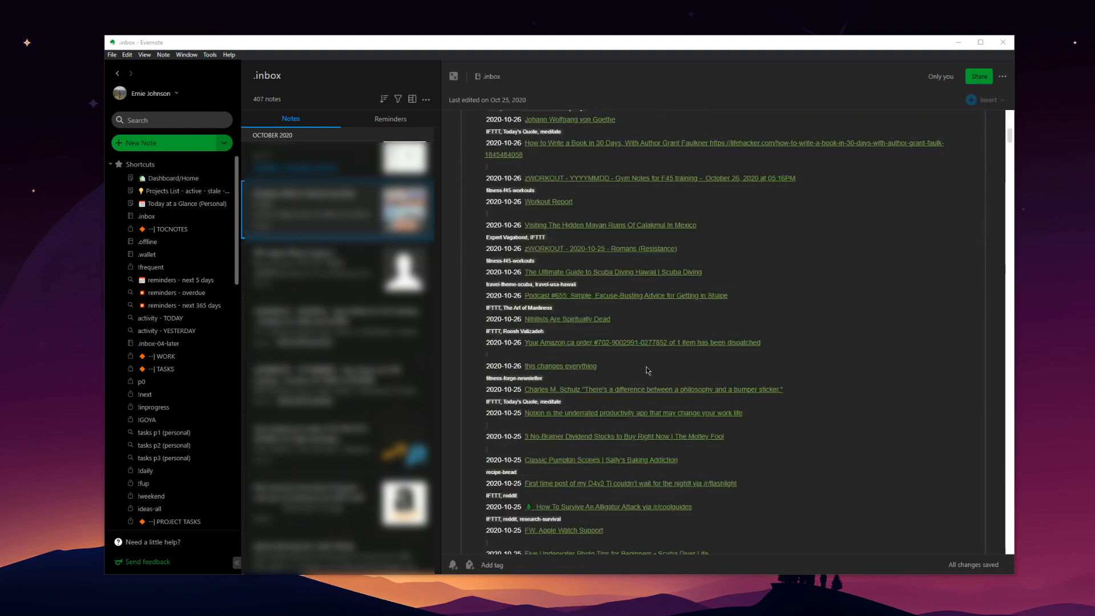
{"action": "scroll", "scroll_direction": "down", "scroll_amount": 3}
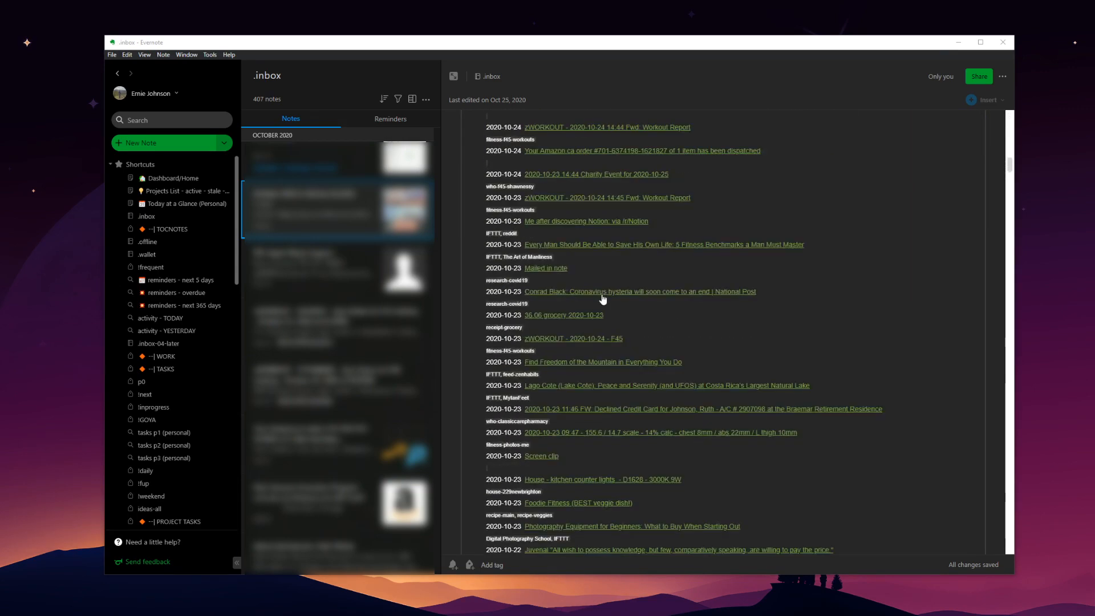
{"action": "scroll", "scroll_direction": "down", "scroll_amount": 3}
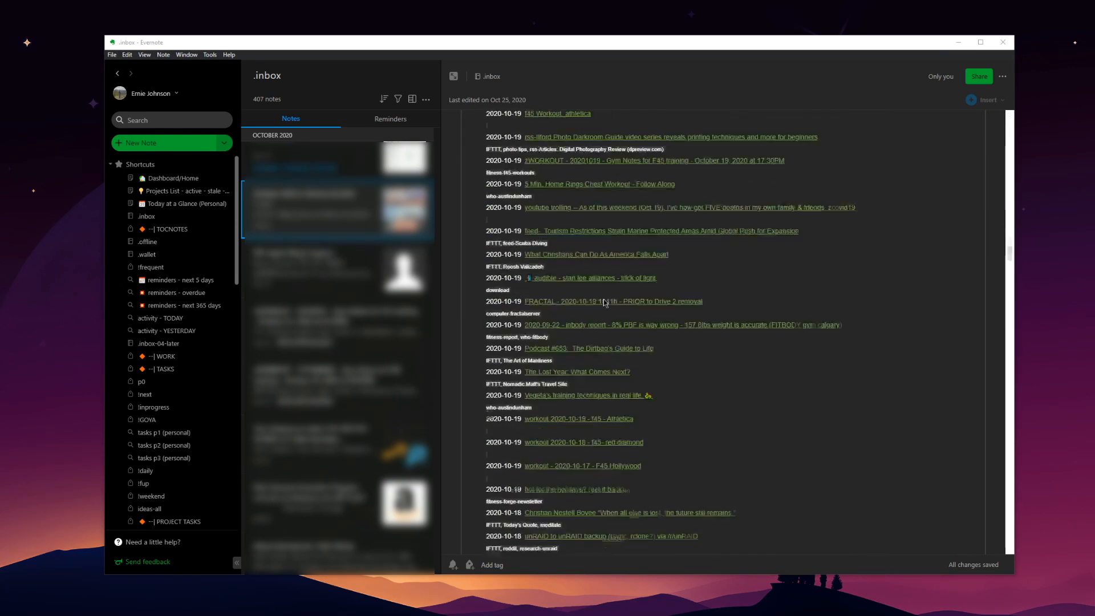
{"action": "scroll", "scroll_direction": "down", "scroll_amount": 3}
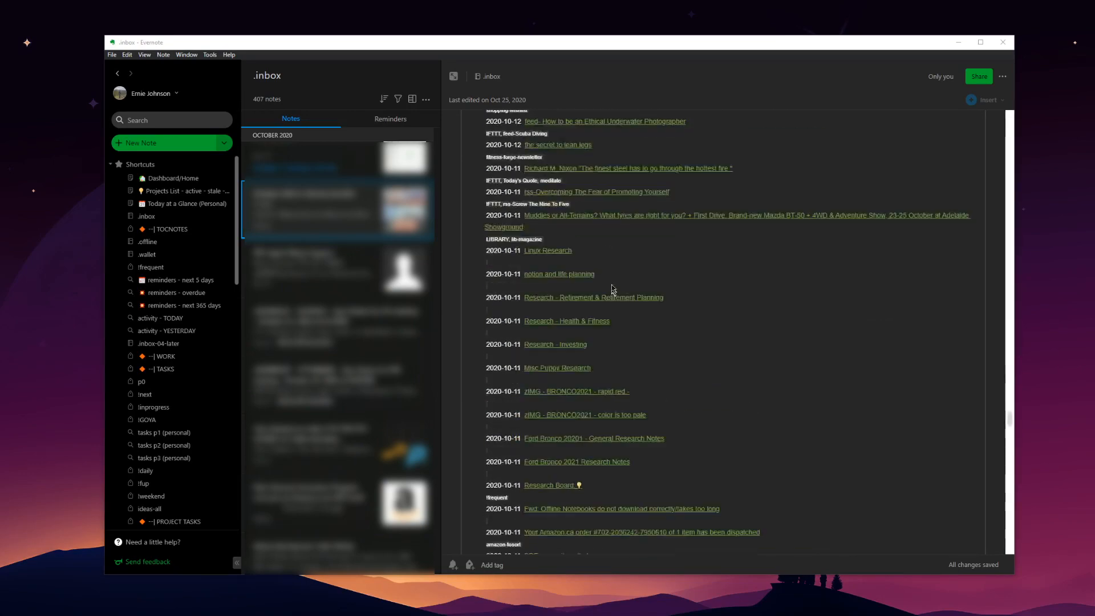
{"action": "scroll", "scroll_direction": "down", "scroll_amount": 3}
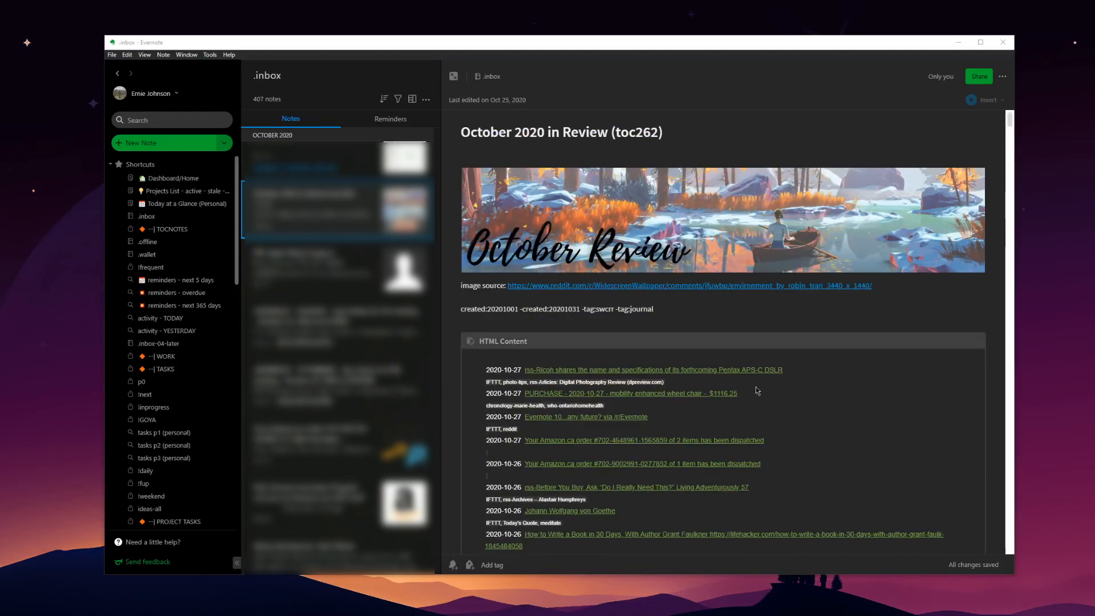
{"action": "mouse_move", "coordinate": [514, 364]}
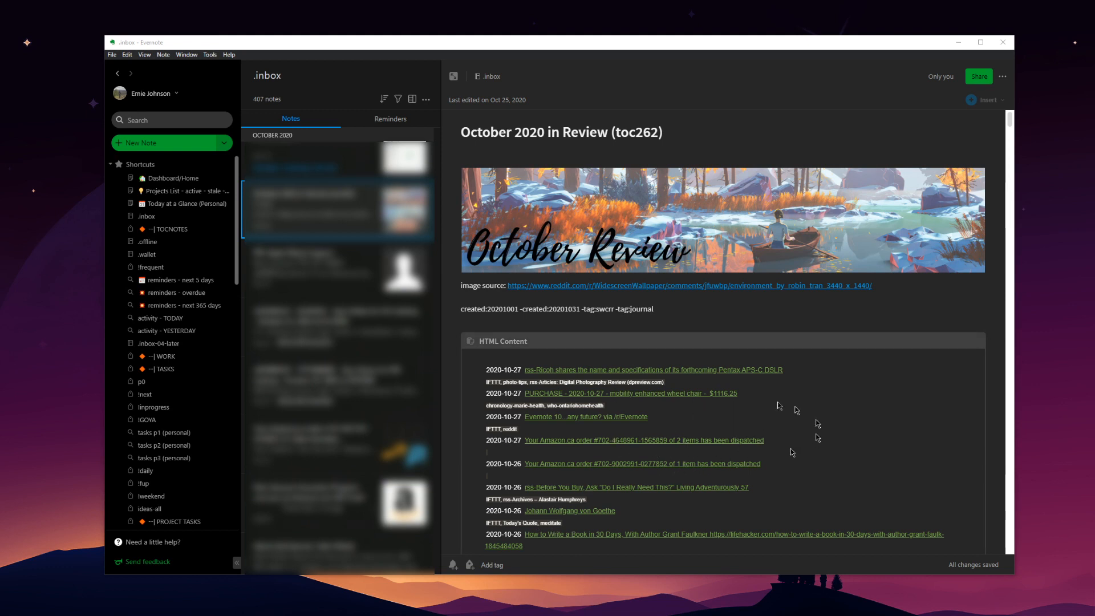
{"action": "mouse_move", "coordinate": [575, 460]}
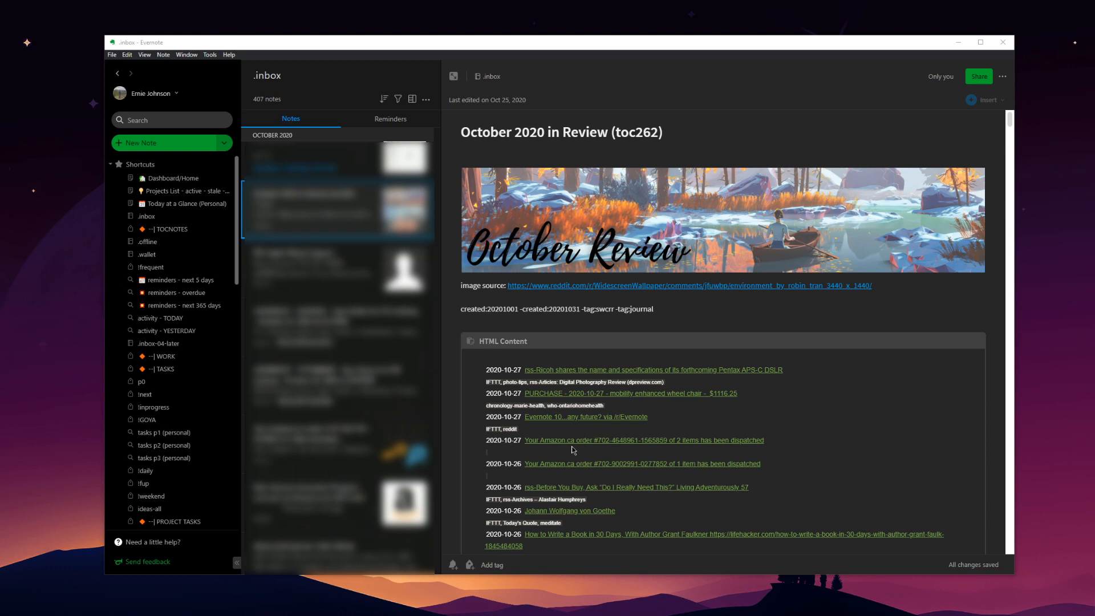
{"action": "mouse_move", "coordinate": [515, 379]}
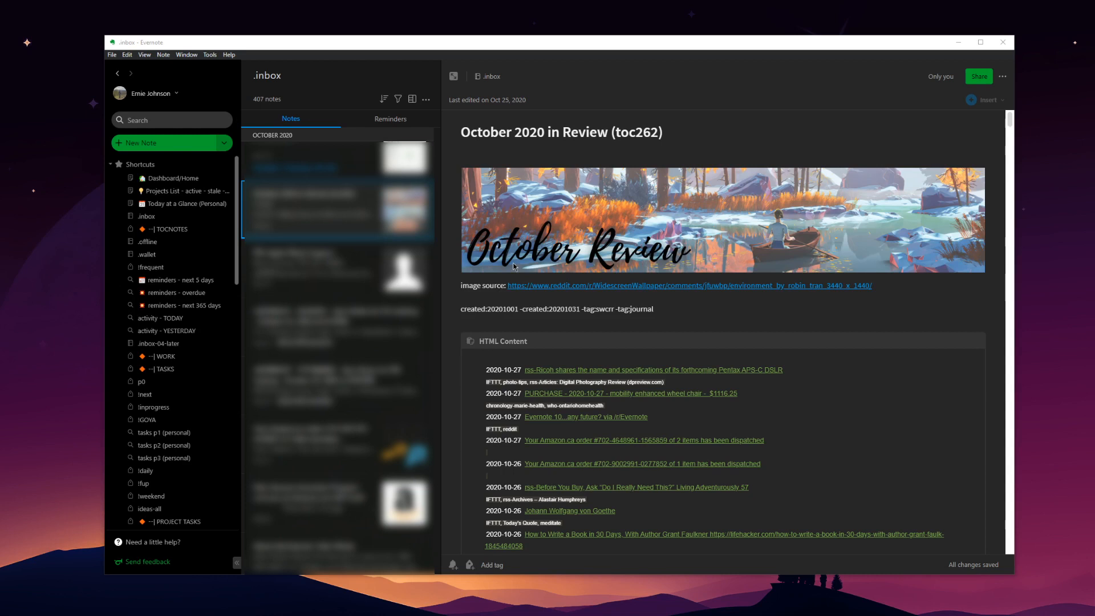
{"action": "mouse_move", "coordinate": [518, 289]}
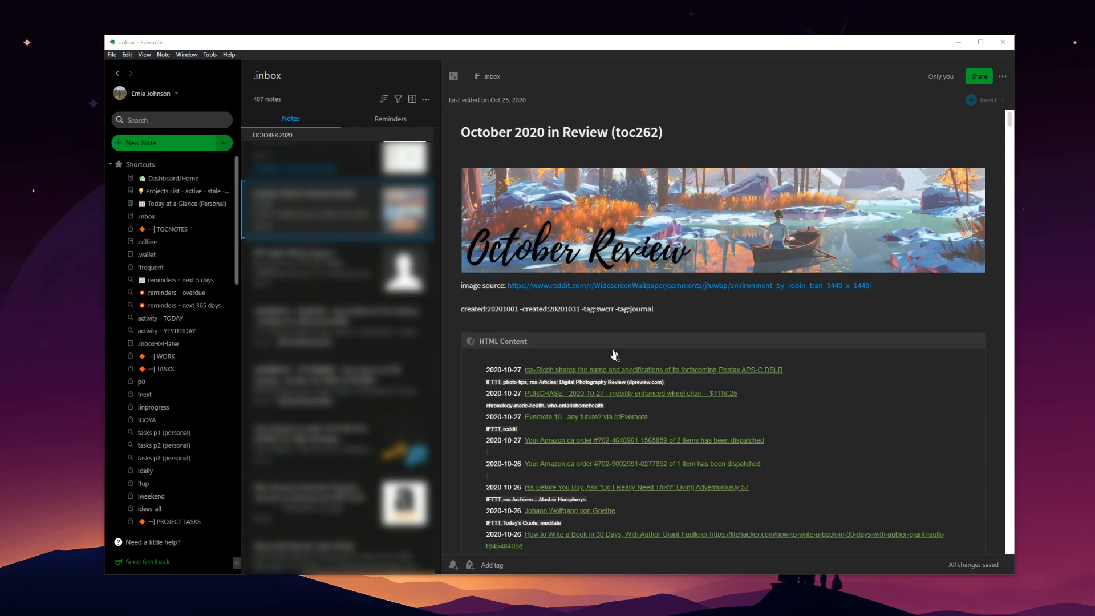
{"action": "mouse_move", "coordinate": [696, 400]}
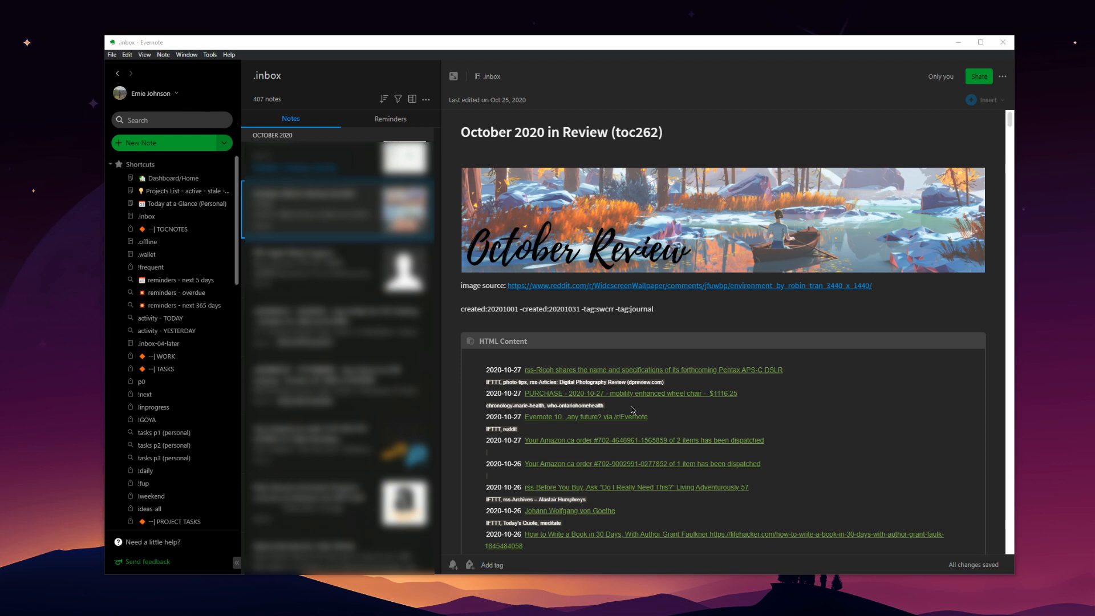
{"action": "mouse_move", "coordinate": [824, 284]}
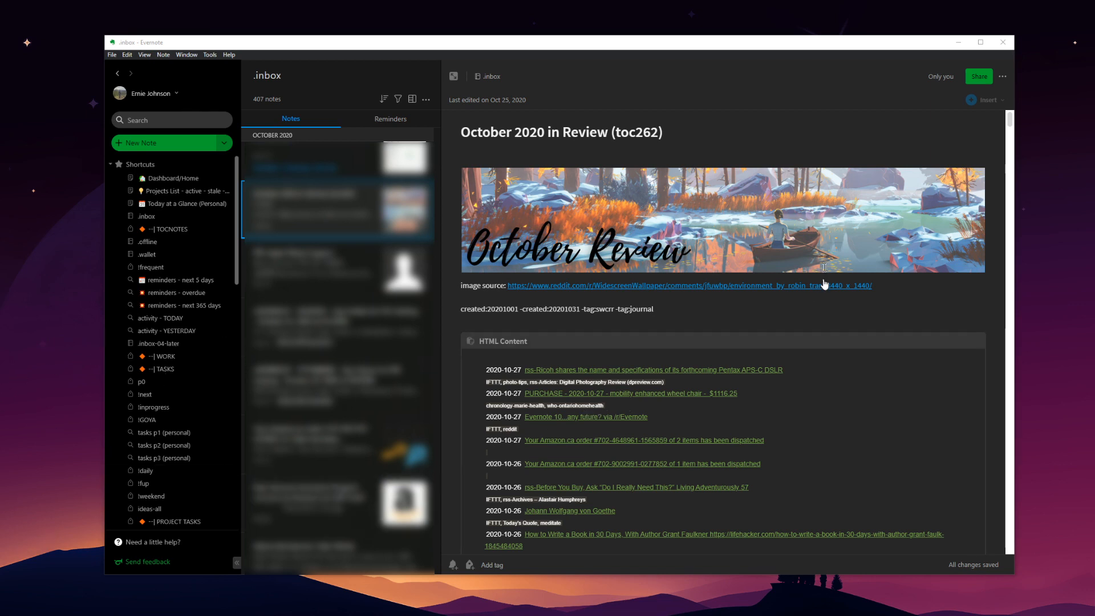
{"action": "mouse_move", "coordinate": [755, 320]}
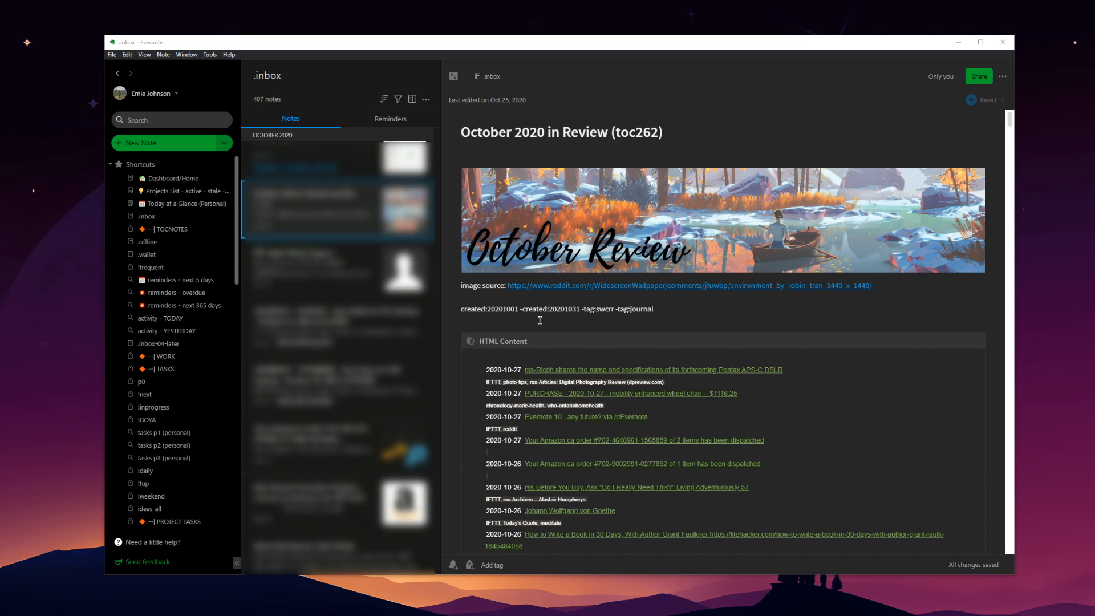
{"action": "mouse_move", "coordinate": [538, 350]}
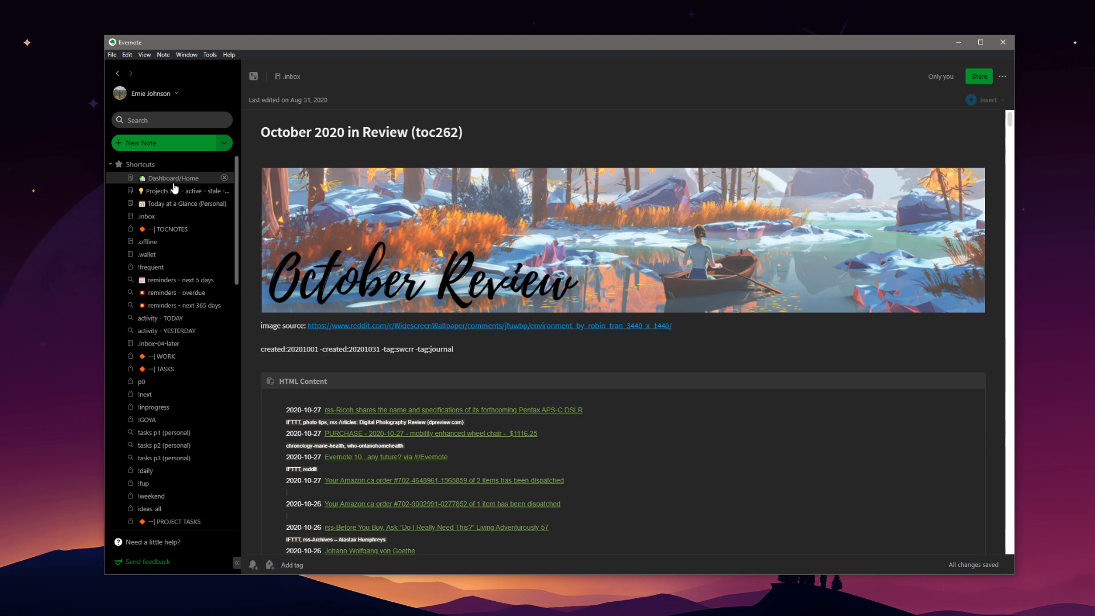
- Show the Dashboard/Home note from the sidebar and scroll to its Reference section
{"action": "left_click", "coordinate": [173, 178]}
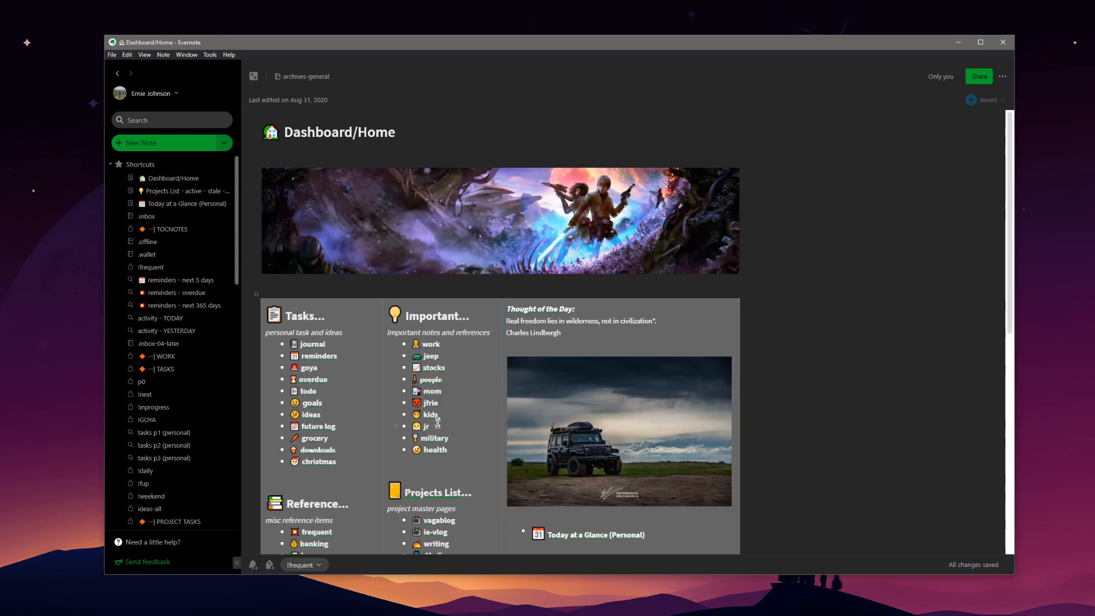
{"action": "scroll", "scroll_direction": "down", "scroll_amount": 3}
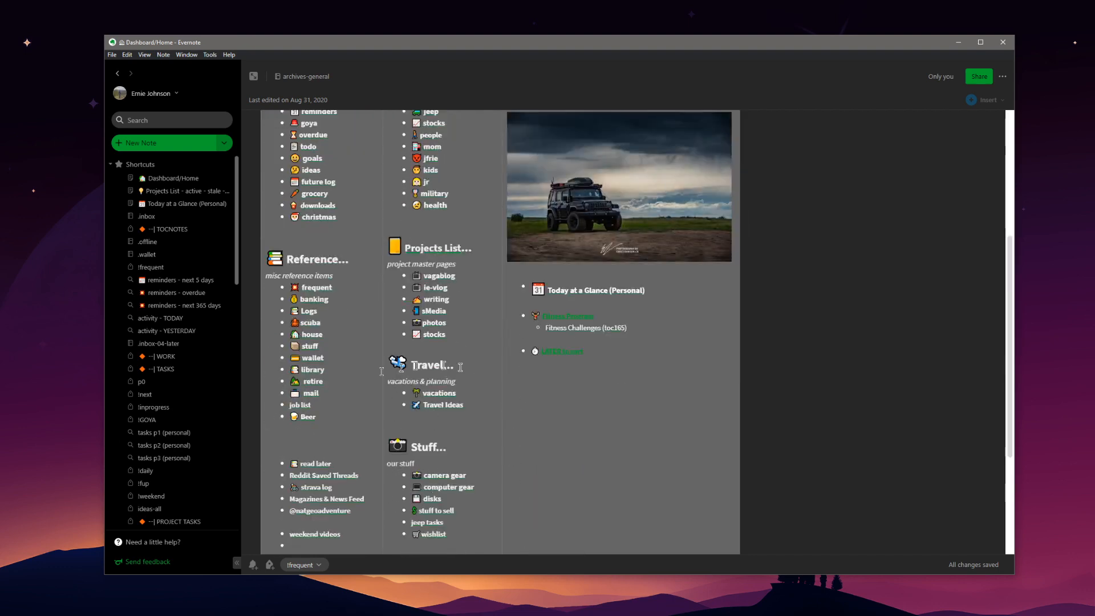
{"action": "scroll", "scroll_direction": "up", "scroll_amount": 3}
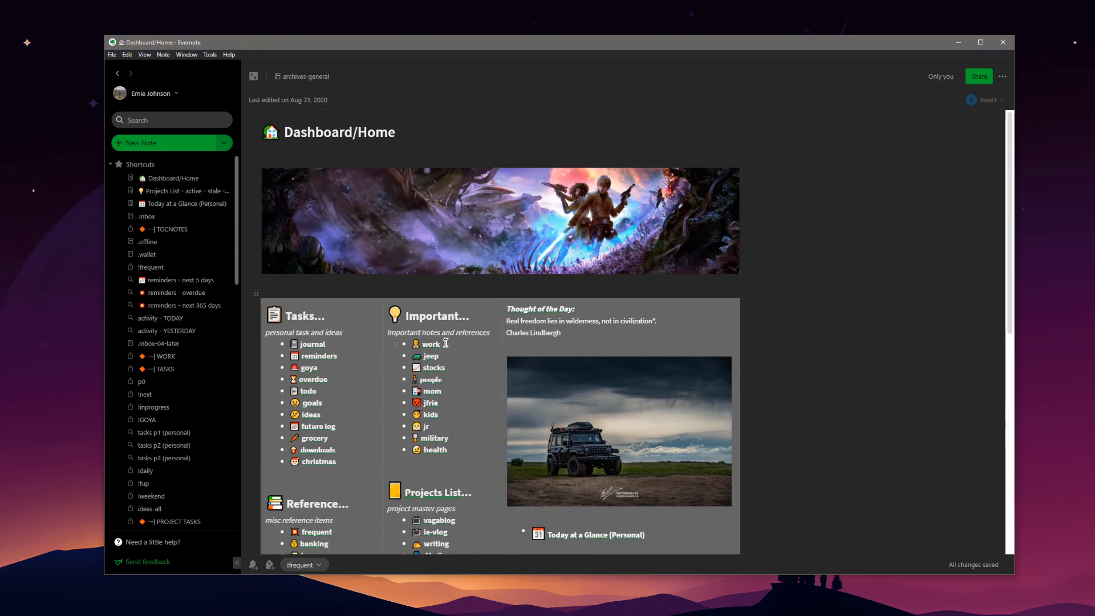
{"action": "mouse_move", "coordinate": [437, 444]}
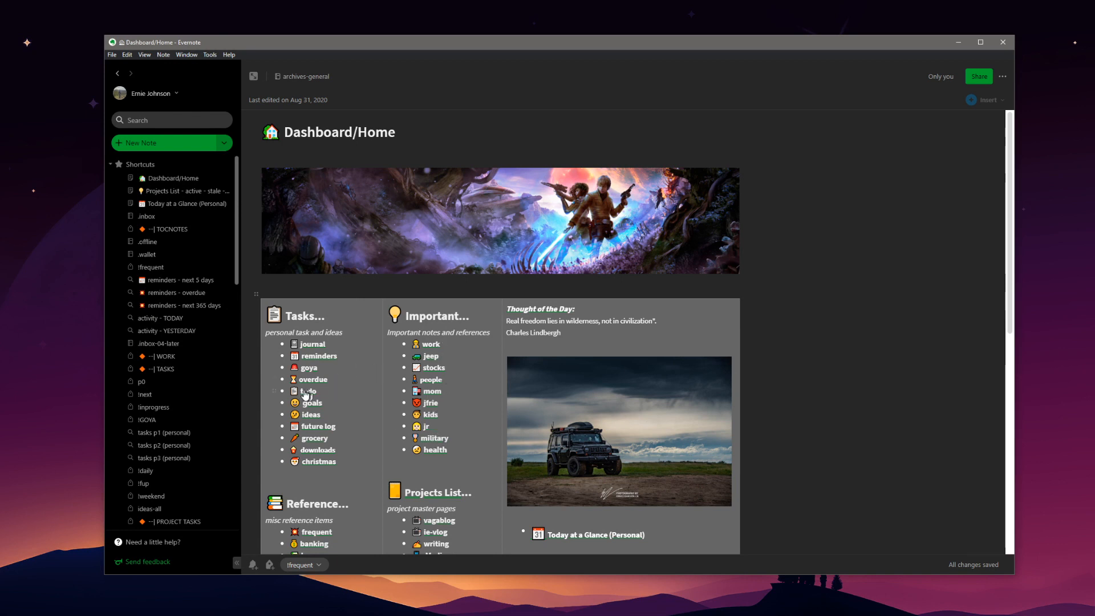
{"action": "mouse_move", "coordinate": [312, 388]}
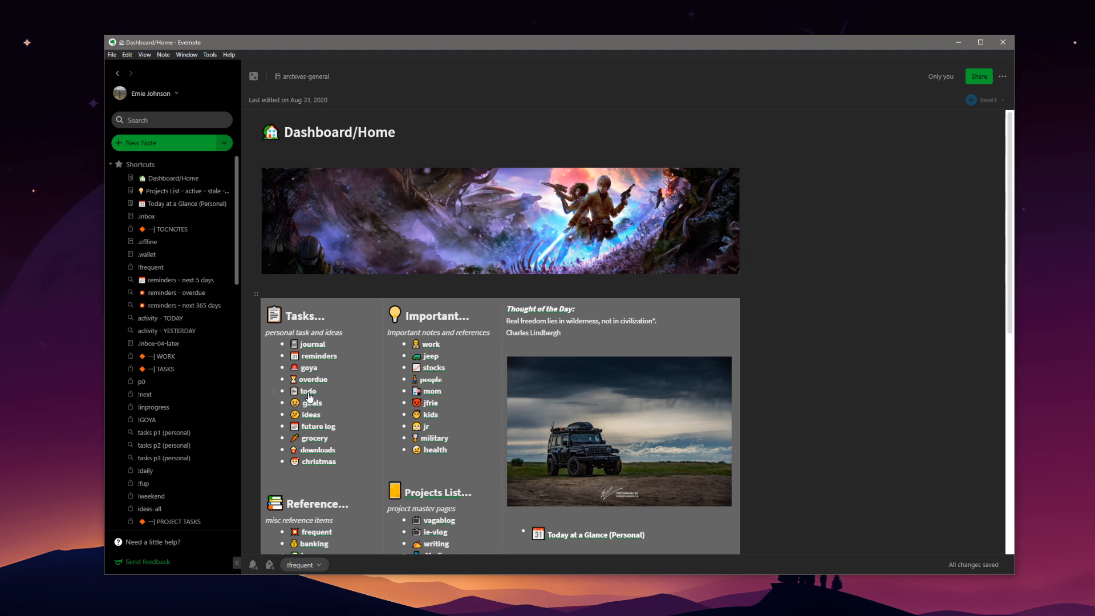
{"action": "mouse_move", "coordinate": [303, 399]}
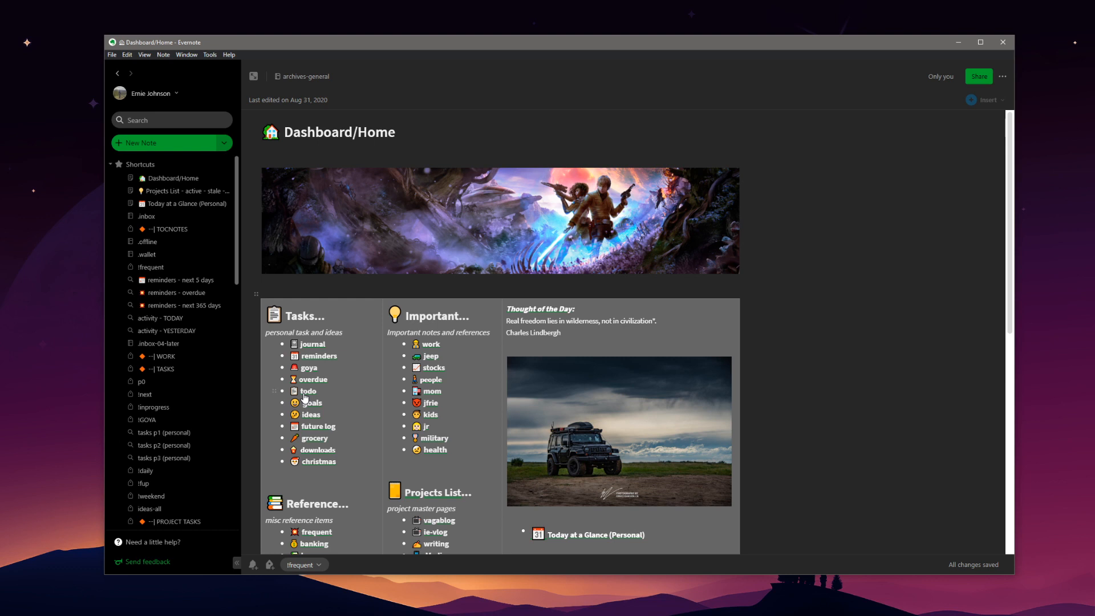
{"action": "mouse_move", "coordinate": [304, 399]}
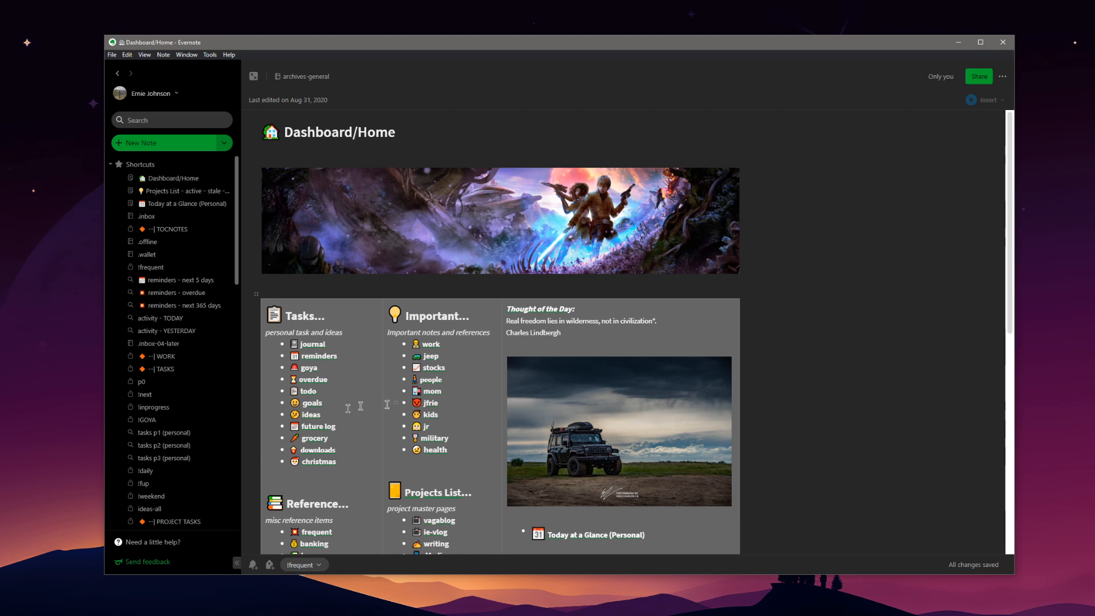
{"action": "mouse_move", "coordinate": [460, 356]}
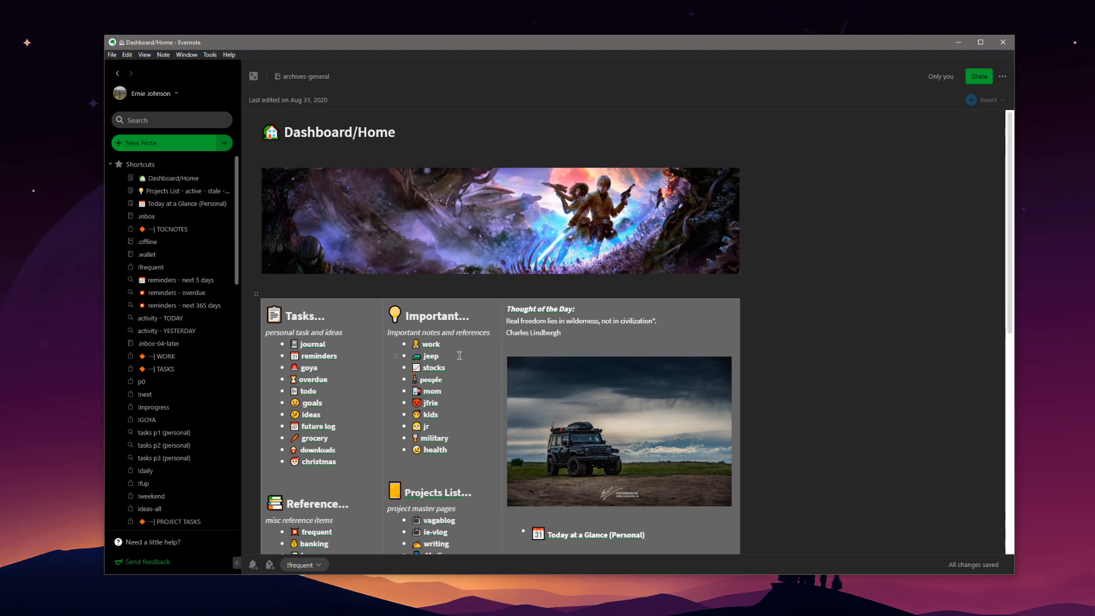
{"action": "scroll", "scroll_direction": "down", "scroll_amount": 3}
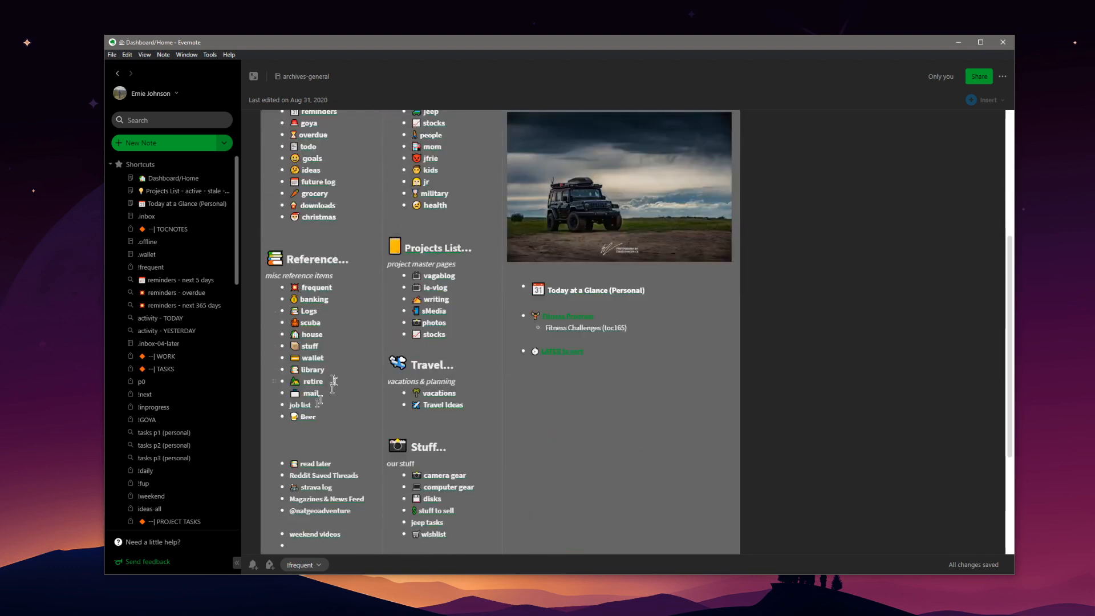
- Show the Beer Sampling Results contents note and place the cursor in its body
{"action": "left_click", "coordinate": [308, 416]}
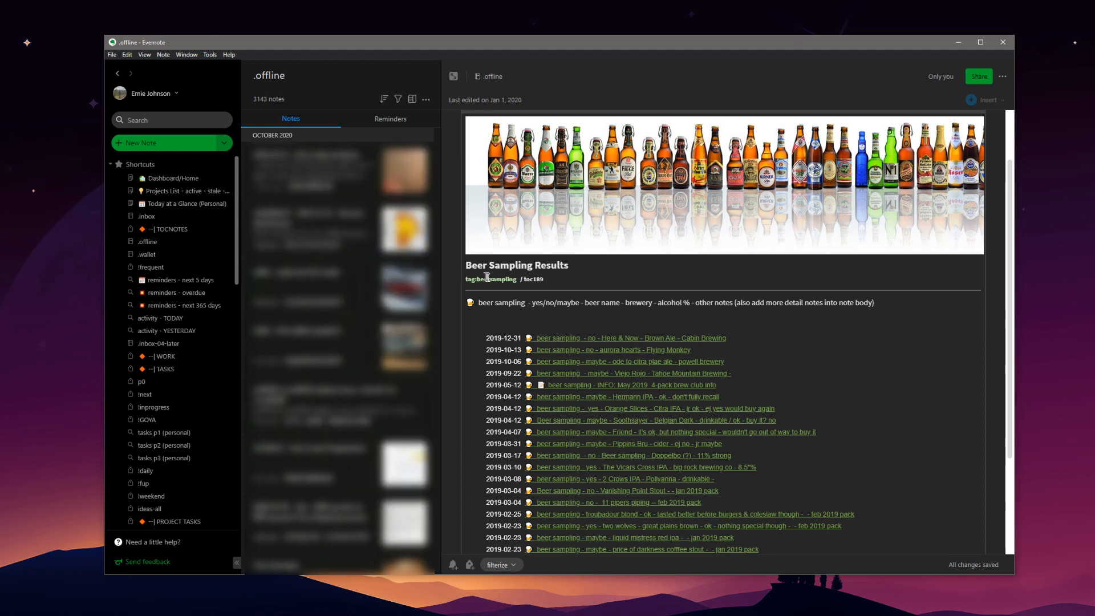
{"action": "mouse_move", "coordinate": [541, 289]}
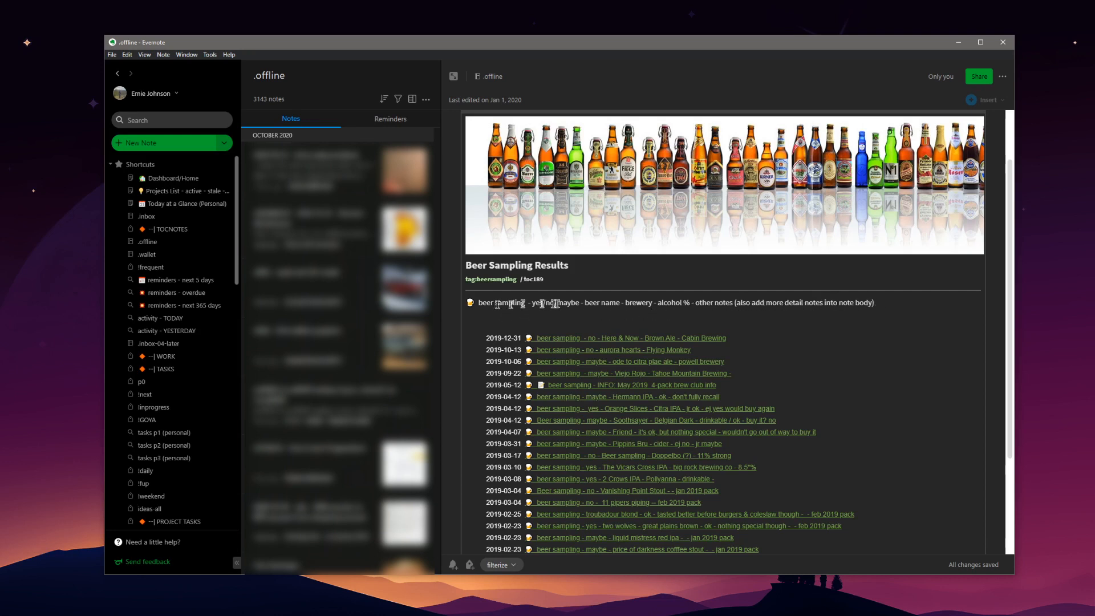
{"action": "mouse_move", "coordinate": [597, 404]}
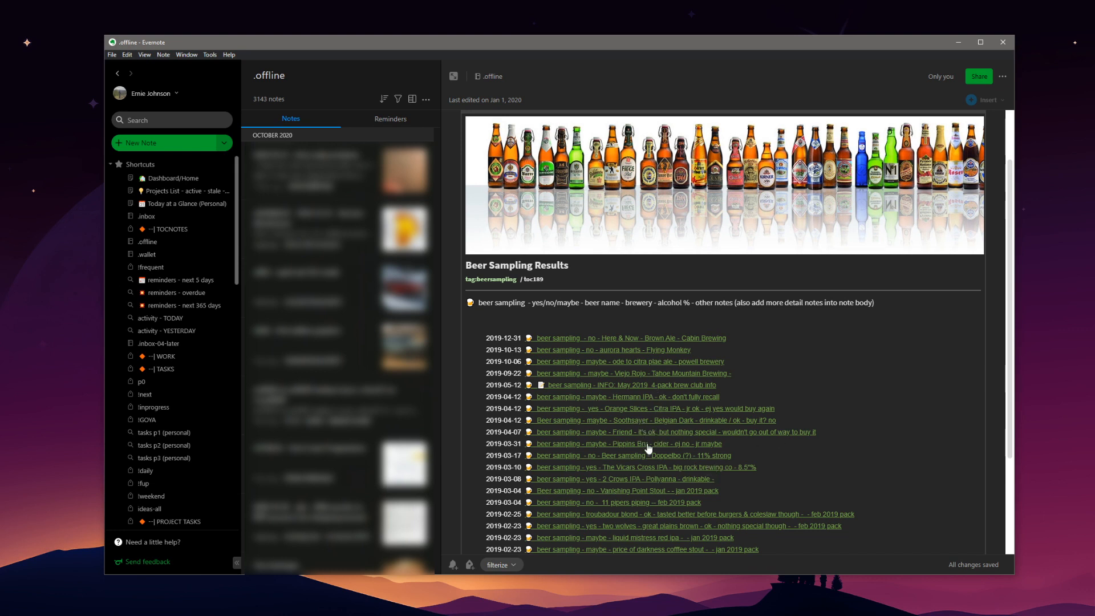
{"action": "mouse_move", "coordinate": [712, 370]}
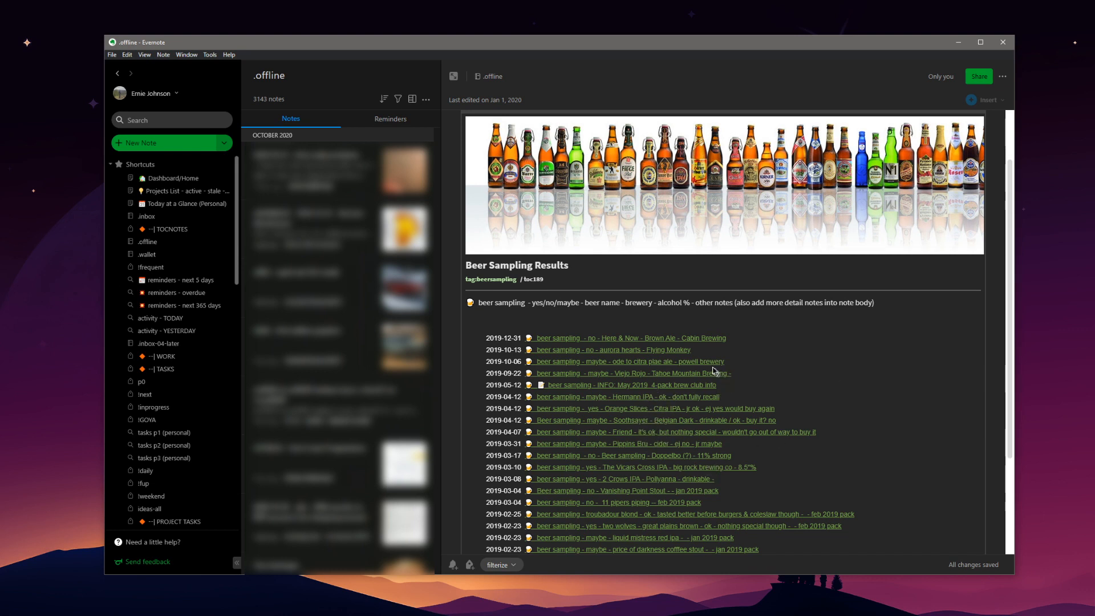
{"action": "mouse_move", "coordinate": [625, 354]}
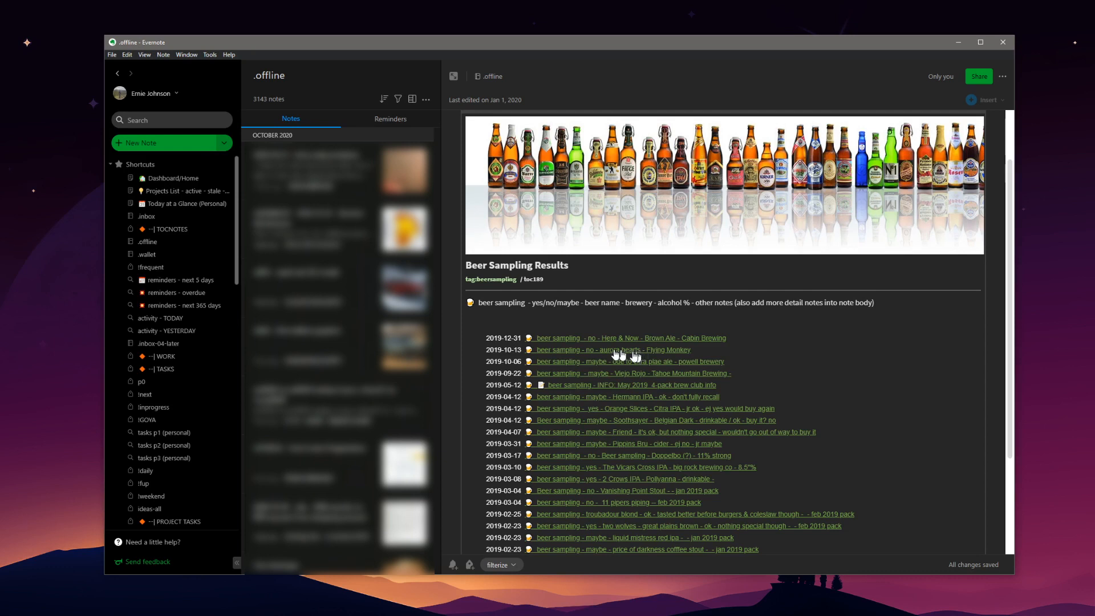
{"action": "mouse_move", "coordinate": [487, 343]}
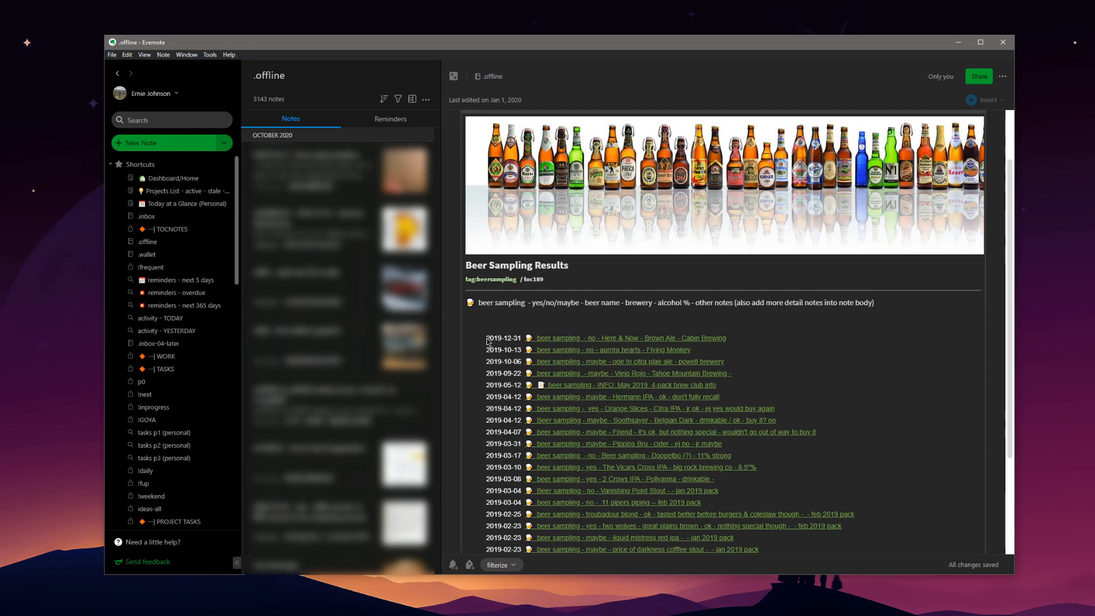
{"action": "left_click", "coordinate": [488, 339]}
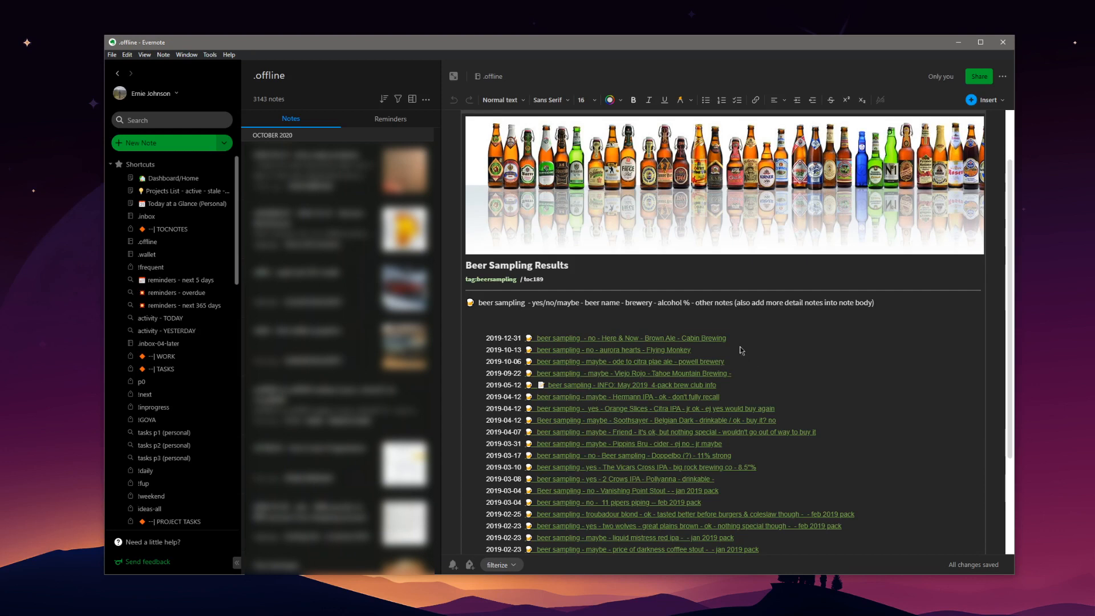
{"action": "mouse_move", "coordinate": [743, 378]}
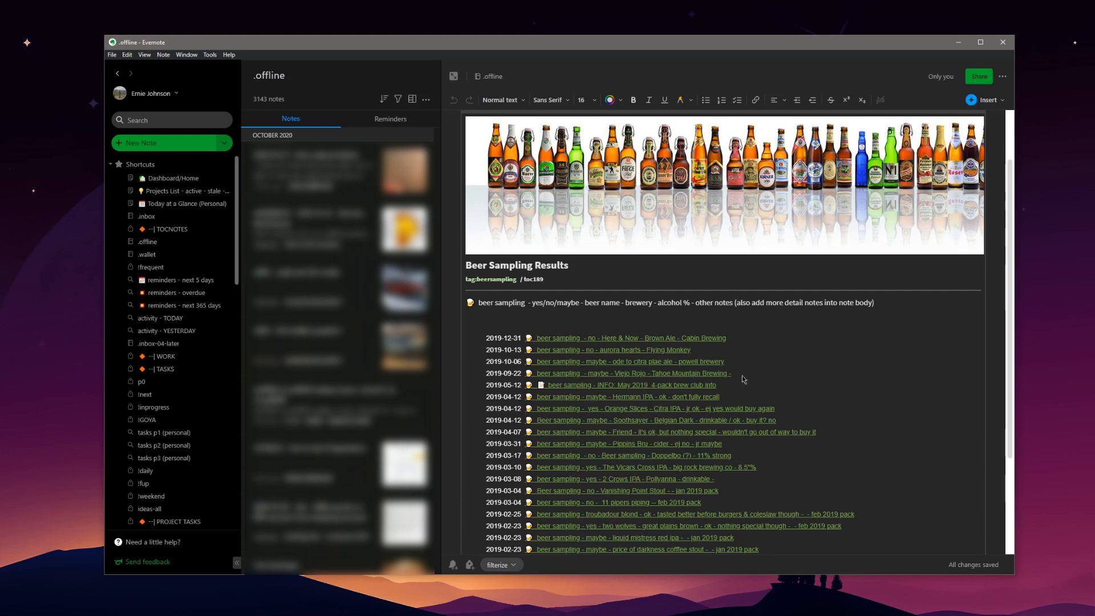
{"action": "mouse_move", "coordinate": [787, 401]}
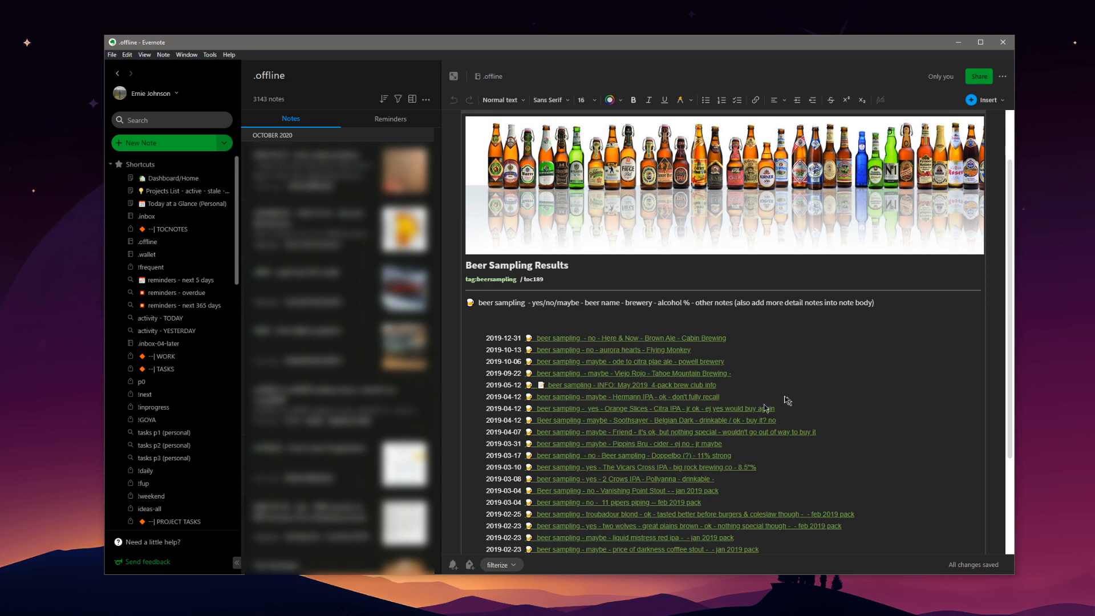
{"action": "mouse_move", "coordinate": [768, 393]}
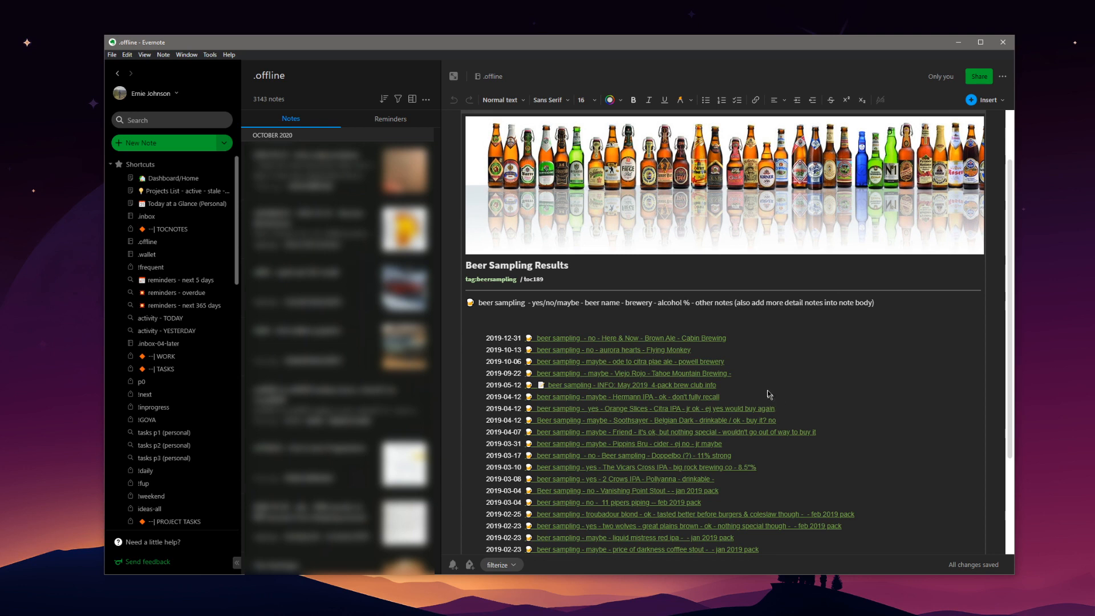
{"action": "mouse_move", "coordinate": [763, 378]}
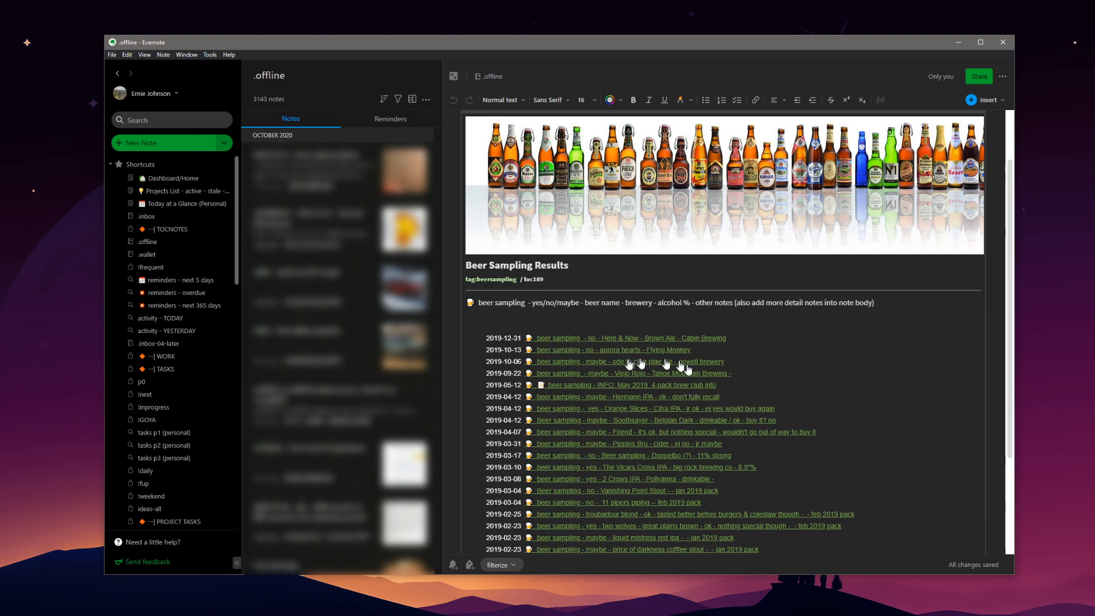
{"action": "mouse_move", "coordinate": [574, 327]}
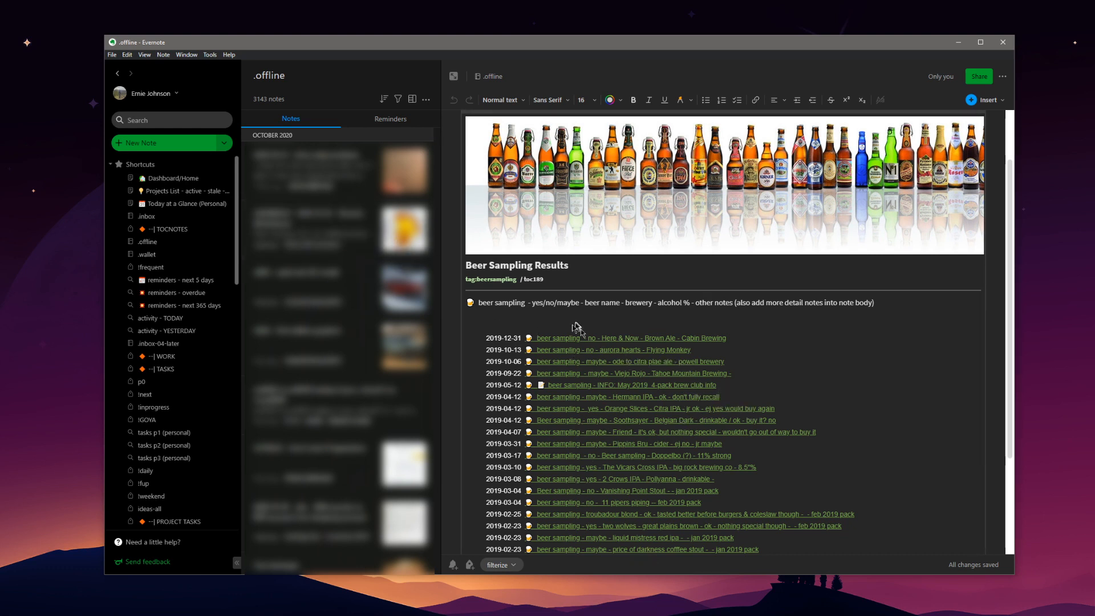
{"action": "mouse_move", "coordinate": [688, 329]}
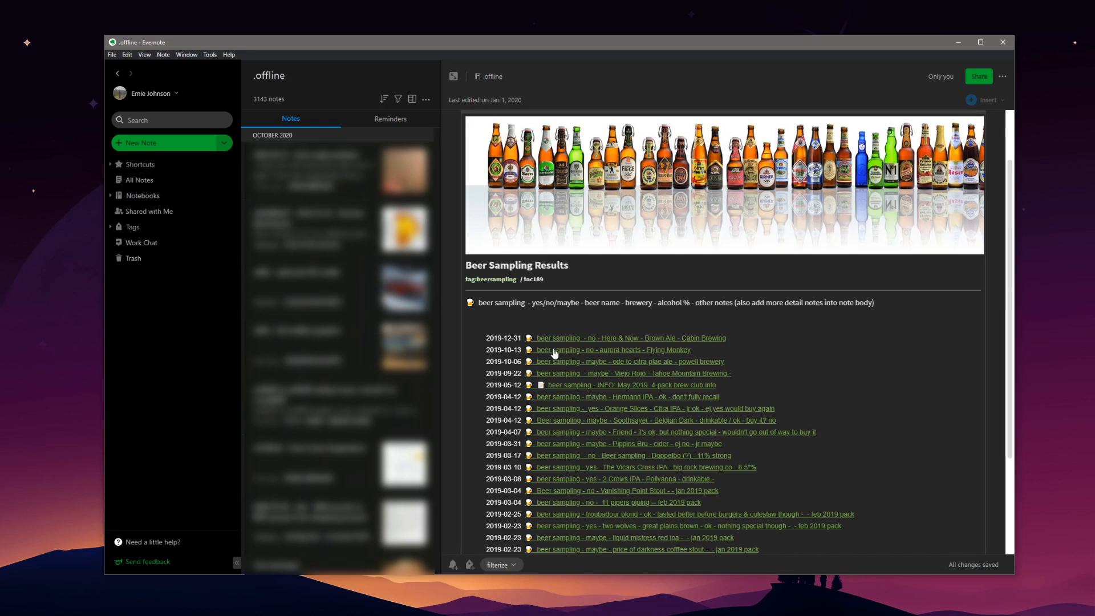
{"action": "double_click", "coordinate": [494, 278]}
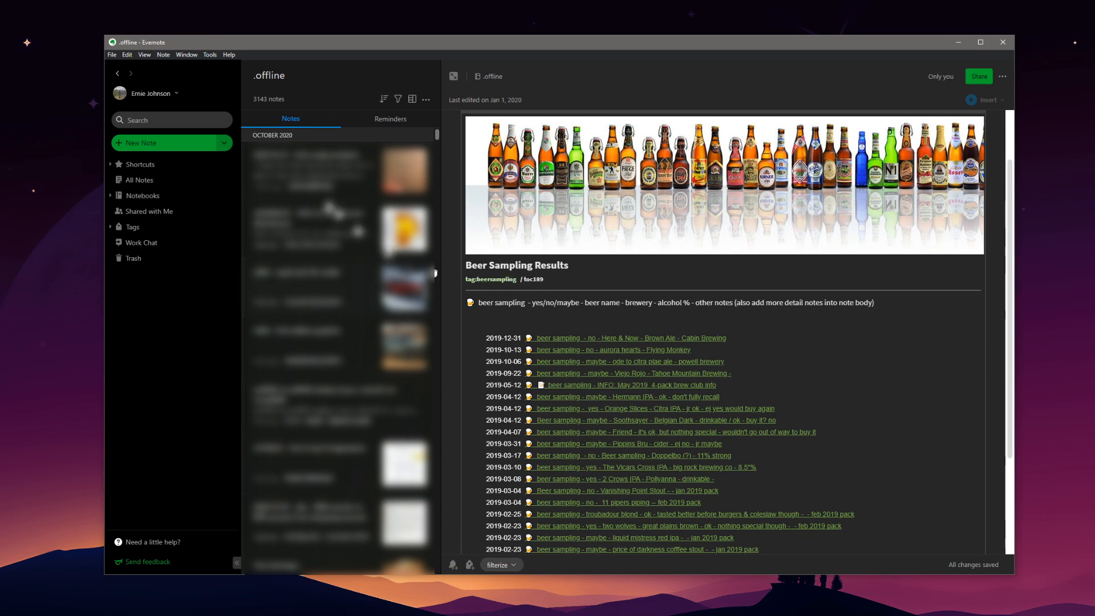
{"action": "mouse_move", "coordinate": [544, 289]}
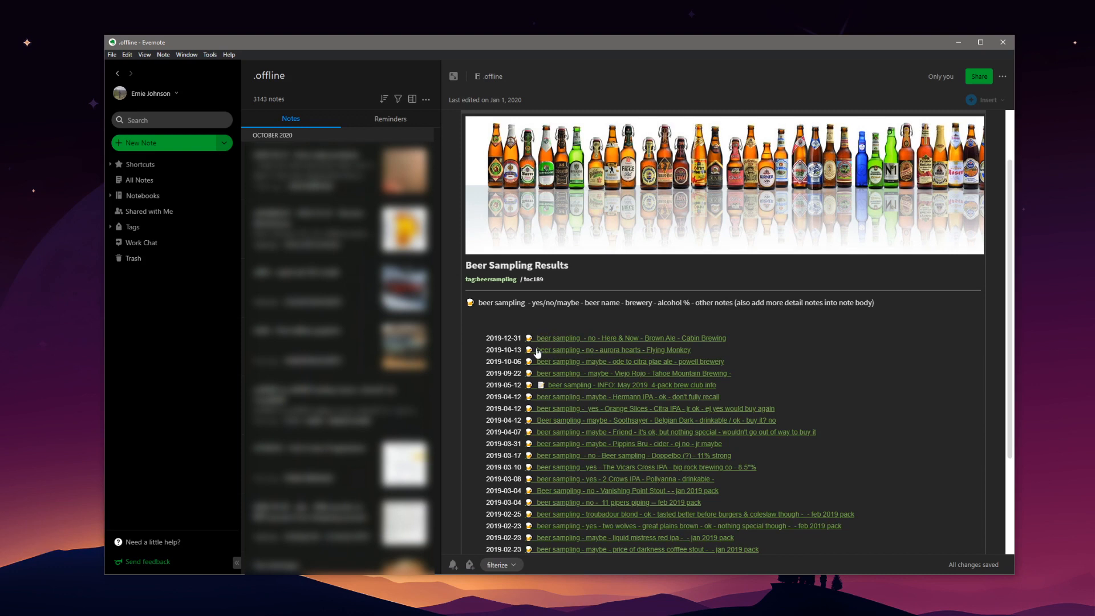
{"action": "mouse_move", "coordinate": [634, 355]}
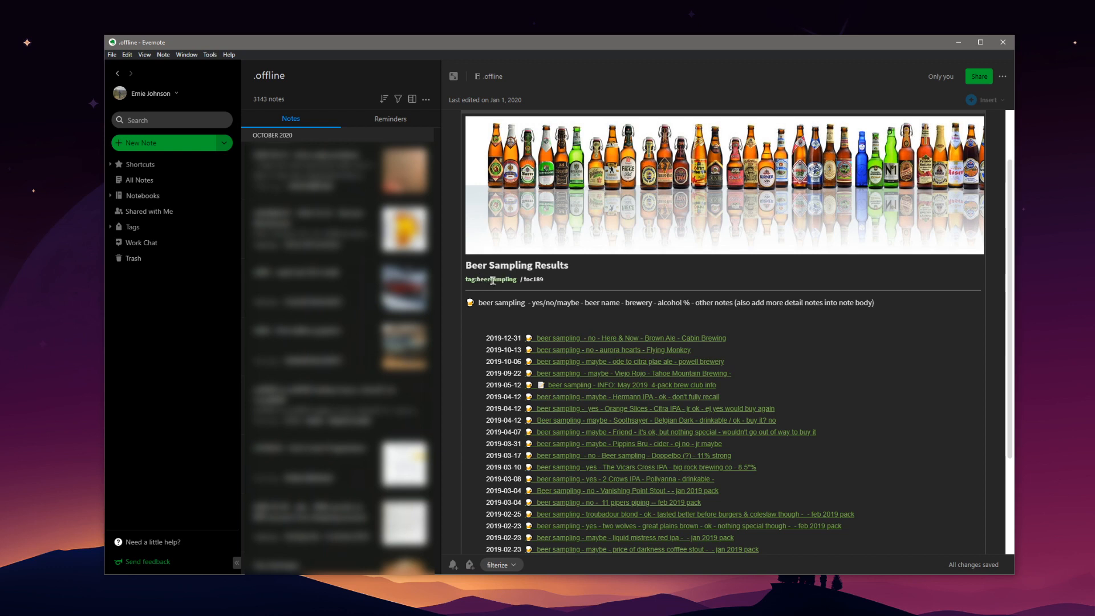
{"action": "mouse_move", "coordinate": [674, 489]}
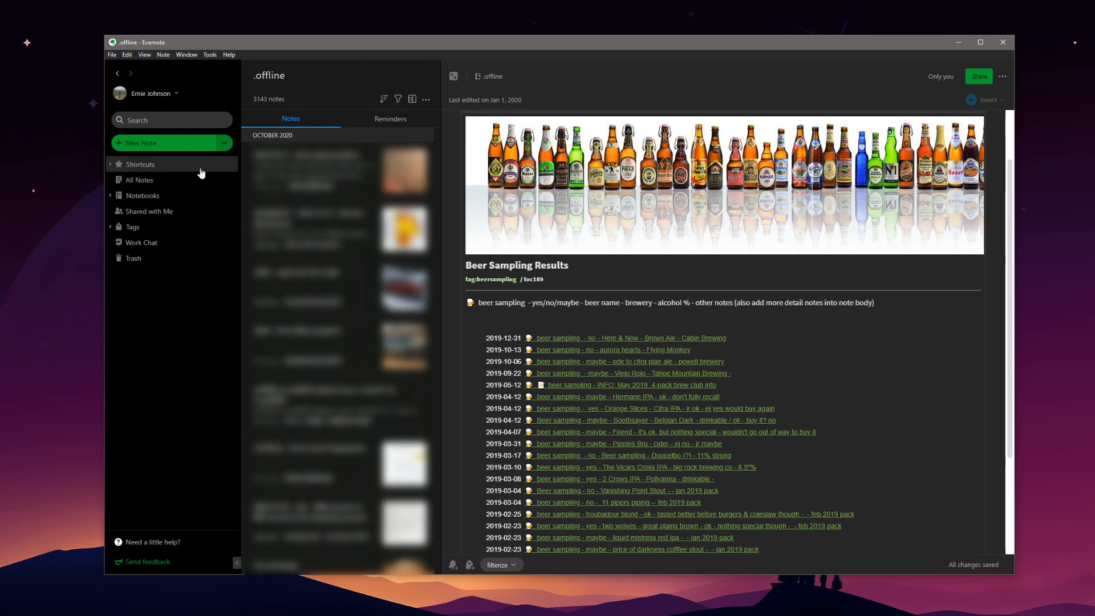
{"action": "left_click", "coordinate": [172, 119]}
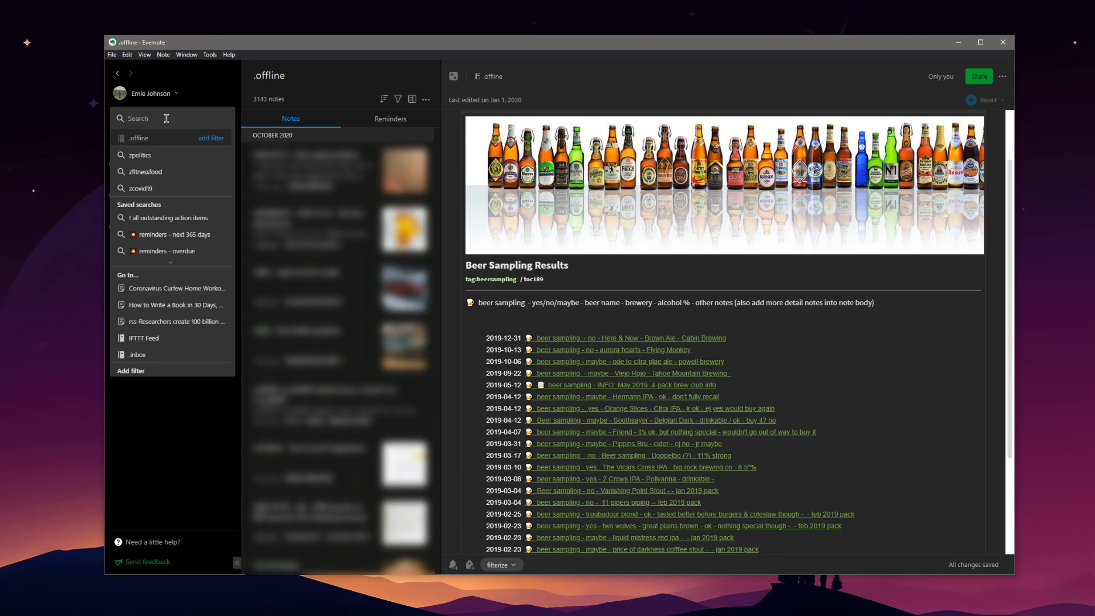
{"action": "type", "text": "tag:beersampling"}
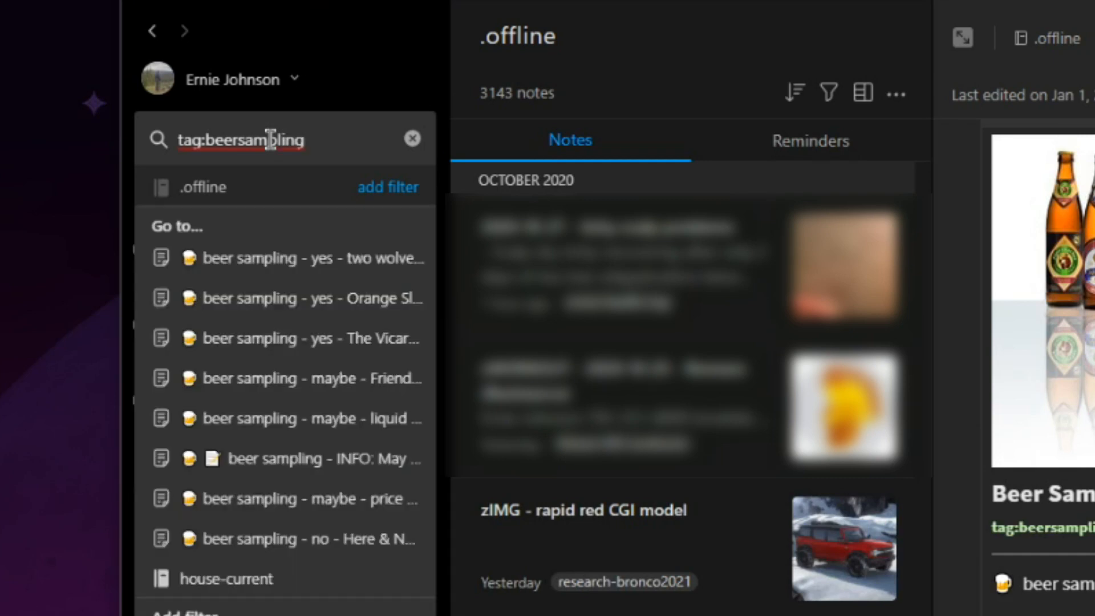
{"action": "mouse_move", "coordinate": [260, 298]}
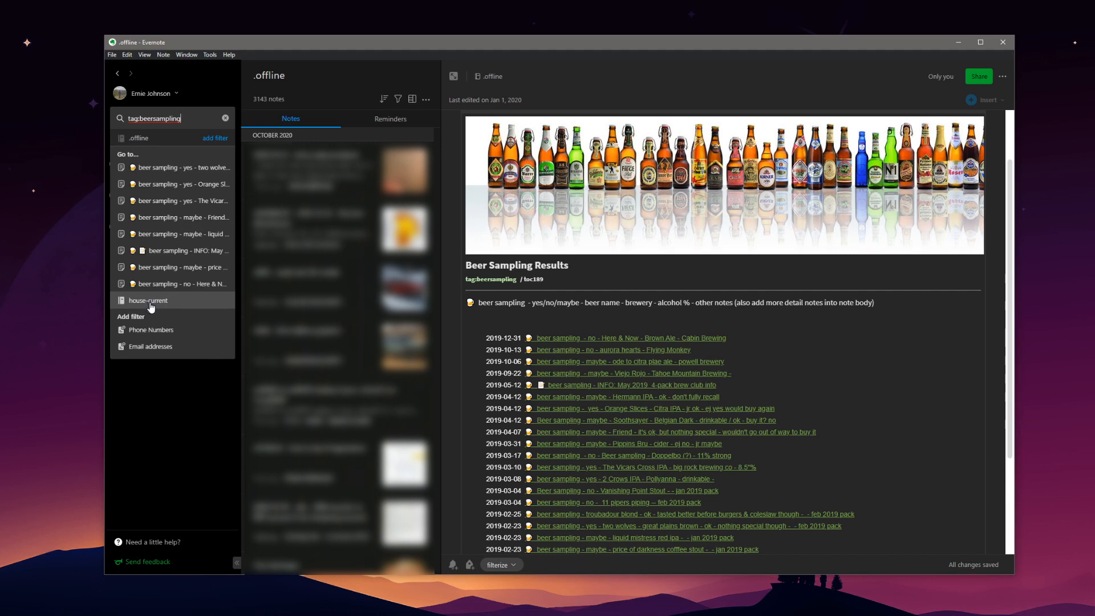
{"action": "mouse_move", "coordinate": [148, 300]}
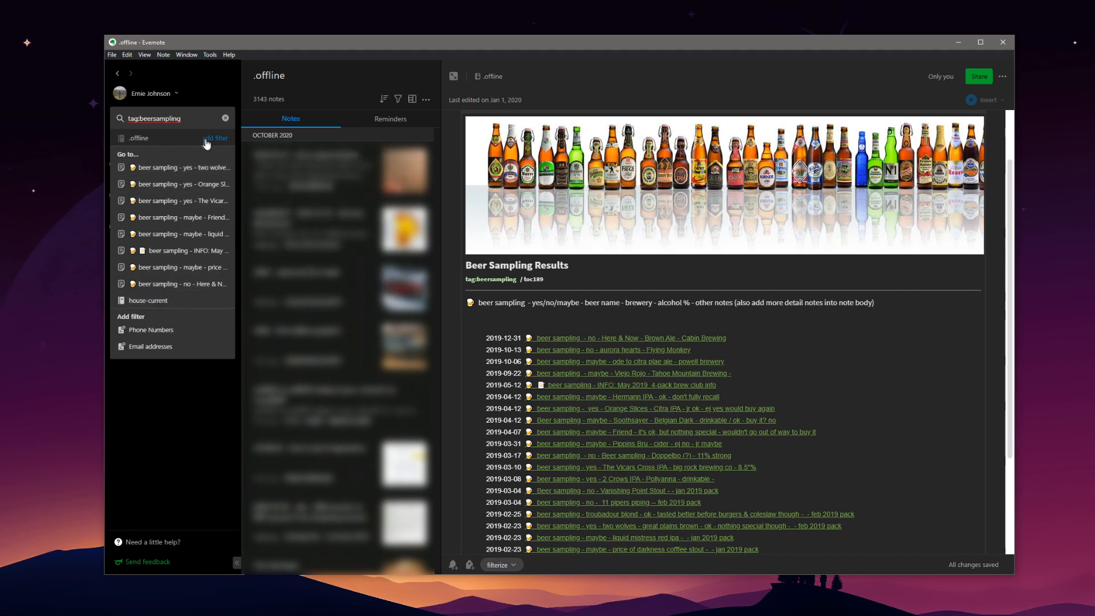
{"action": "mouse_move", "coordinate": [266, 111]}
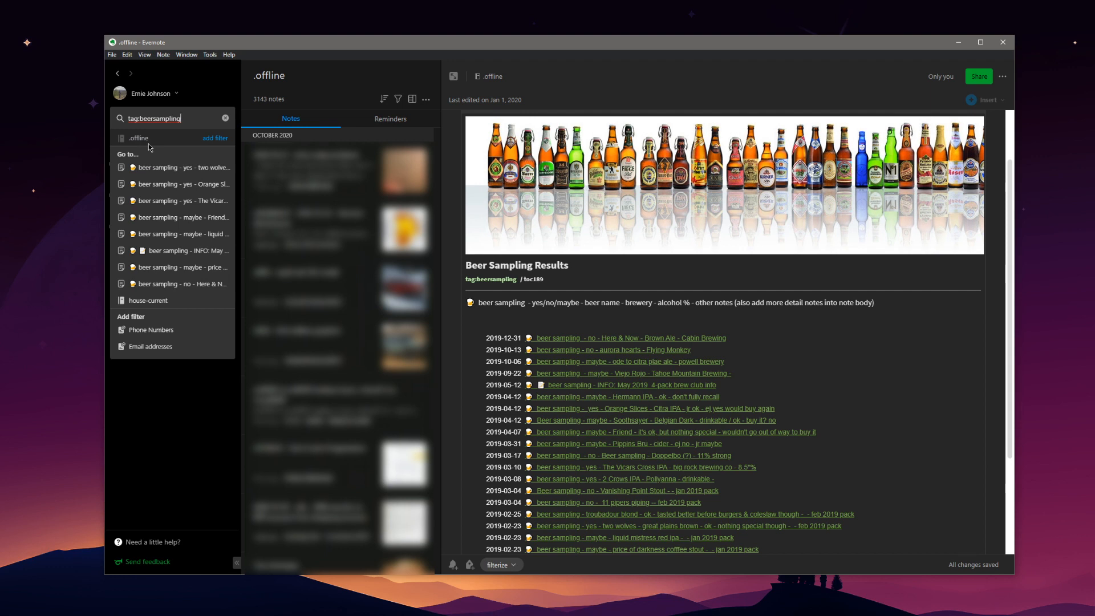
{"action": "mouse_move", "coordinate": [134, 139]}
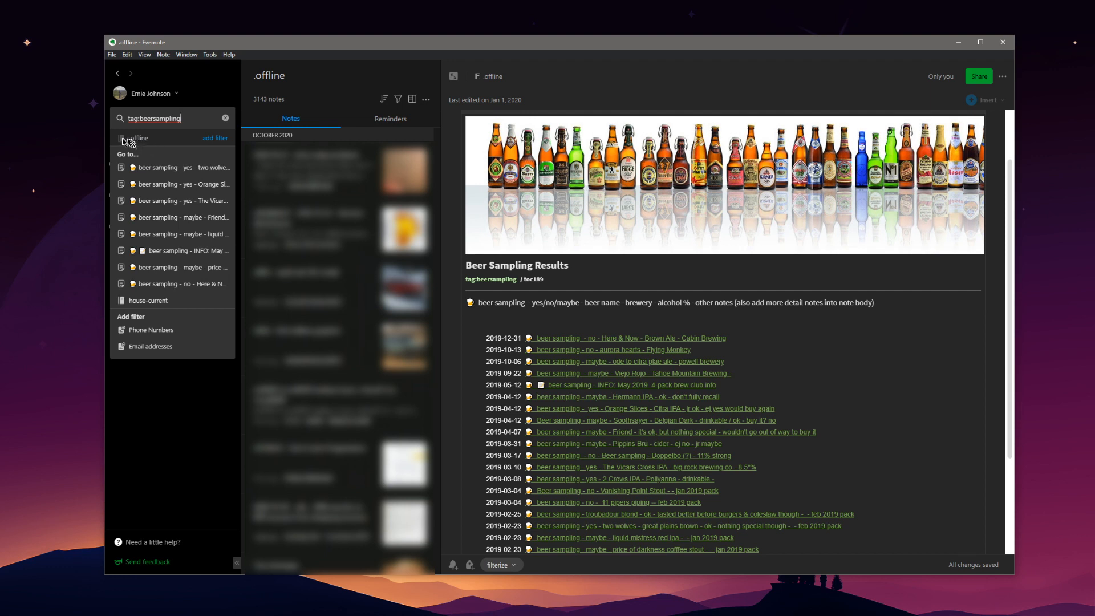
{"action": "mouse_move", "coordinate": [132, 144]}
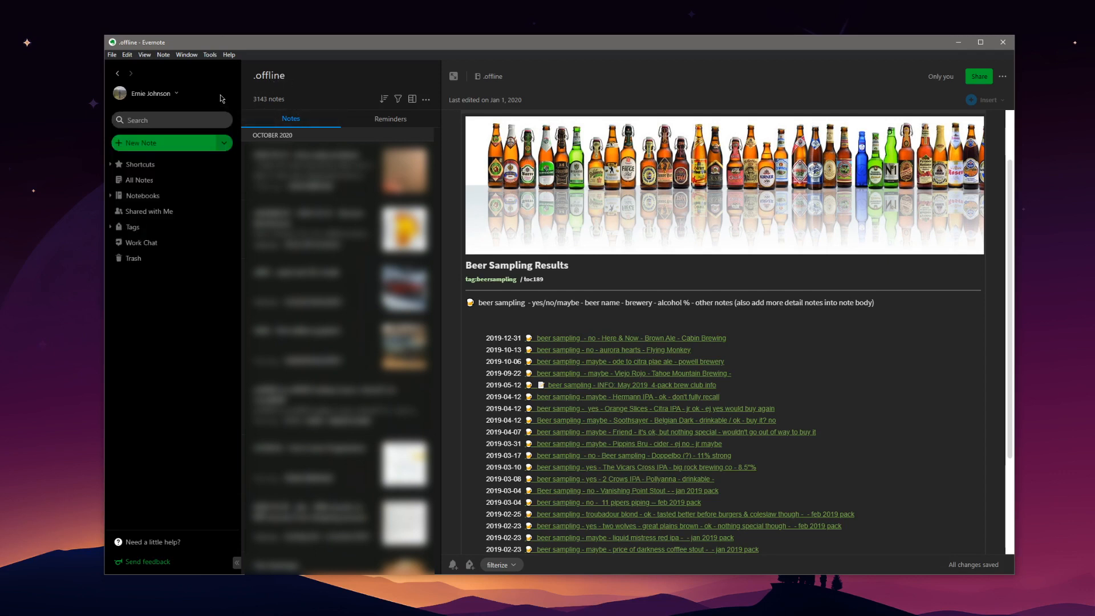
- Switch to All Notes and start a search beginning with 'be'
{"action": "left_click", "coordinate": [139, 179]}
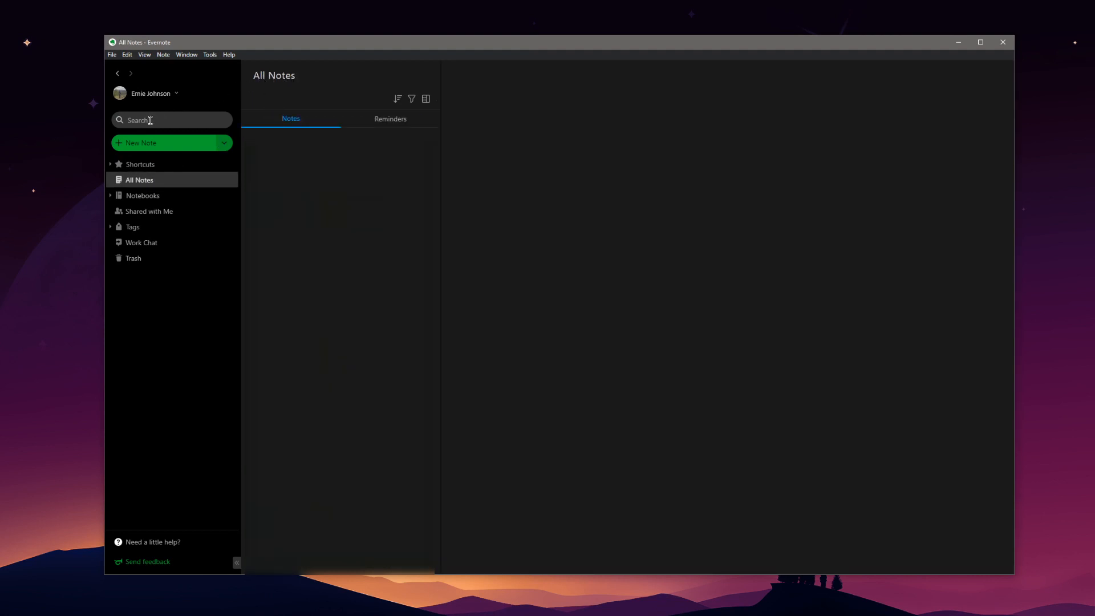
{"action": "type", "text": "be"}
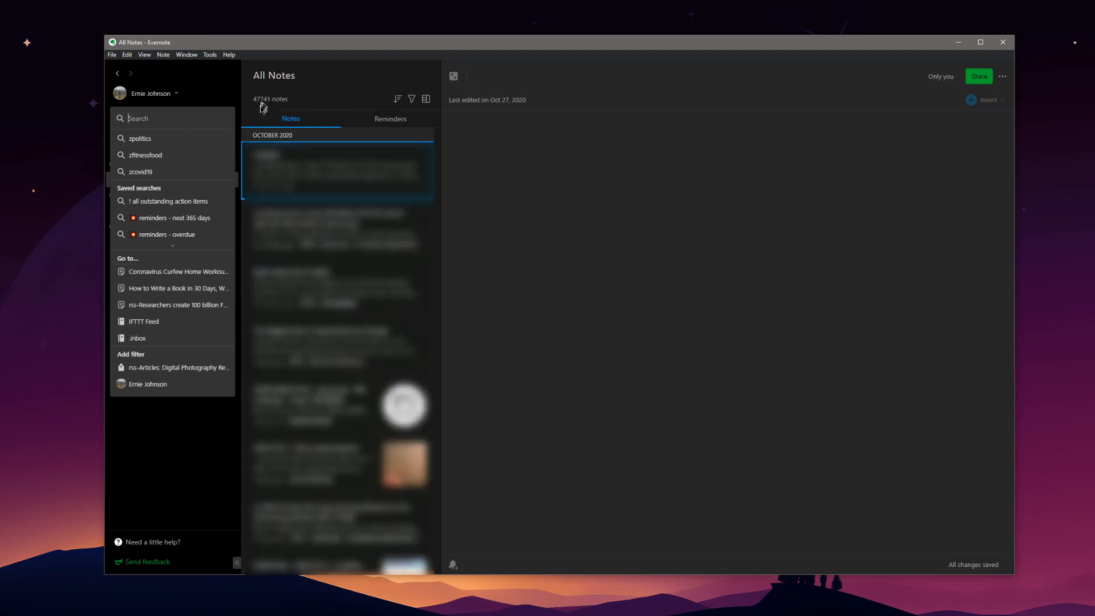
- Filter All Notes by the beersampling tag, narrowing the list to 22 notes
{"action": "left_click", "coordinate": [425, 99]}
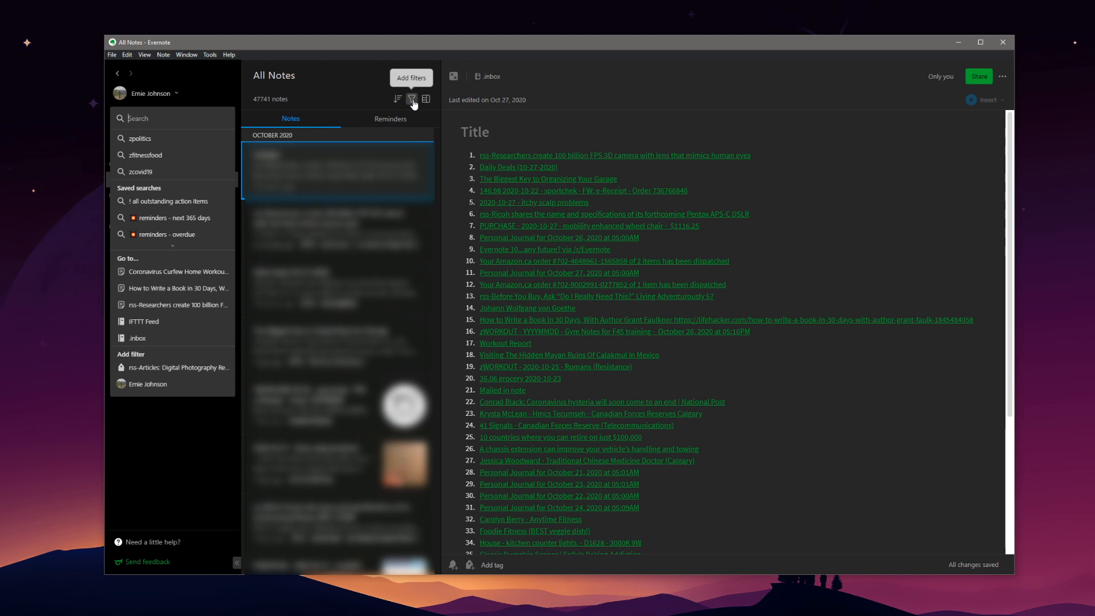
{"action": "left_click", "coordinate": [412, 98]}
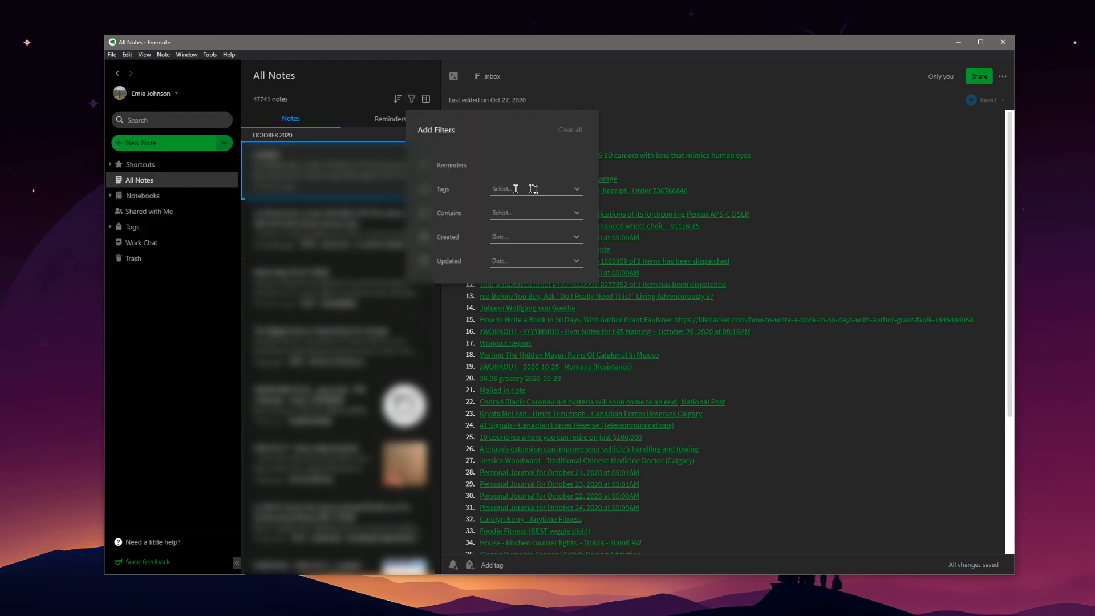
{"action": "left_click", "coordinate": [534, 189]}
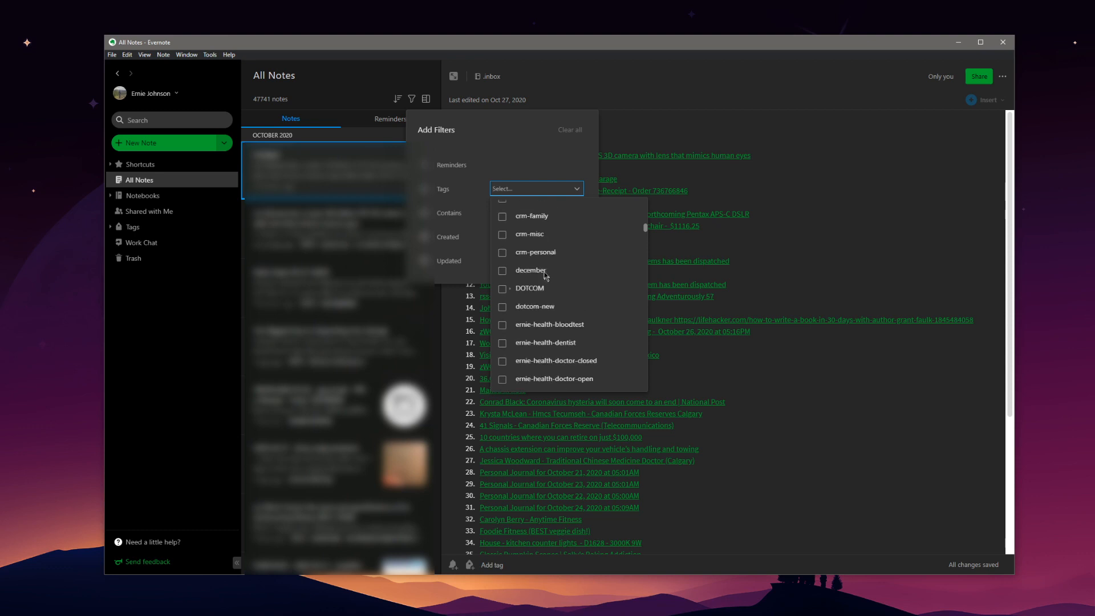
{"action": "type", "text": "beersampling"}
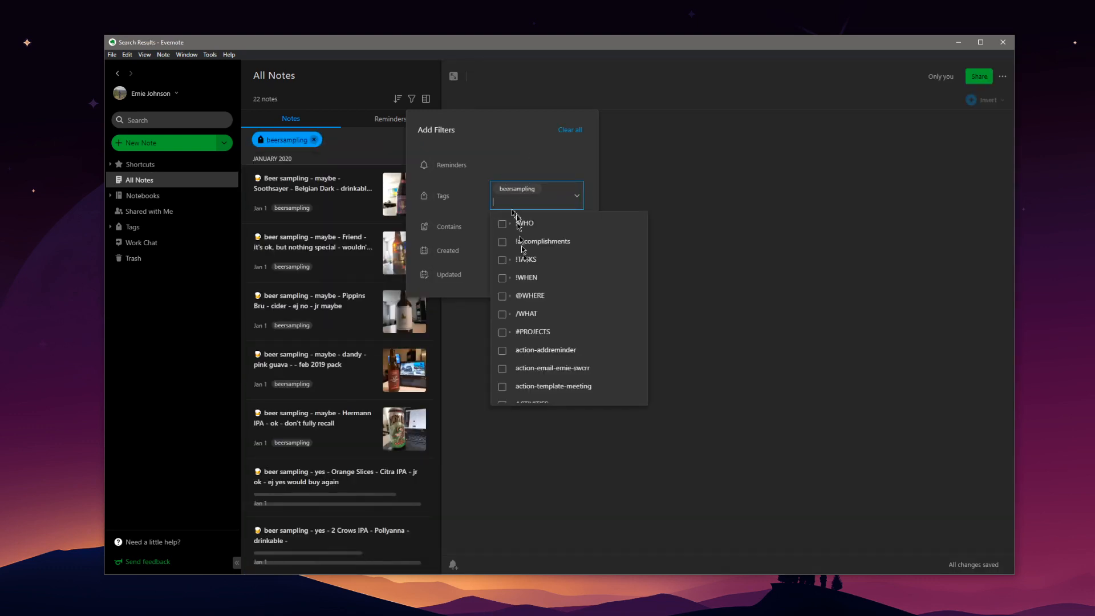
{"action": "left_click", "coordinate": [325, 194]}
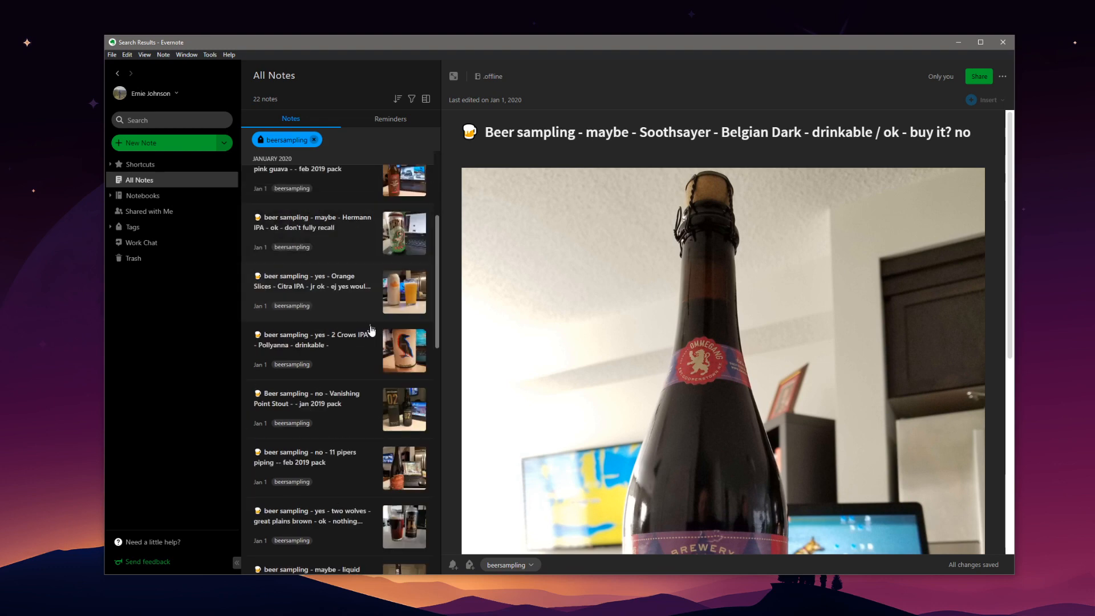
- Browse the Friend and Pippins Bru beer notes, then reselect Soothsayer Belgian Dark
{"action": "scroll", "scroll_direction": "down", "scroll_amount": 3}
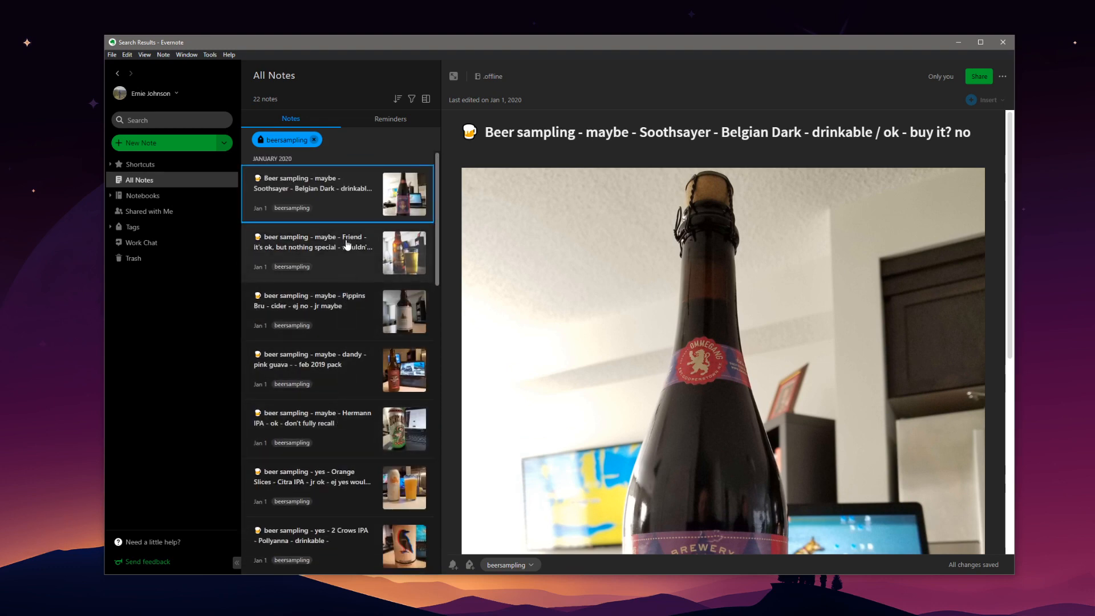
{"action": "left_click", "coordinate": [338, 252]}
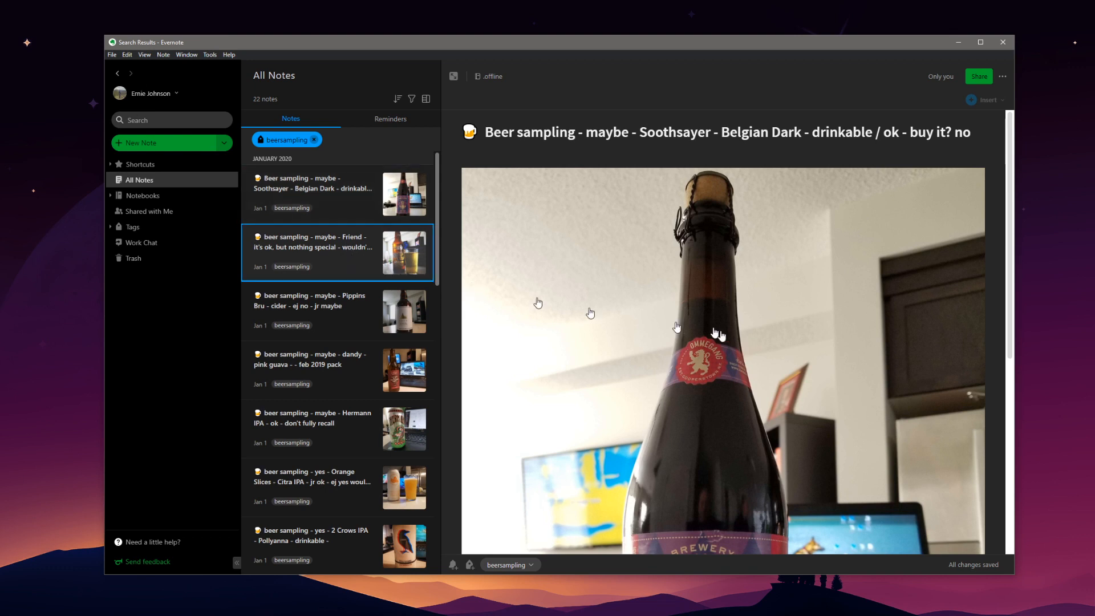
{"action": "left_click", "coordinate": [313, 251]}
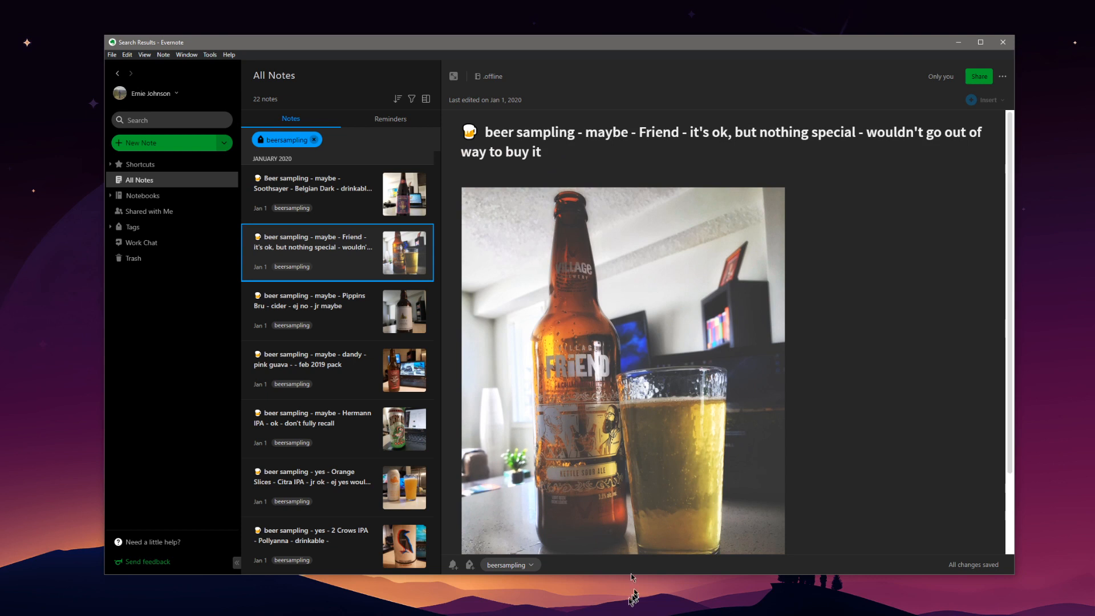
{"action": "scroll", "scroll_direction": "down", "scroll_amount": 3}
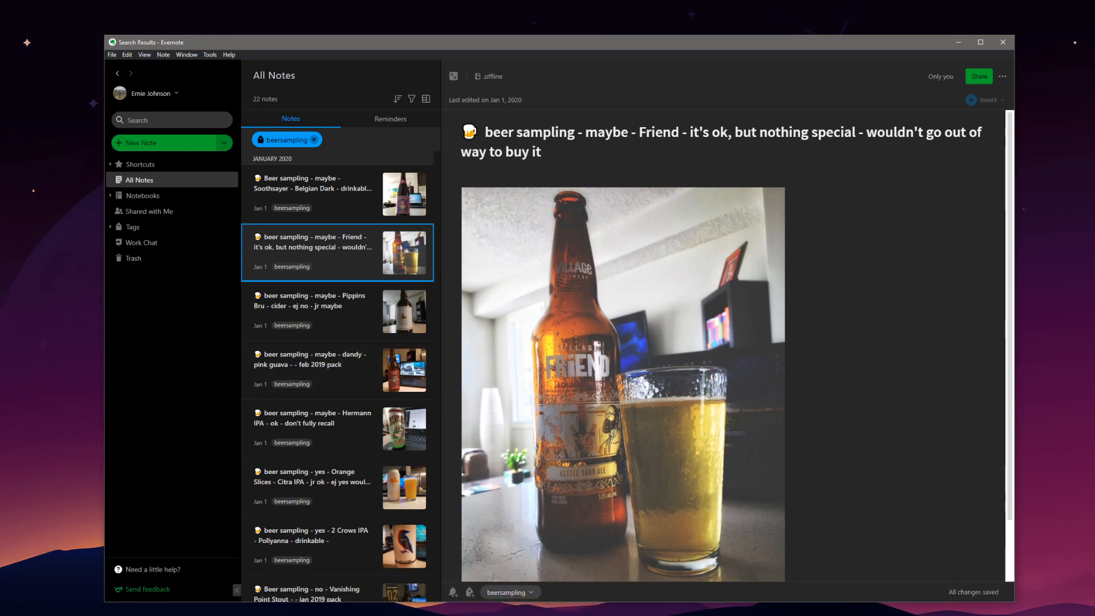
{"action": "left_click", "coordinate": [335, 311]}
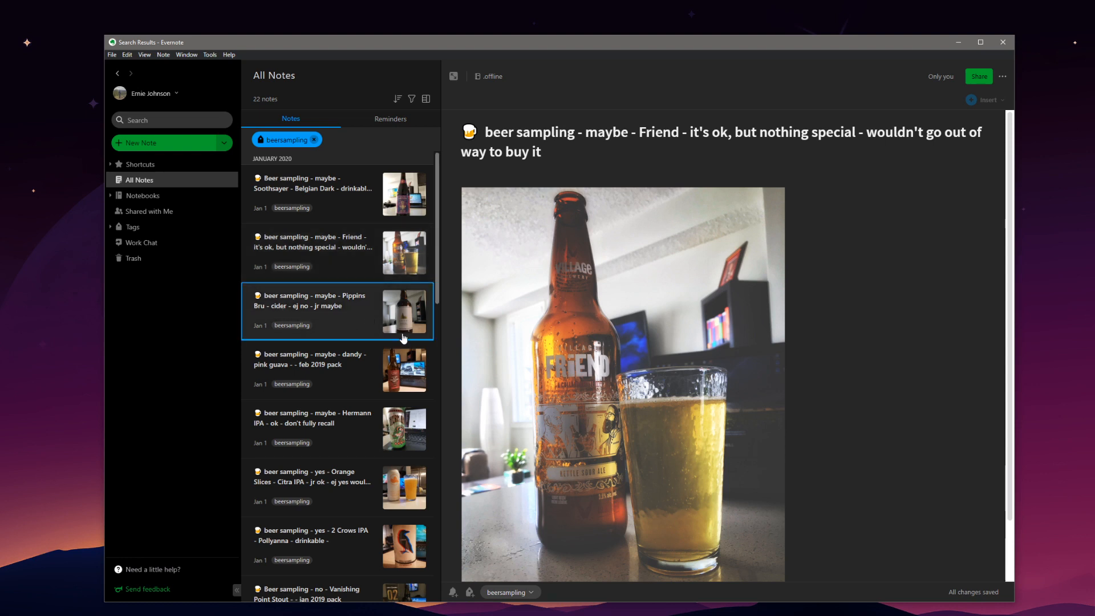
{"action": "mouse_move", "coordinate": [390, 328]}
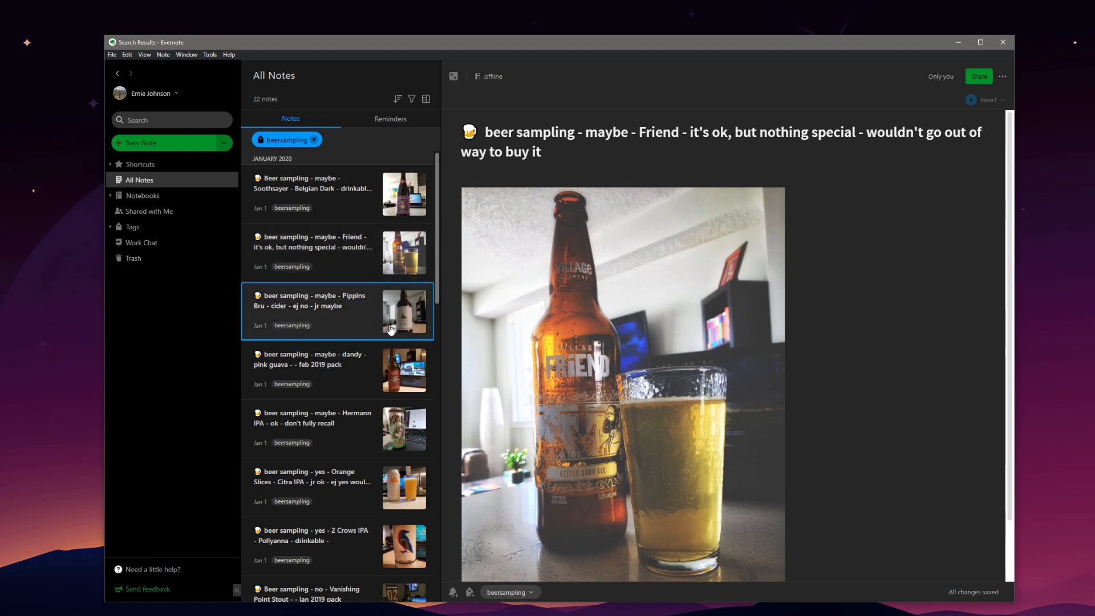
{"action": "left_click", "coordinate": [312, 310]}
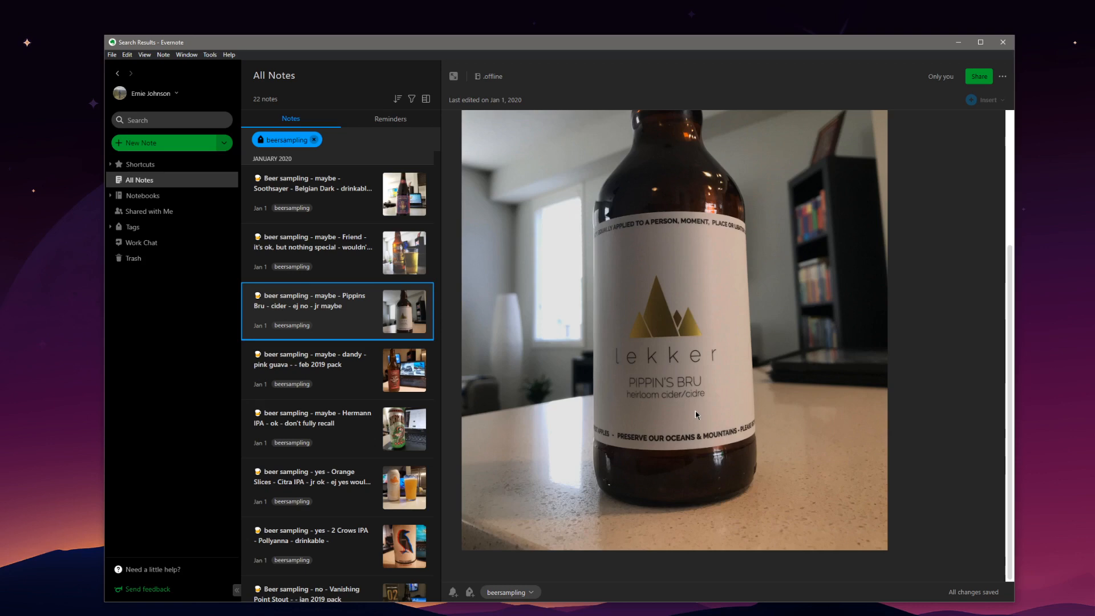
{"action": "scroll", "scroll_direction": "down", "scroll_amount": 3}
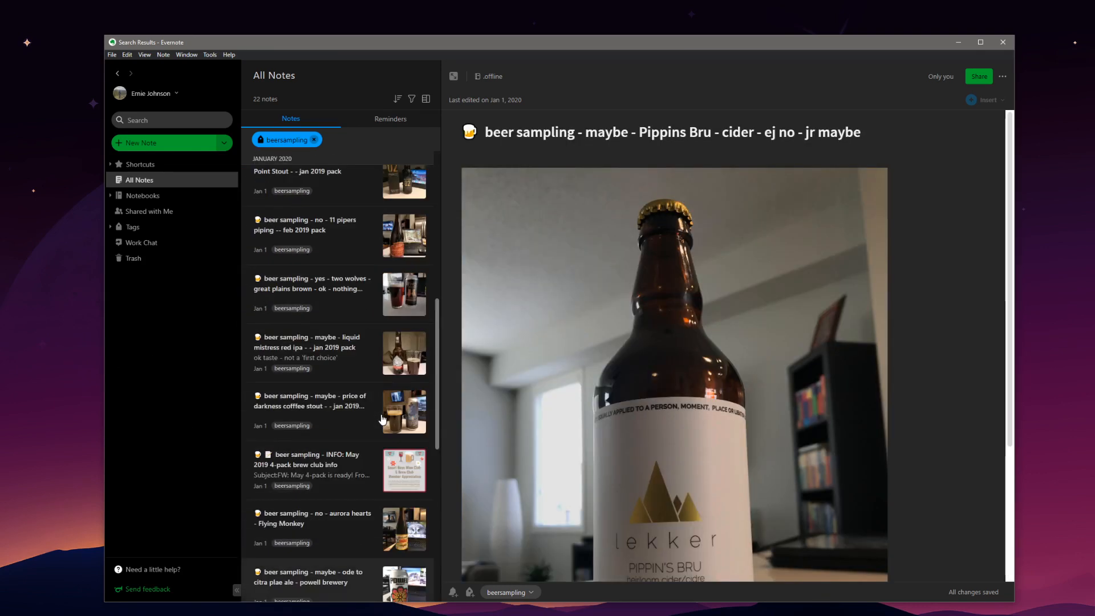
{"action": "scroll", "scroll_direction": "down", "scroll_amount": 3}
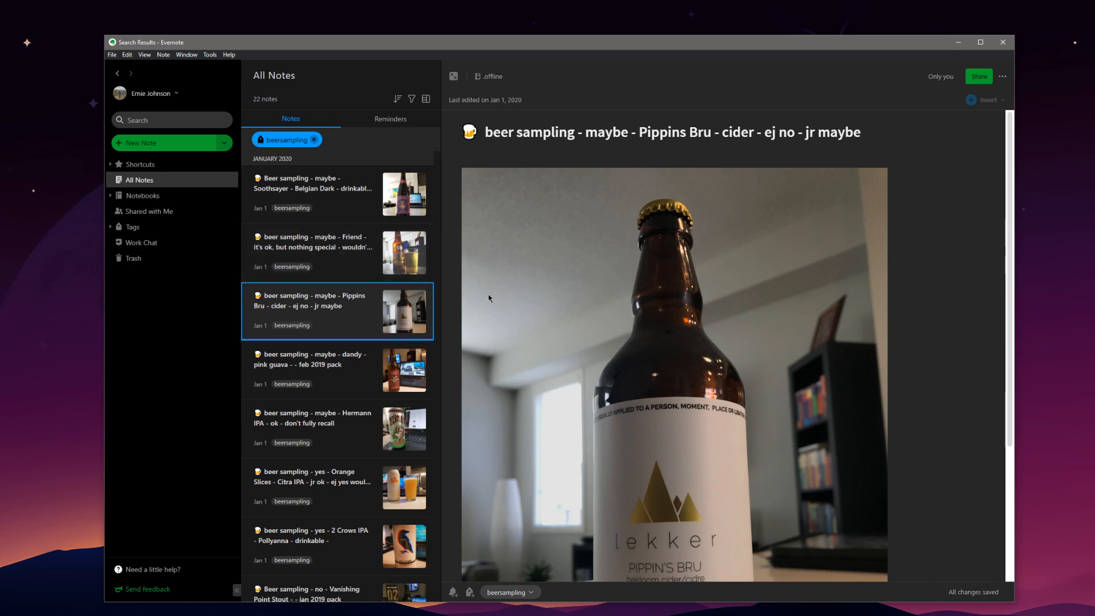
{"action": "mouse_move", "coordinate": [519, 238]}
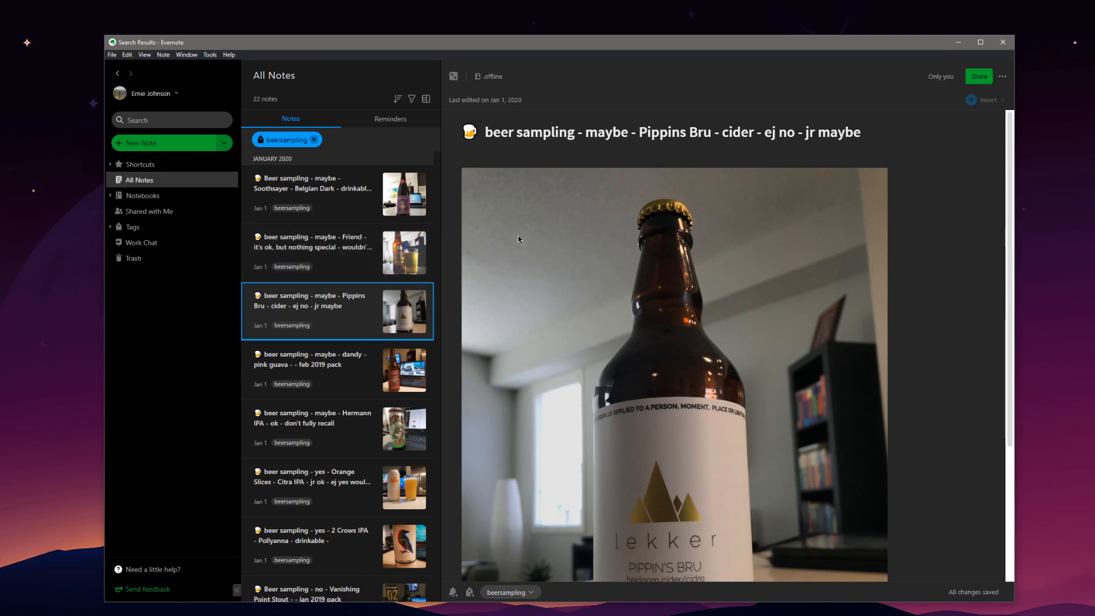
{"action": "mouse_move", "coordinate": [515, 239]}
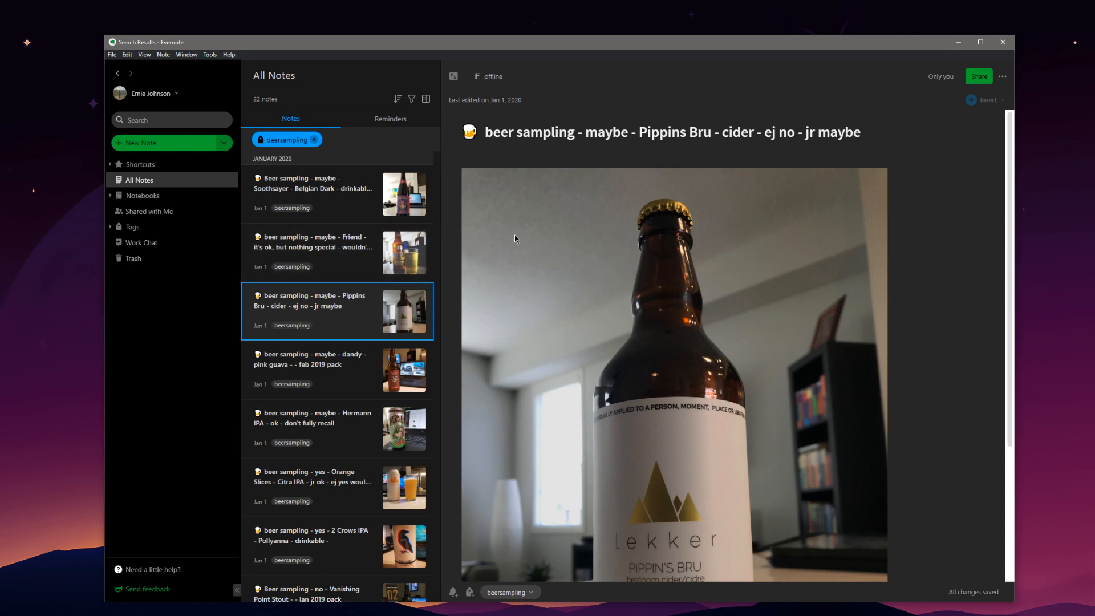
{"action": "left_click", "coordinate": [335, 194]}
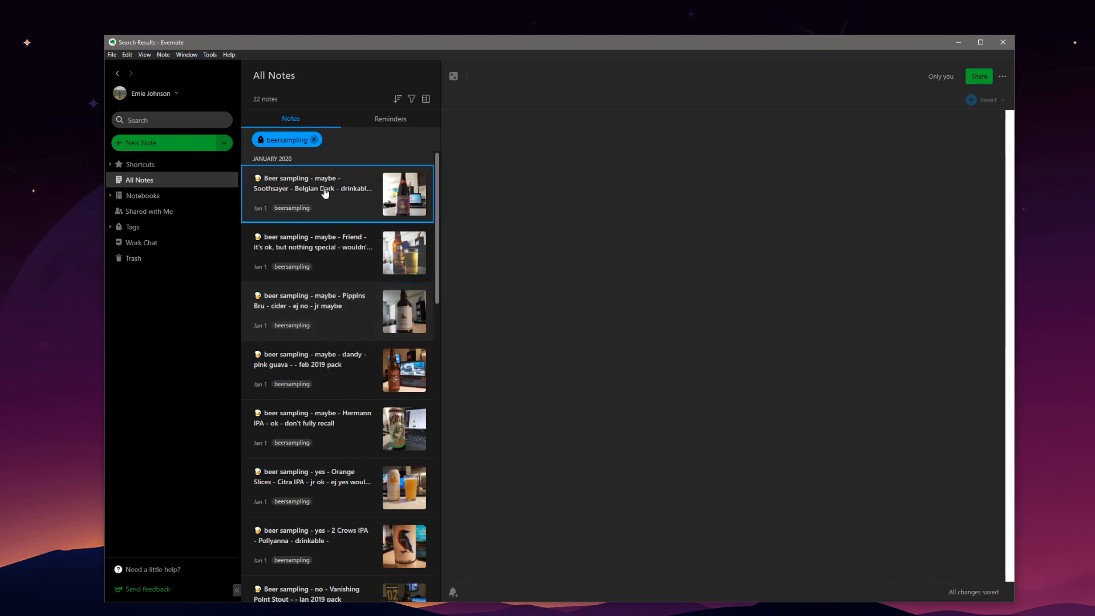
- Build a multi-selection of Soothsayer Belgian Dark, Friend, Pippins Bru, Orange Slices and more beer notes
{"action": "left_click", "coordinate": [312, 194]}
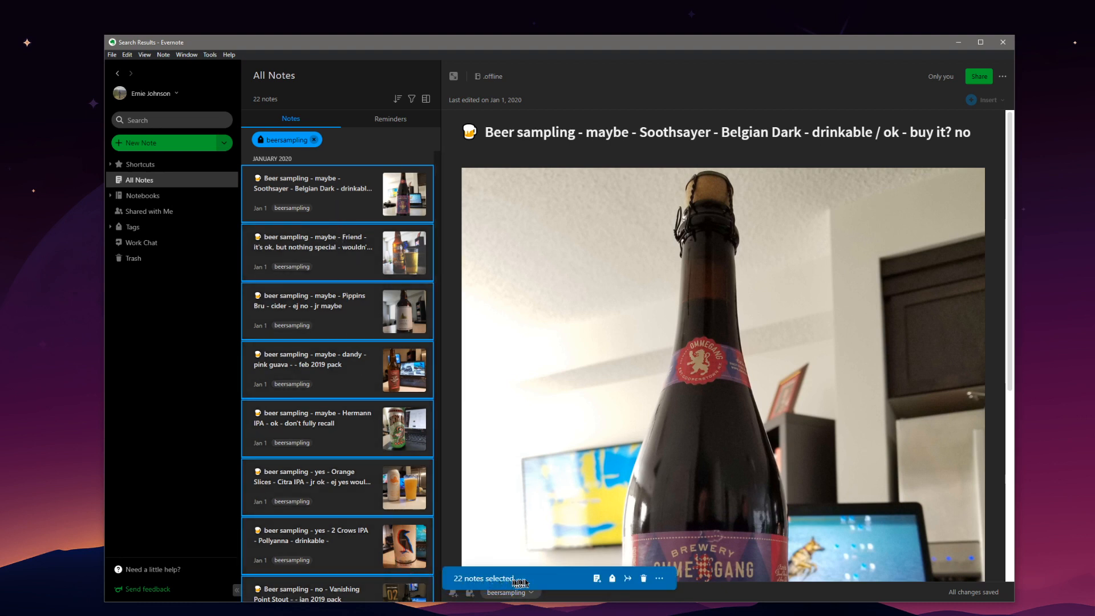
{"action": "left_click", "coordinate": [338, 193]}
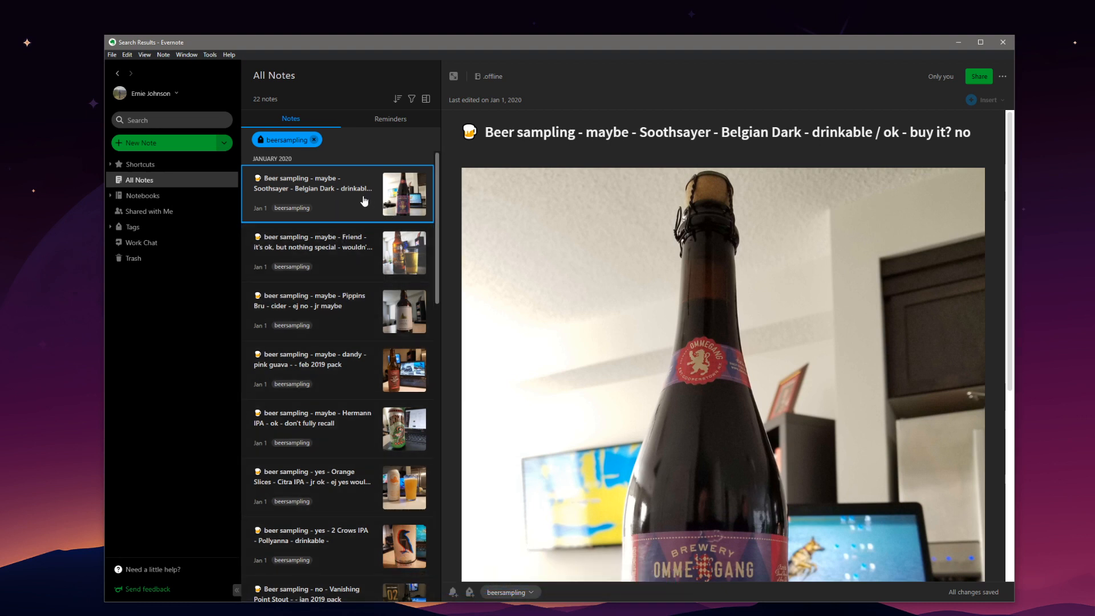
{"action": "left_click", "coordinate": [338, 252]}
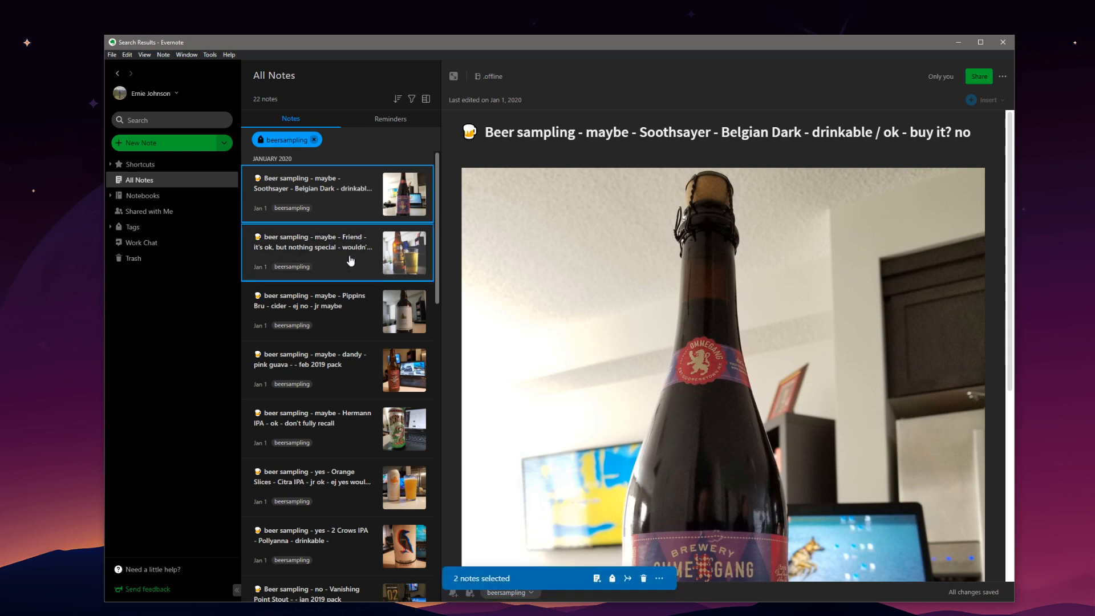
{"action": "left_click", "coordinate": [335, 310]}
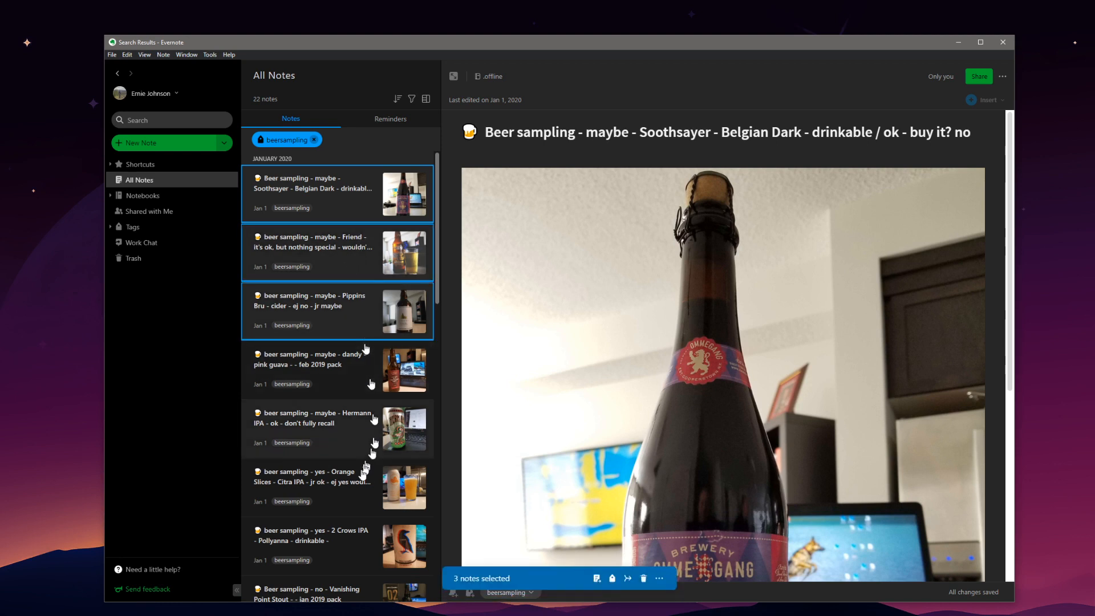
{"action": "left_click", "coordinate": [311, 486]}
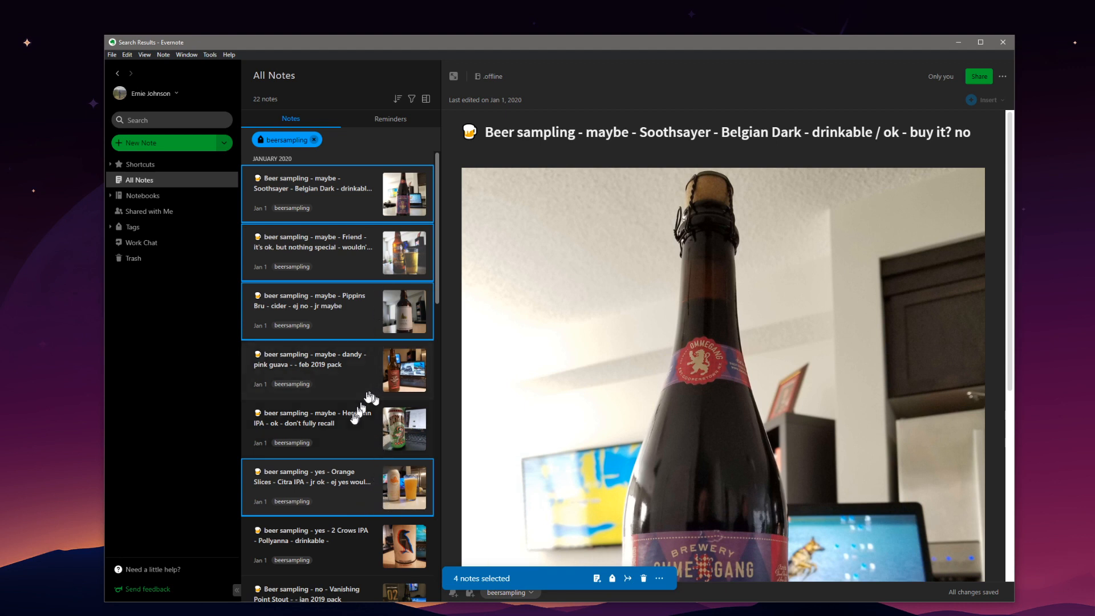
{"action": "left_click", "coordinate": [335, 428]}
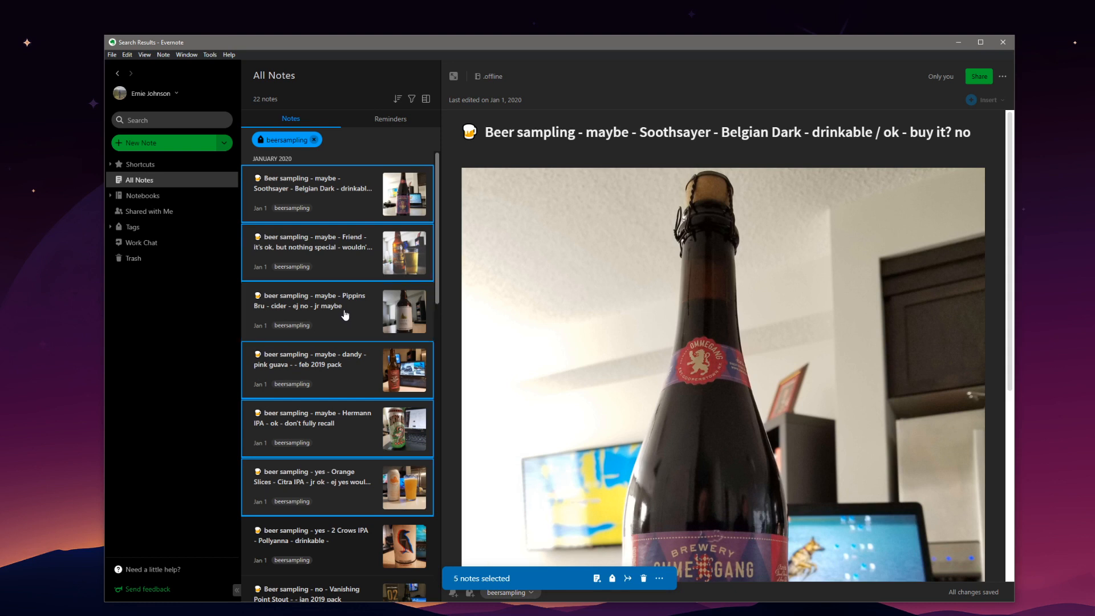
- Adjust the selection with liquid mistress red ipa, 11 pipers piping and further beer notes toward all 22
{"action": "left_click", "coordinate": [338, 306]}
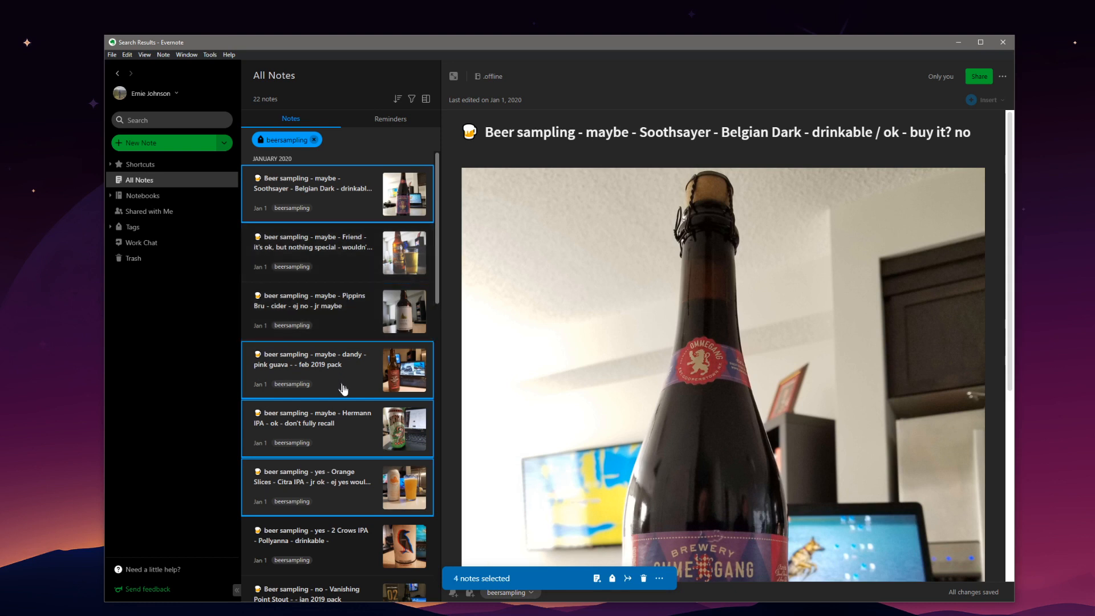
{"action": "scroll", "scroll_direction": "down", "scroll_amount": 3}
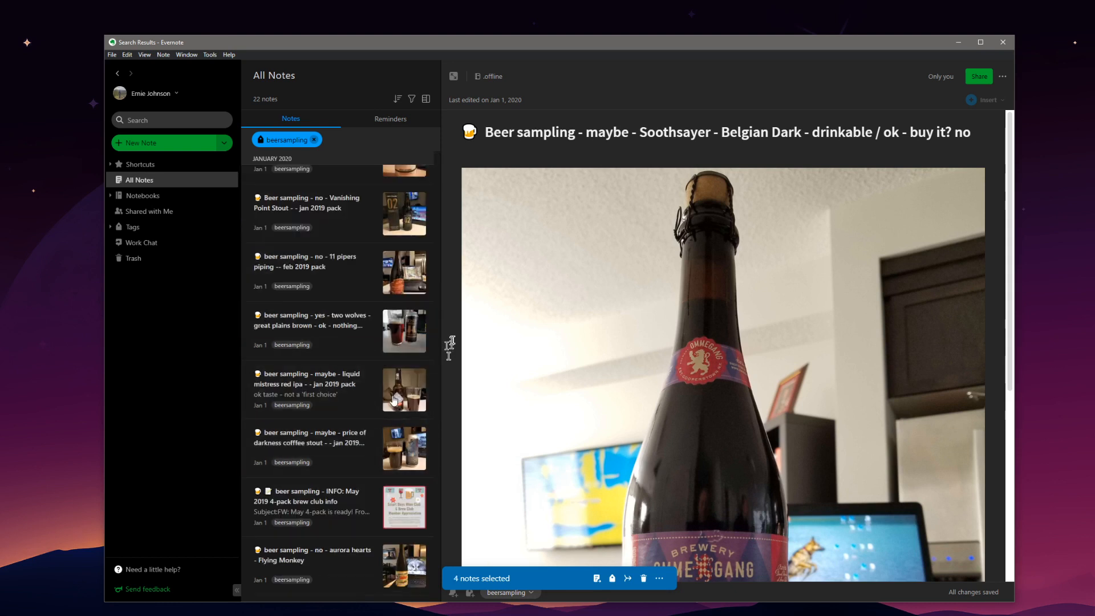
{"action": "left_click", "coordinate": [335, 389]}
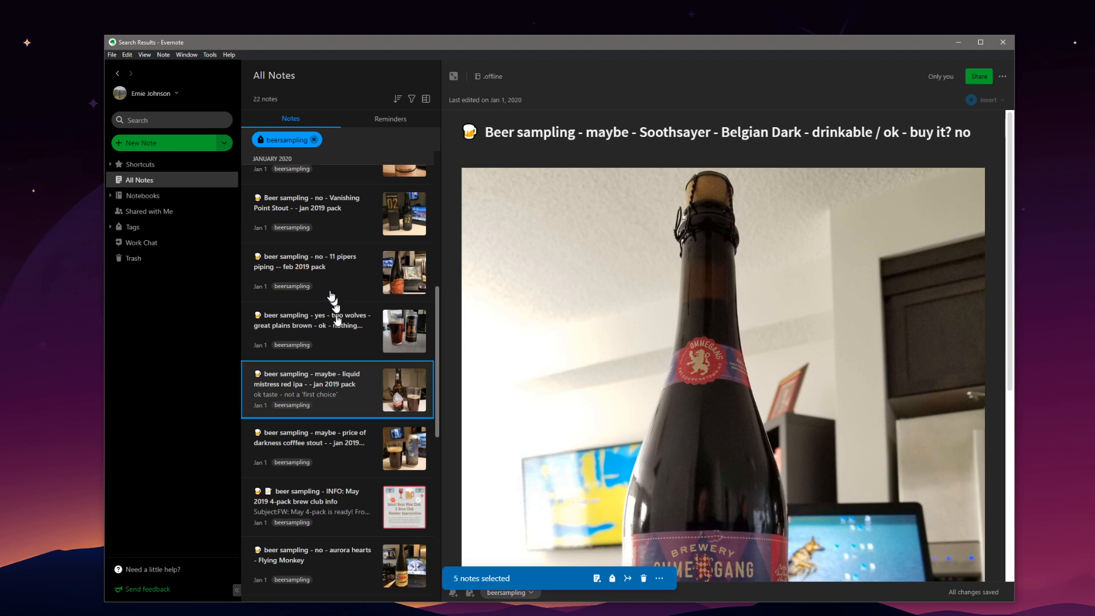
{"action": "left_click", "coordinate": [336, 272]}
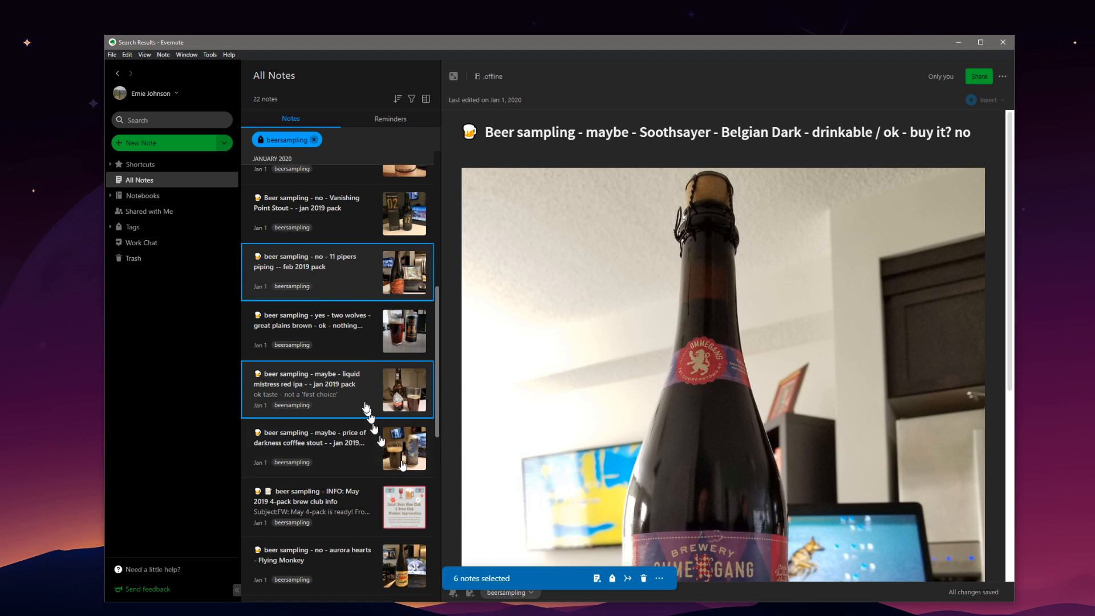
{"action": "left_click", "coordinate": [338, 330]}
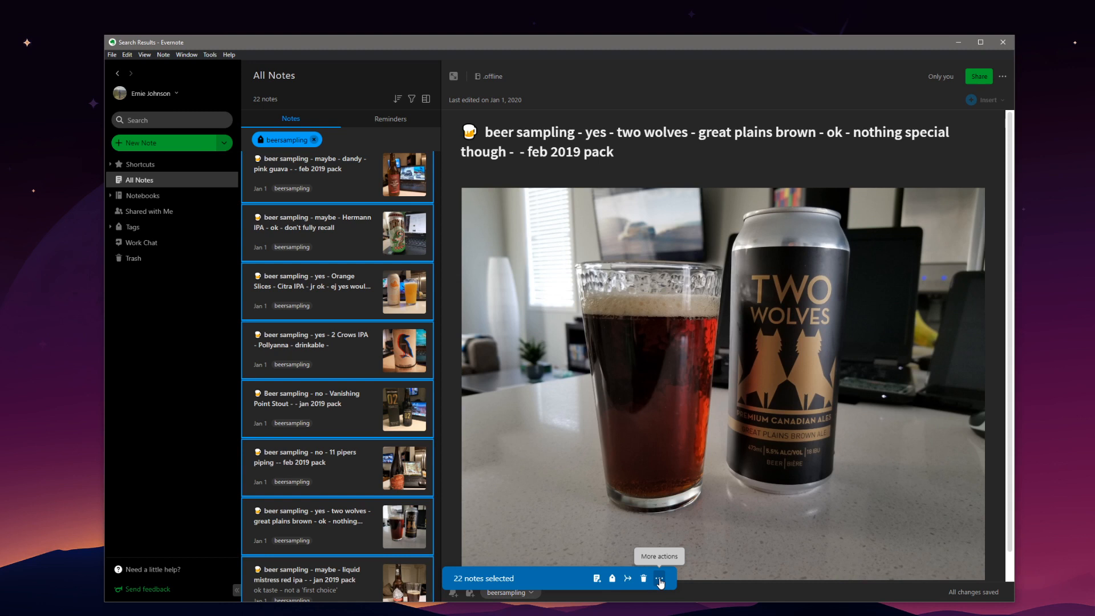
{"action": "mouse_move", "coordinate": [596, 579]}
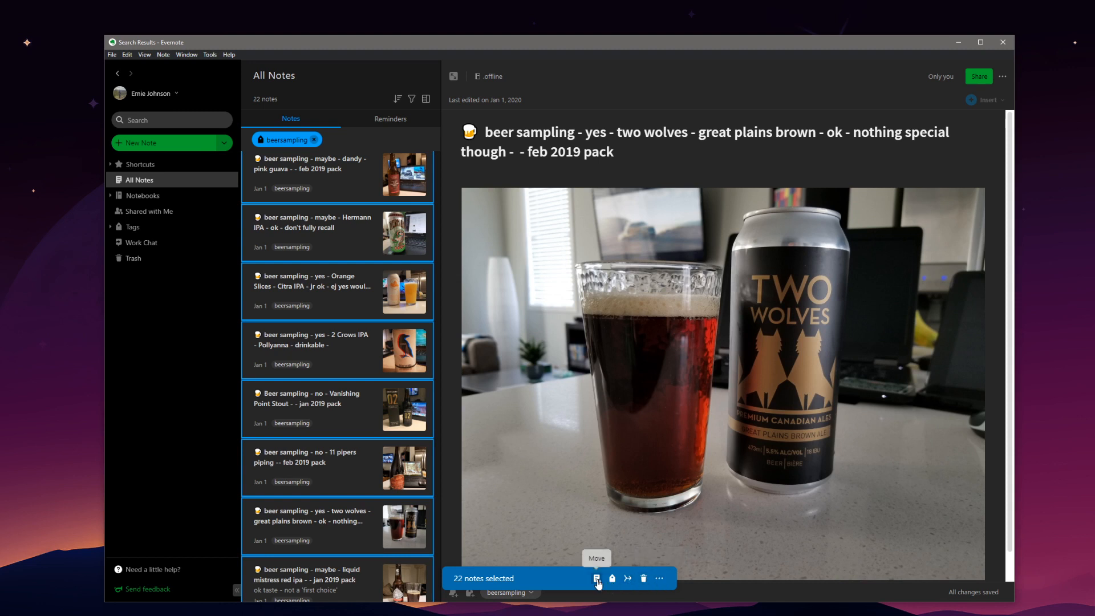
{"action": "mouse_move", "coordinate": [611, 578]}
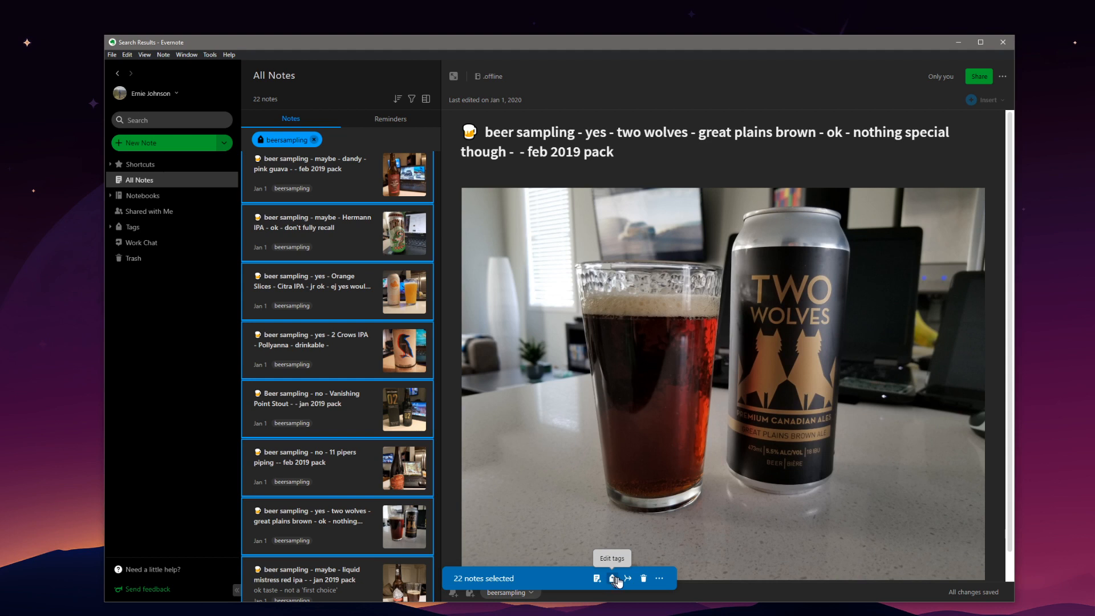
{"action": "mouse_move", "coordinate": [627, 580]}
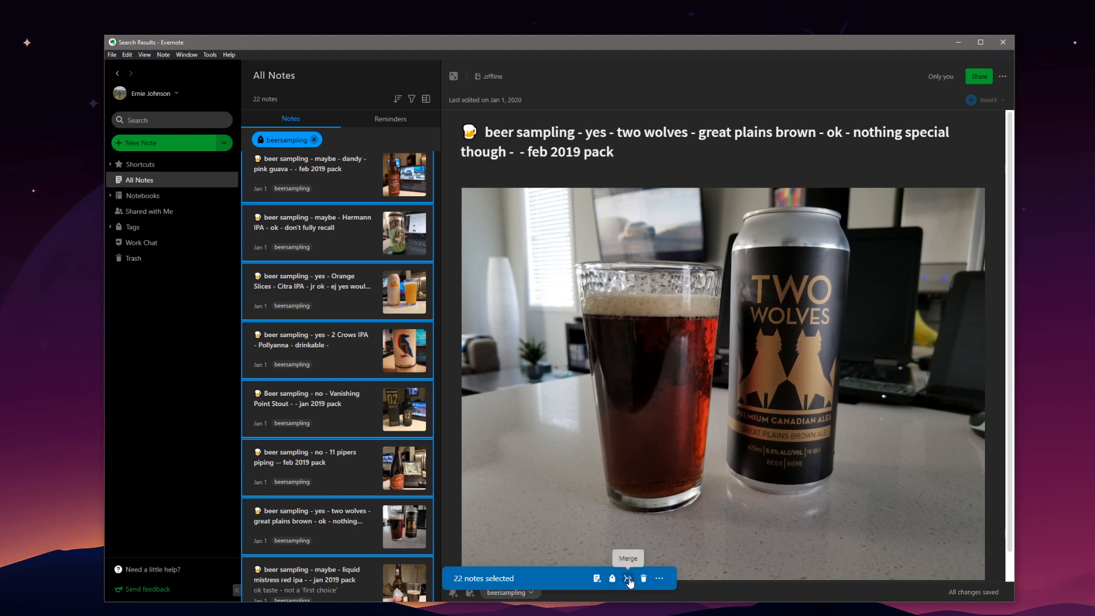
{"action": "mouse_move", "coordinate": [642, 578]}
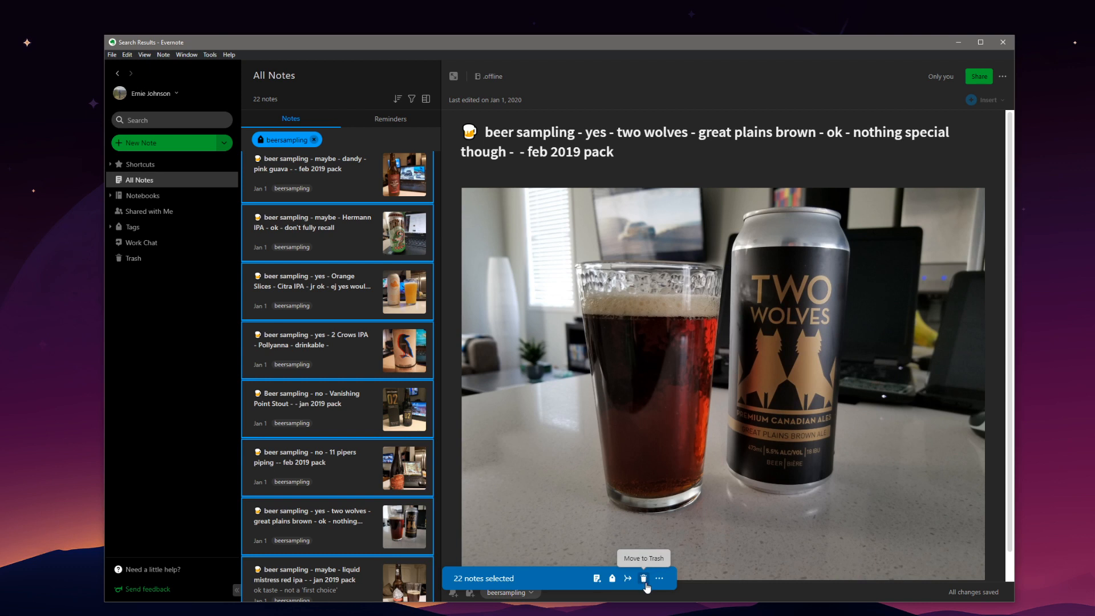
{"action": "mouse_move", "coordinate": [658, 578]}
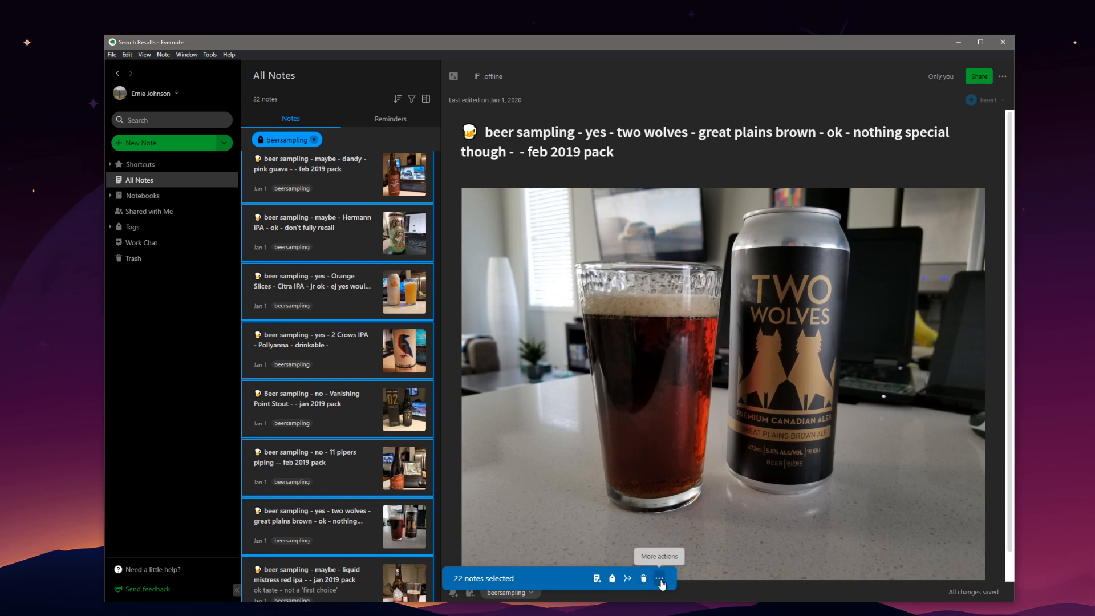
- Copy internal links to all 22 selected beersampling notes via More actions
{"action": "left_click", "coordinate": [659, 578]}
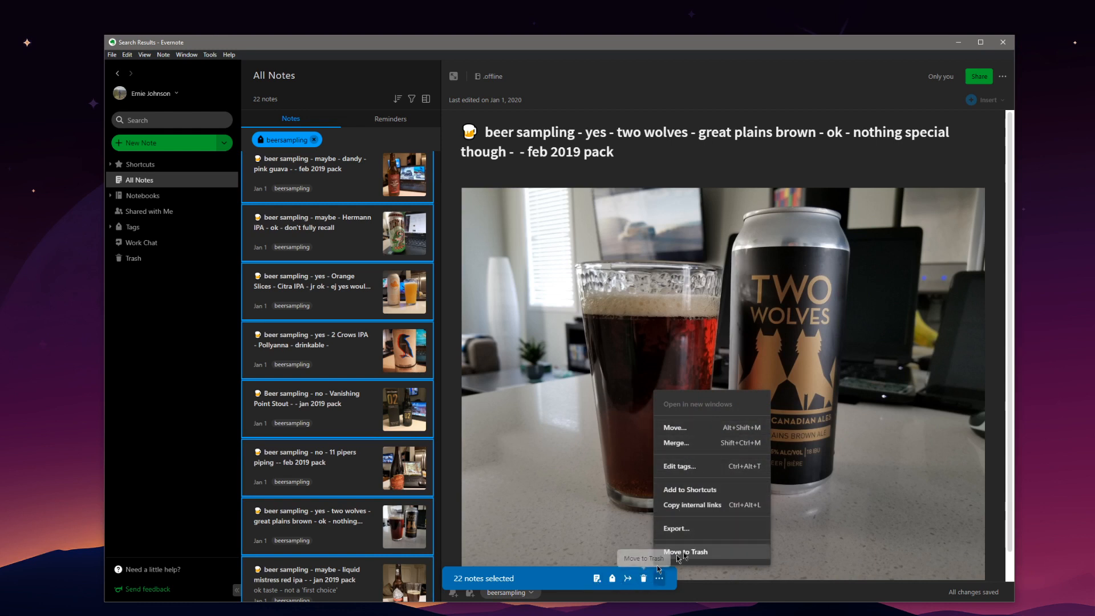
{"action": "mouse_move", "coordinate": [695, 533]}
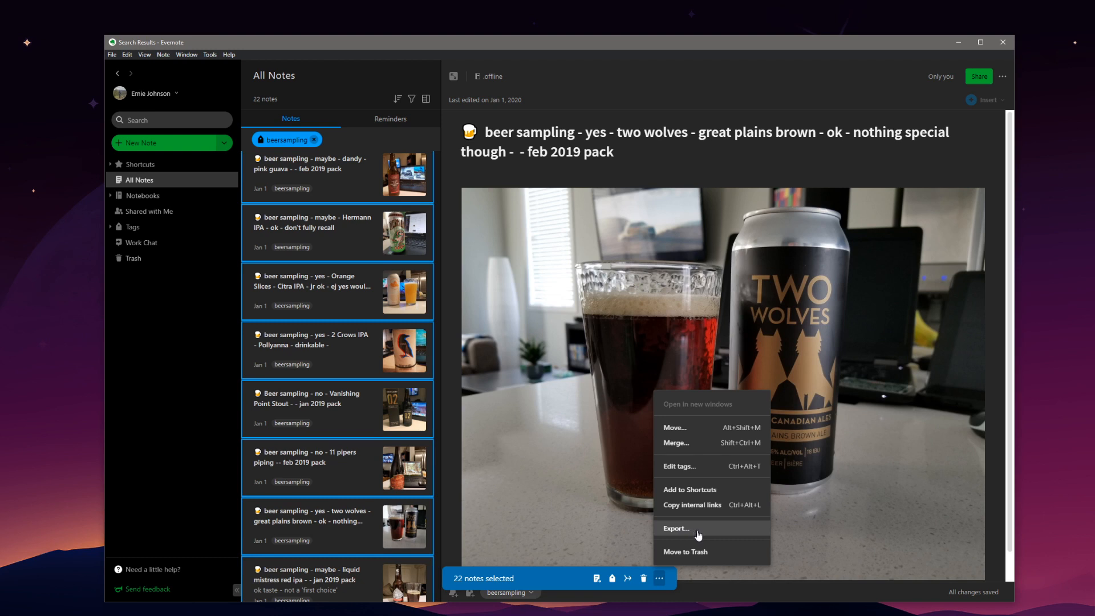
{"action": "mouse_move", "coordinate": [704, 539]}
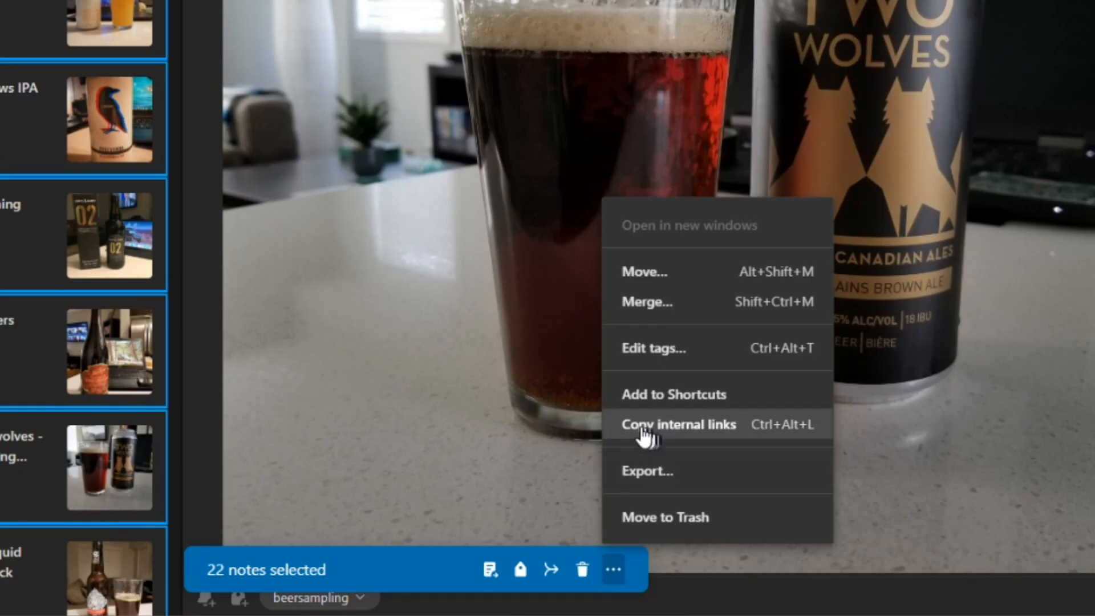
{"action": "mouse_move", "coordinate": [664, 432]}
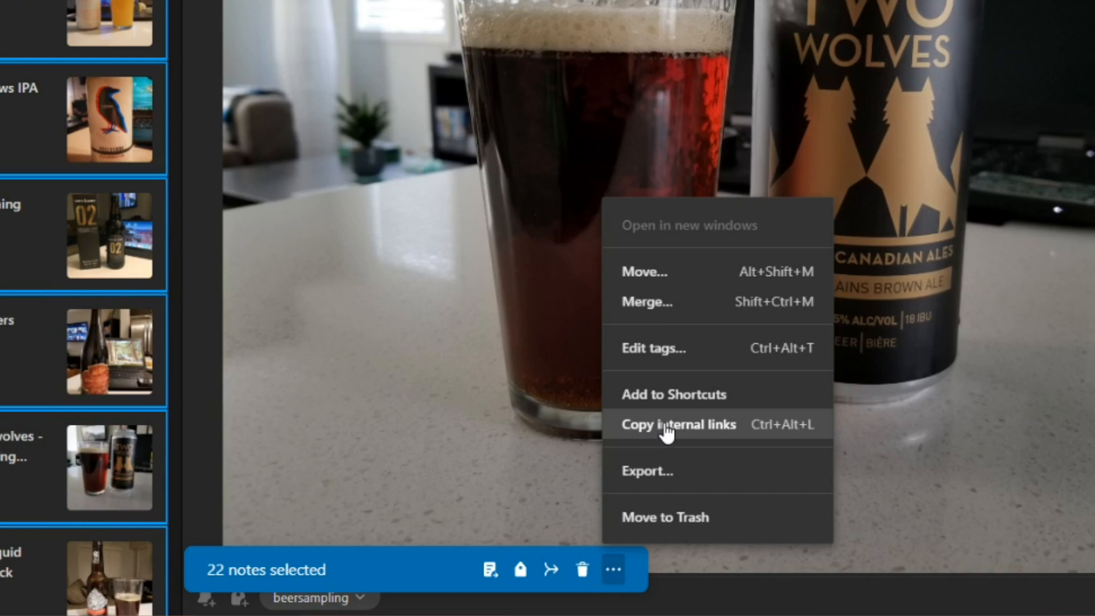
{"action": "mouse_move", "coordinate": [674, 434]}
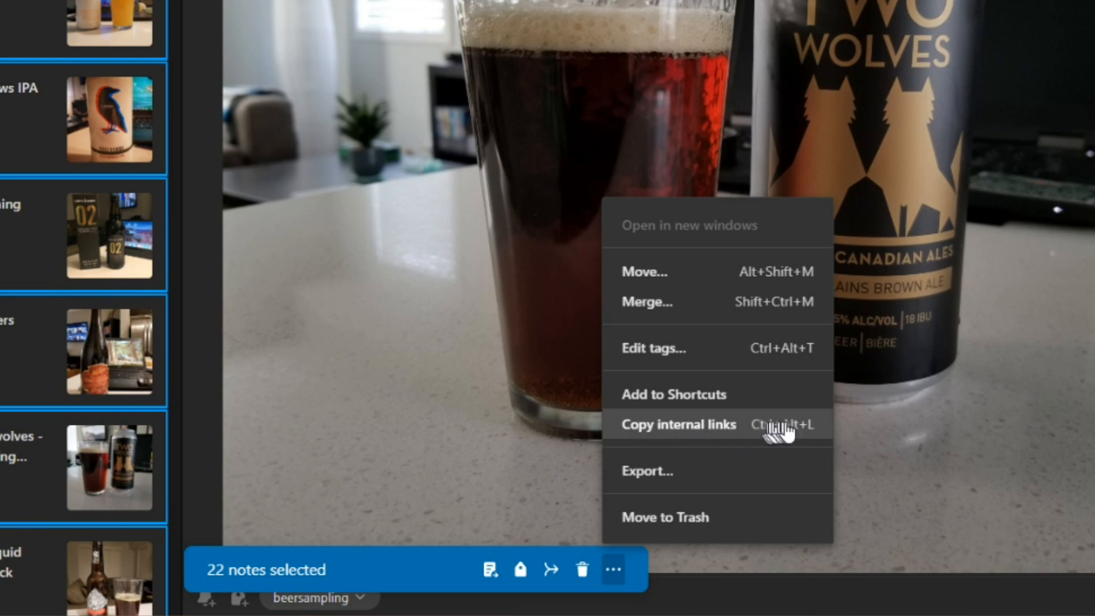
{"action": "mouse_move", "coordinate": [734, 443]}
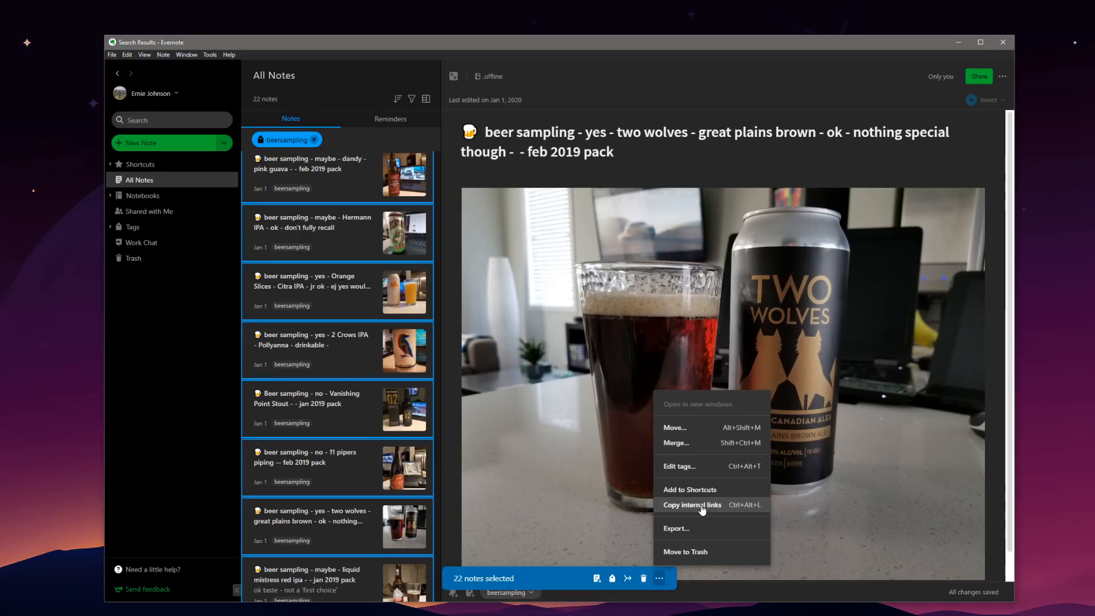
{"action": "left_click", "coordinate": [691, 504]}
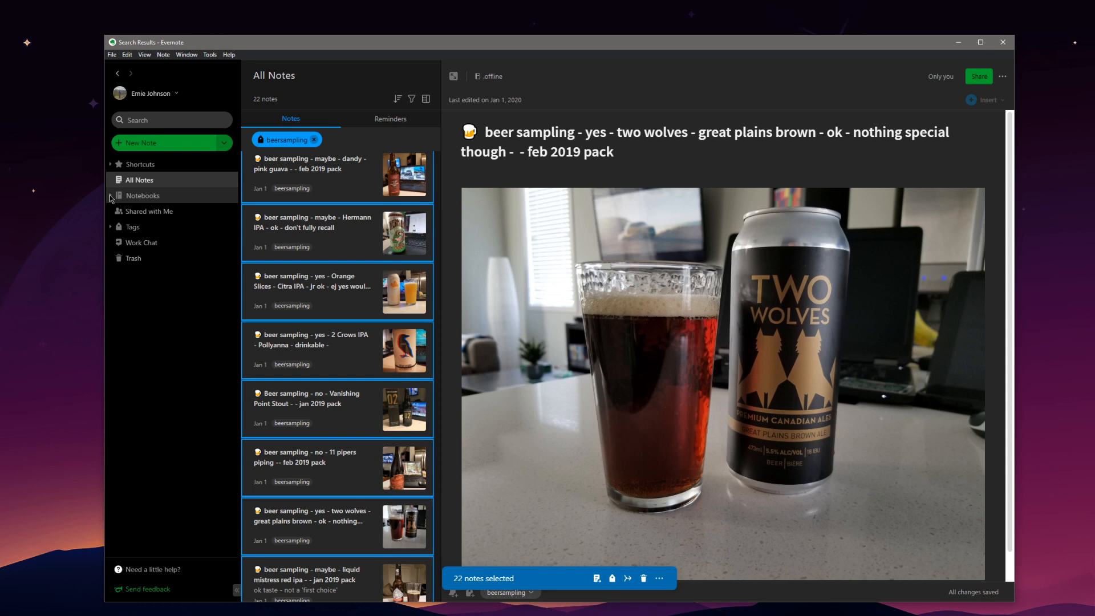
- Show the .inbox notebook with the new Beer Sampling Summary note loaded
{"action": "left_click", "coordinate": [111, 196]}
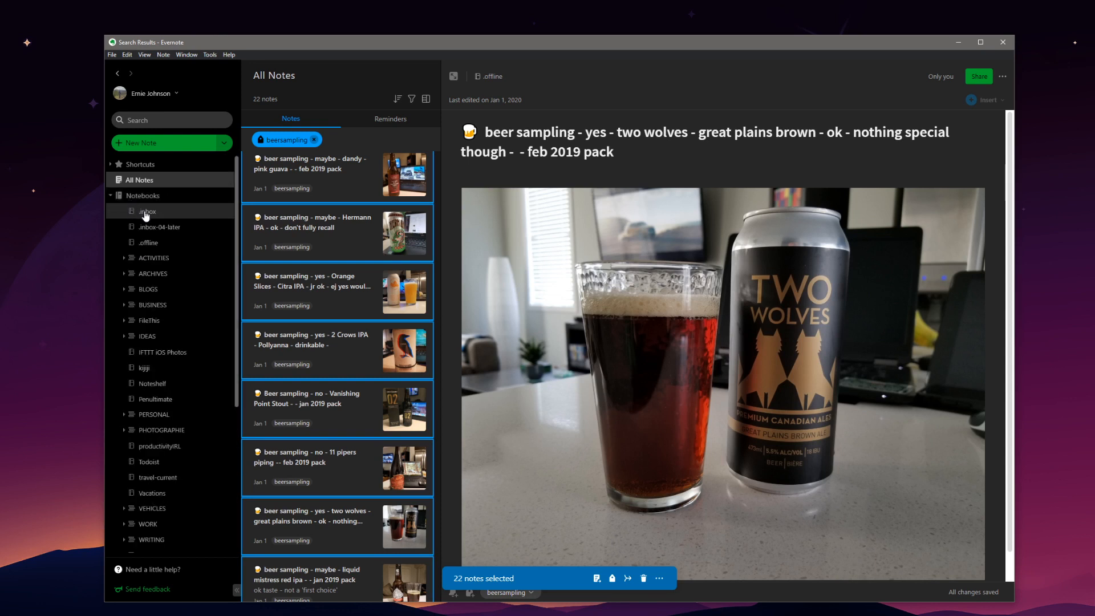
{"action": "left_click", "coordinate": [148, 211]}
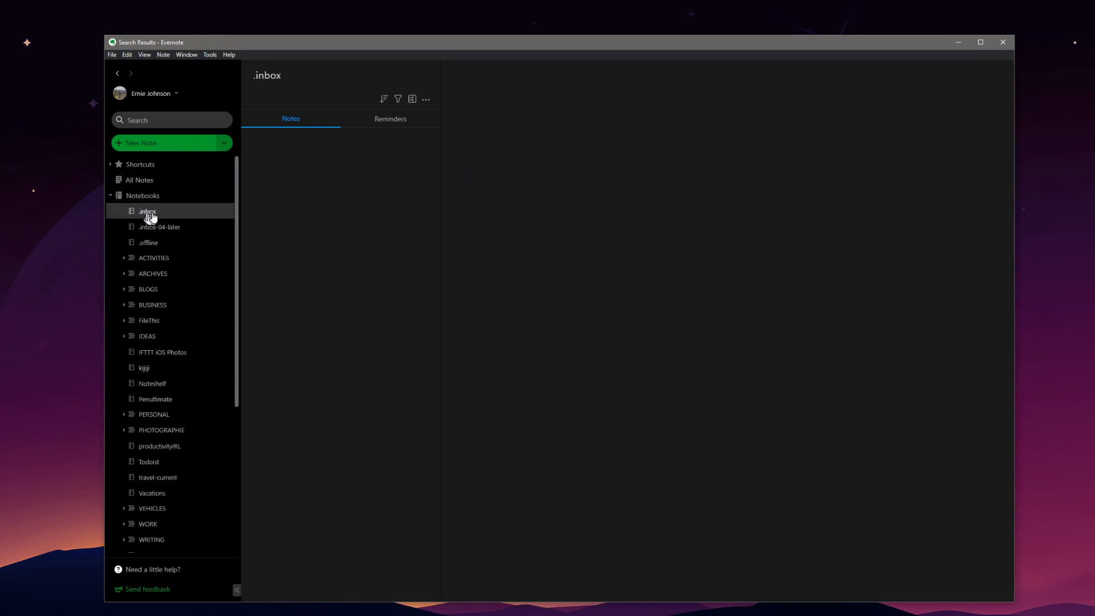
{"action": "left_click", "coordinate": [147, 212]}
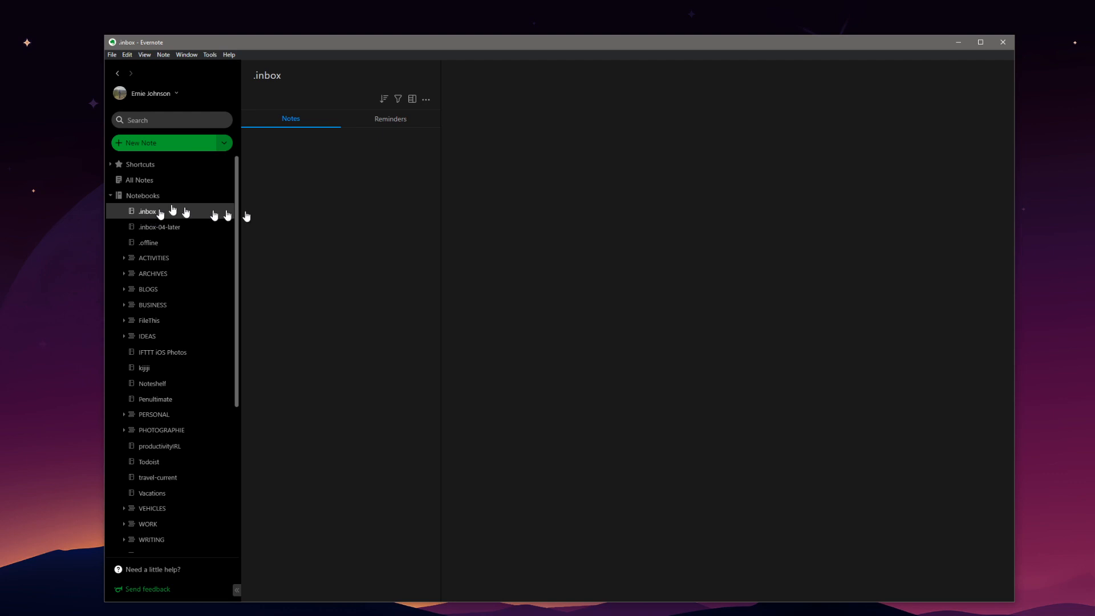
{"action": "left_click", "coordinate": [147, 211]}
{"action": "type", "text": "Beer Sampling Summary"}
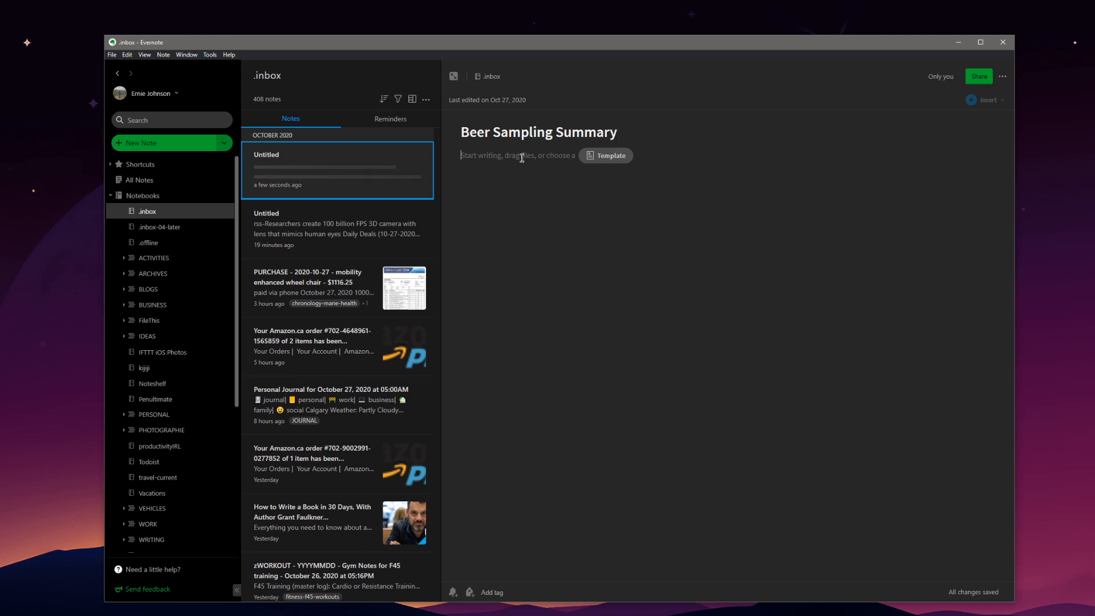
- Write the intro 'This is my beer sampling summary I stopped drinking beer. (December 31 2019)'
{"action": "left_click", "coordinate": [520, 155]}
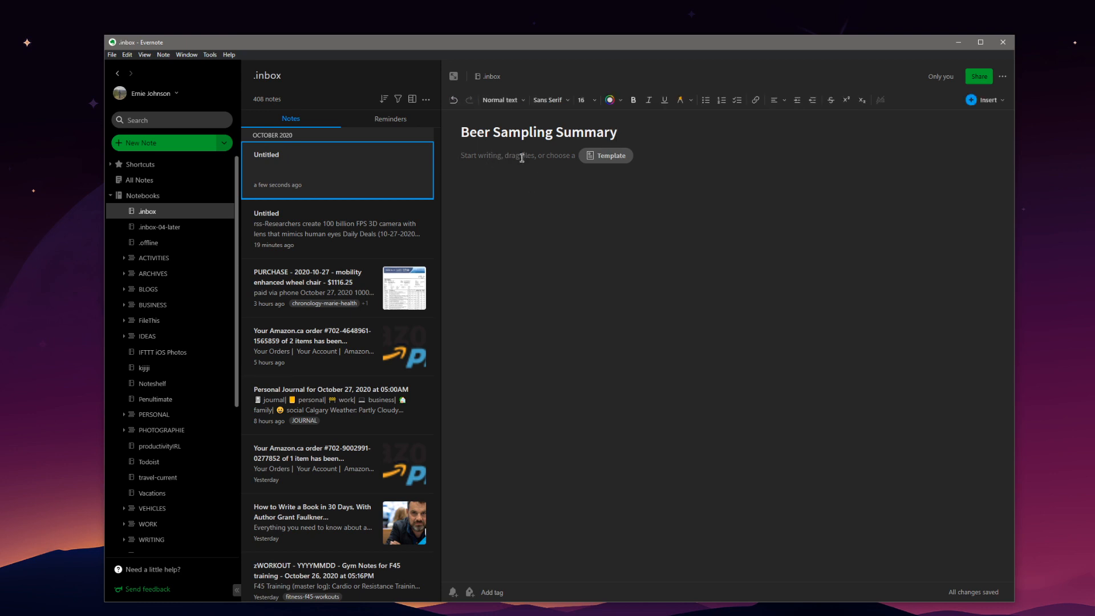
{"action": "type", "text": "This"}
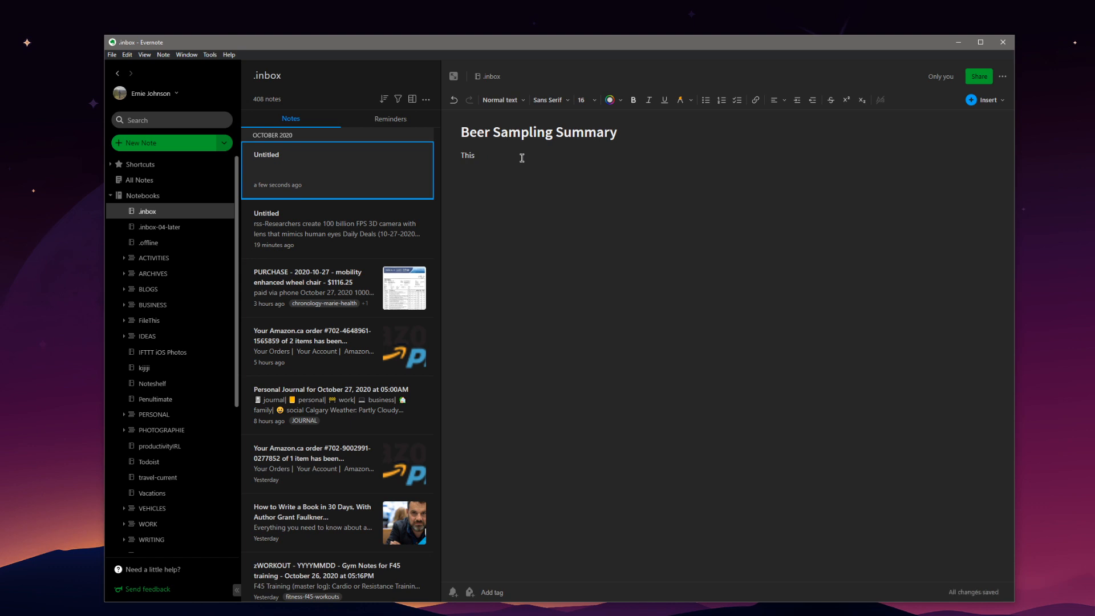
{"action": "type", "text": "is my beer sampling summary up until when"}
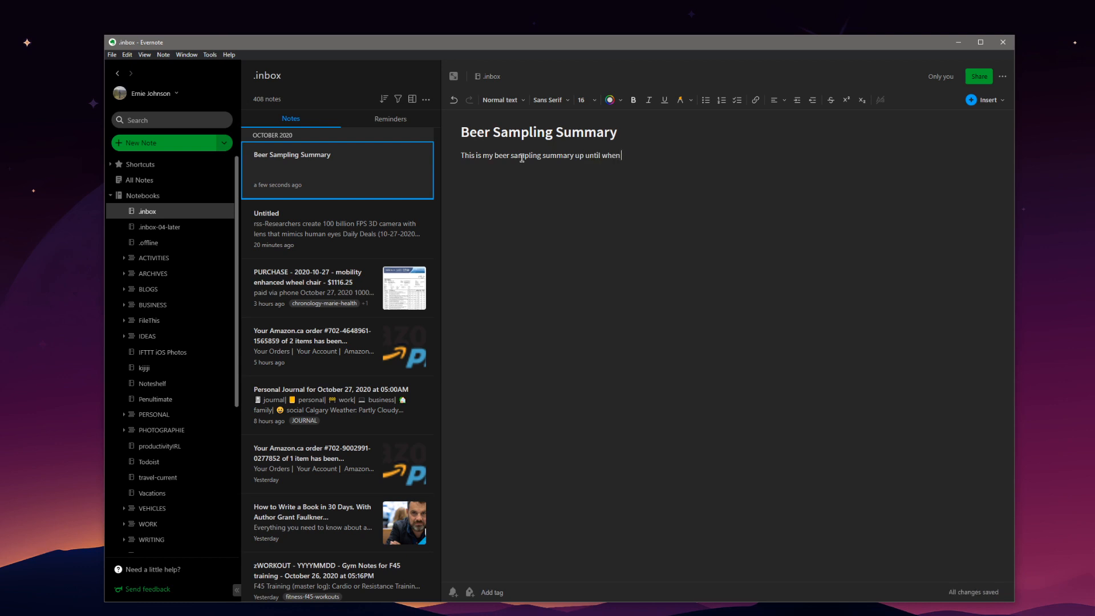
{"action": "type", "text": "I stopped drinking beer."}
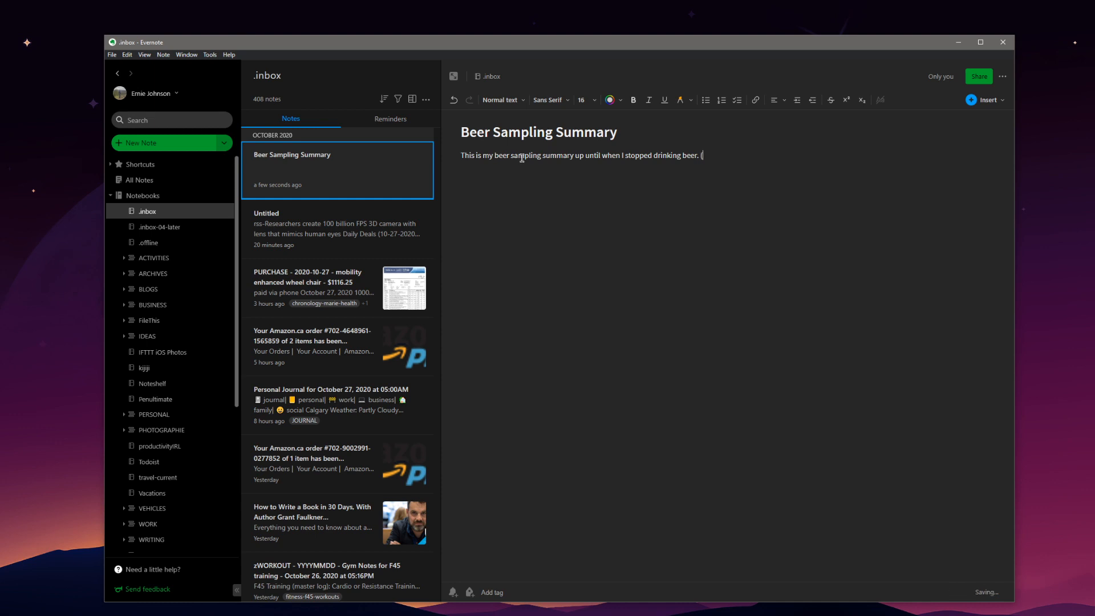
{"action": "type", "text": "(Decmb"}
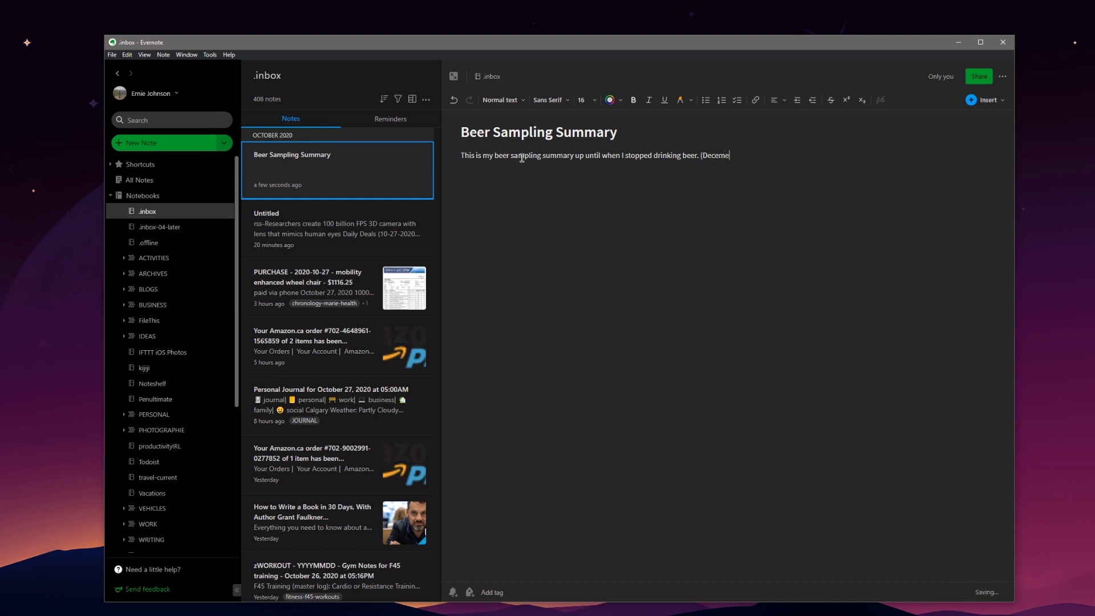
{"action": "key", "text": "Backspace"}
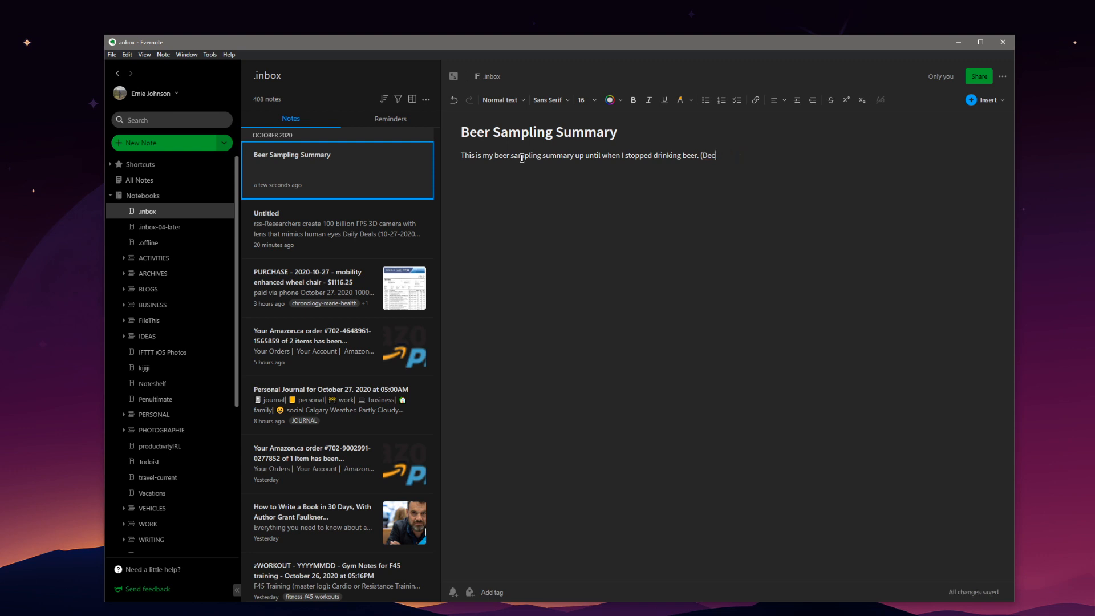
{"action": "type", "text": "ember 31 2019)"}
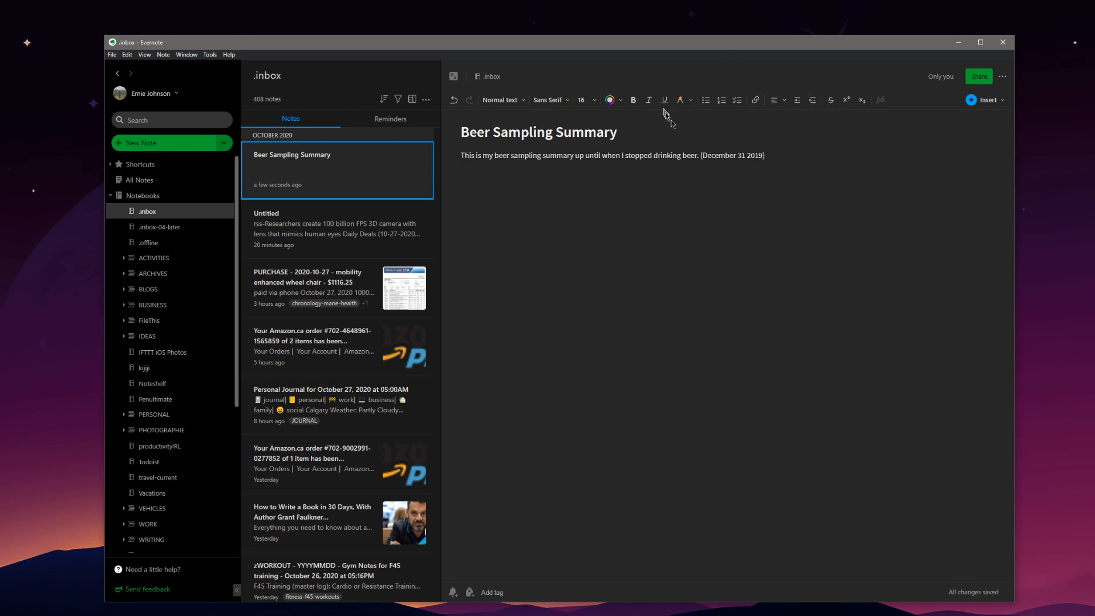
- Insert a divider under the intro sentence and highlight 'beer sampling summary' in pink
{"action": "left_click", "coordinate": [984, 101]}
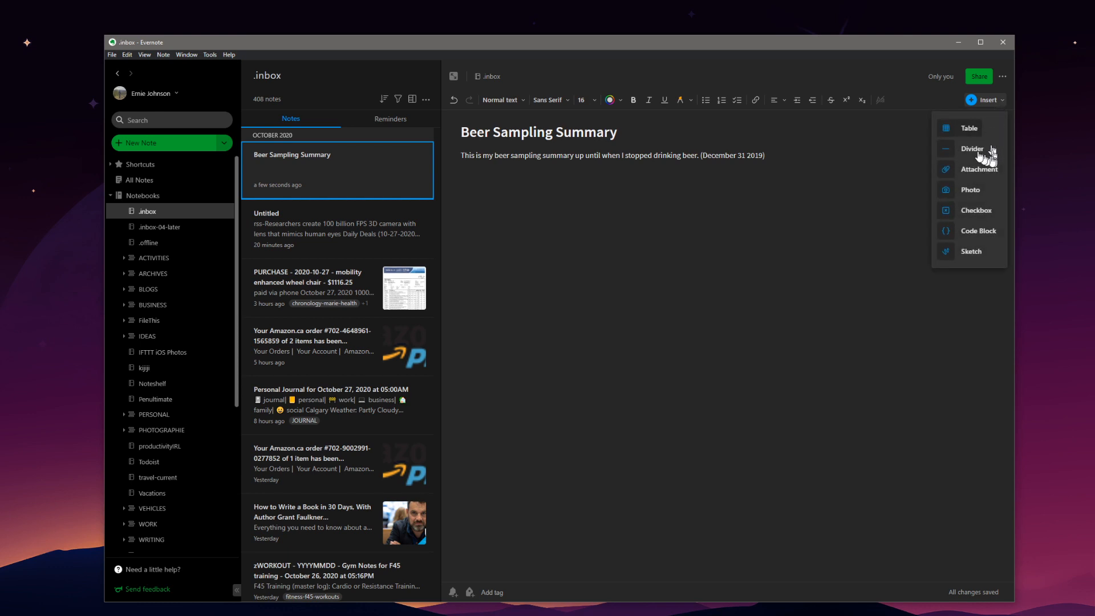
{"action": "left_click", "coordinate": [971, 148]}
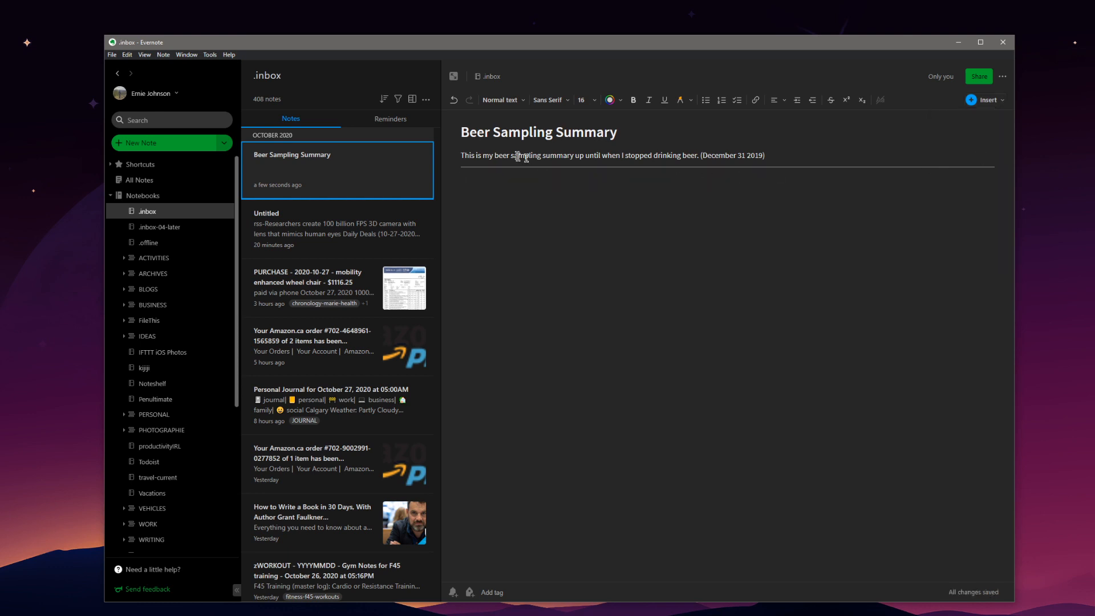
{"action": "left_click_drag", "start_coordinate": [495, 155], "coordinate": [571, 155]}
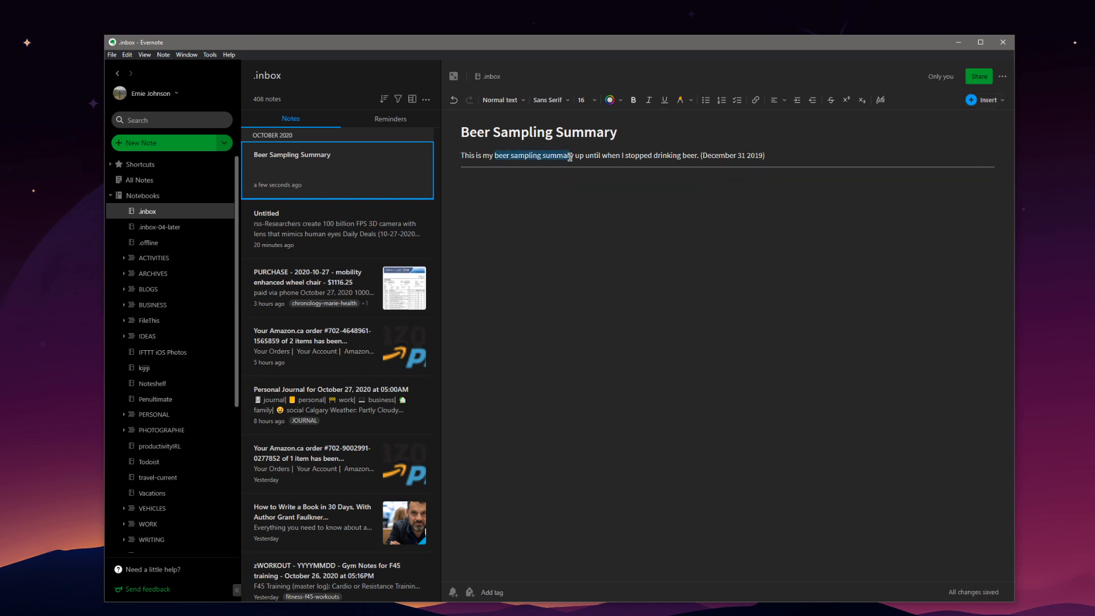
{"action": "left_click", "coordinate": [681, 100]}
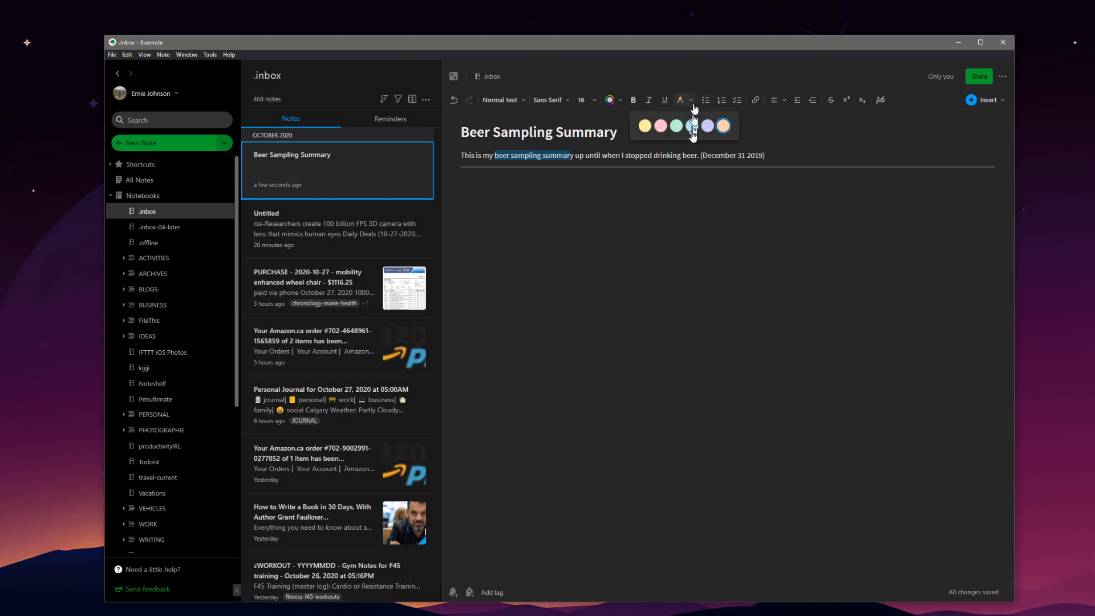
{"action": "left_click", "coordinate": [692, 126]}
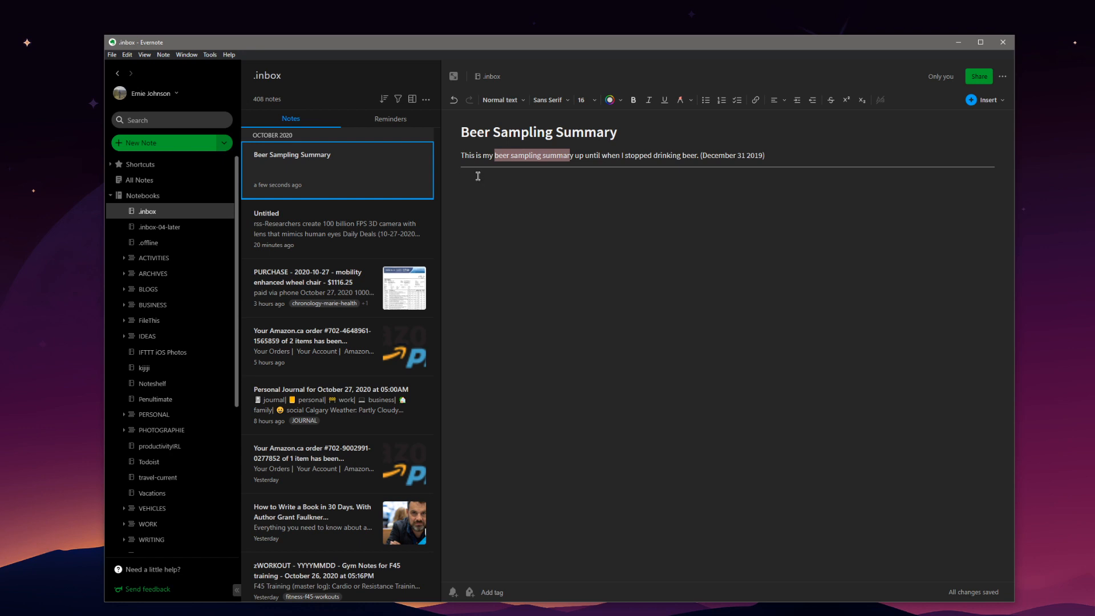
- Paste the 22 copied beer sampling note links below the divider
{"action": "right_click", "coordinate": [476, 181]}
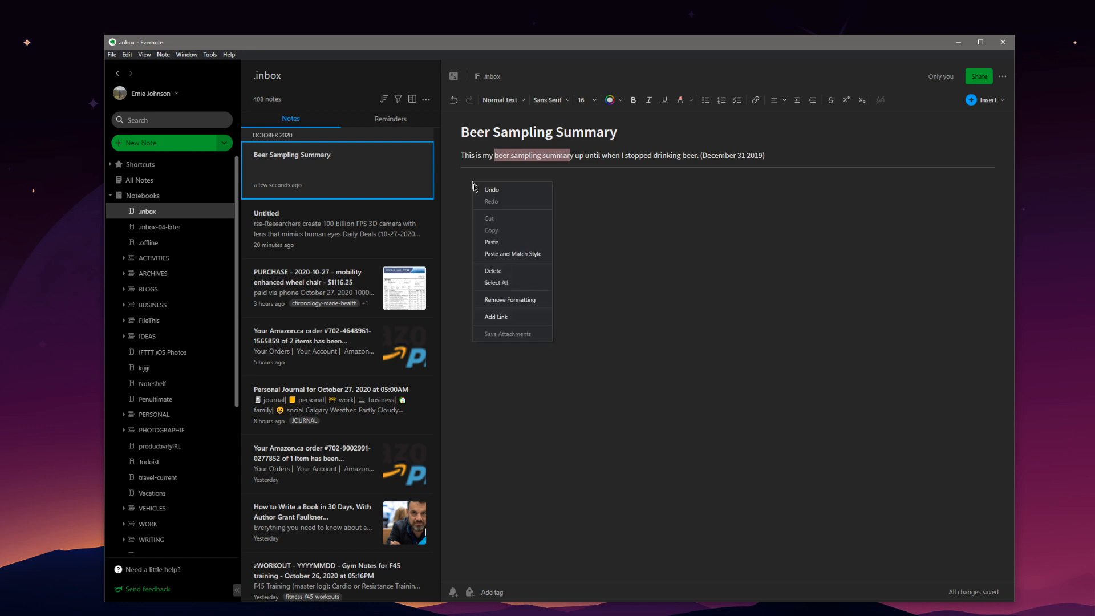
{"action": "mouse_move", "coordinate": [492, 242]}
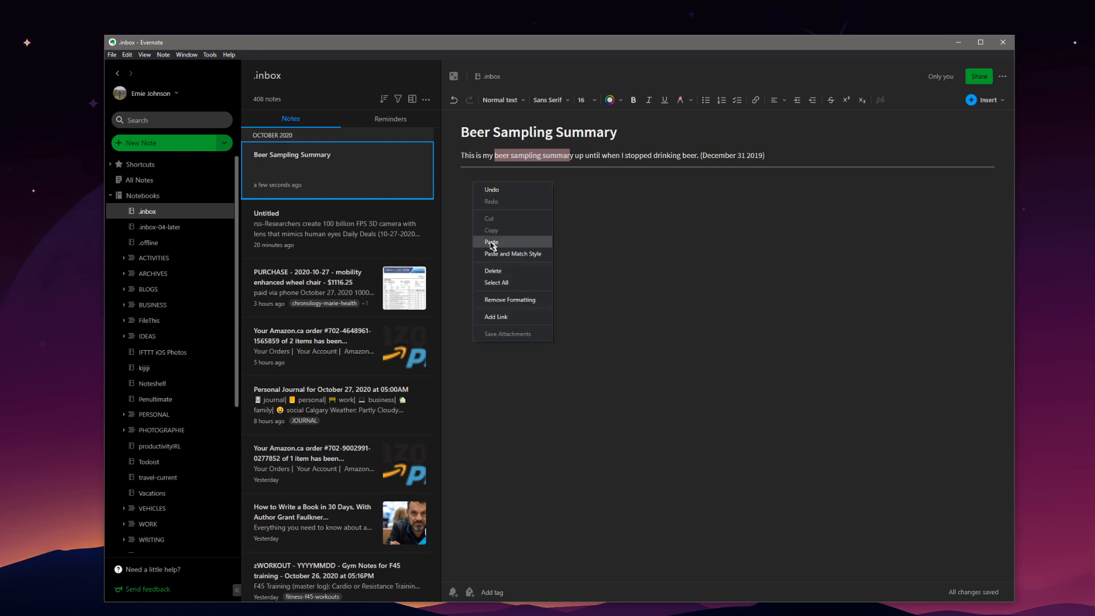
{"action": "left_click", "coordinate": [498, 244]}
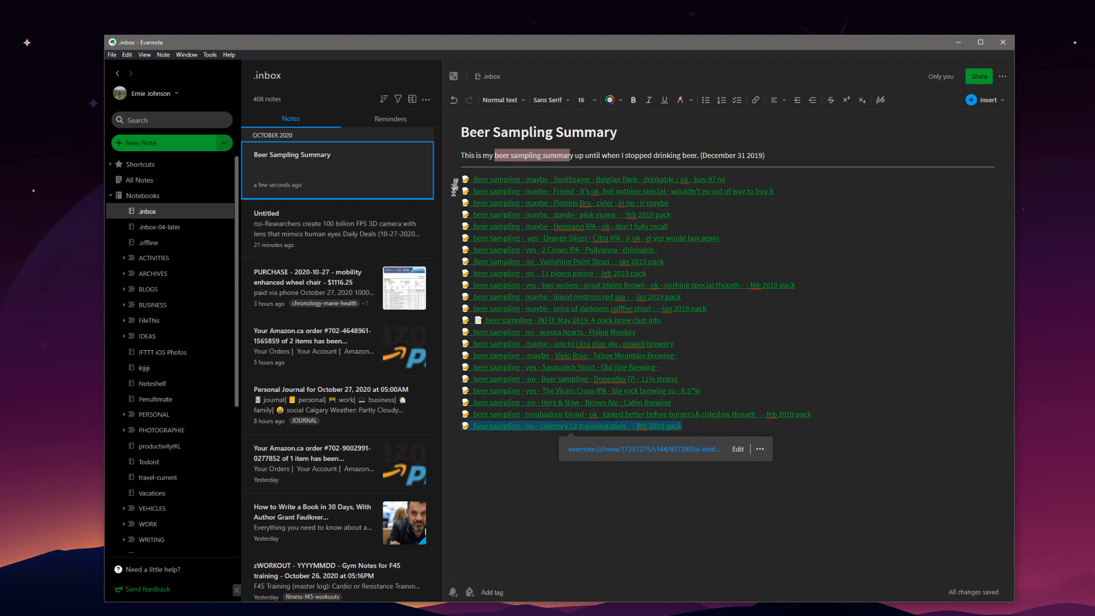
- Convert all 22 pasted beer links into a checklist
{"action": "left_click_drag", "start_coordinate": [473, 179], "coordinate": [682, 426]}
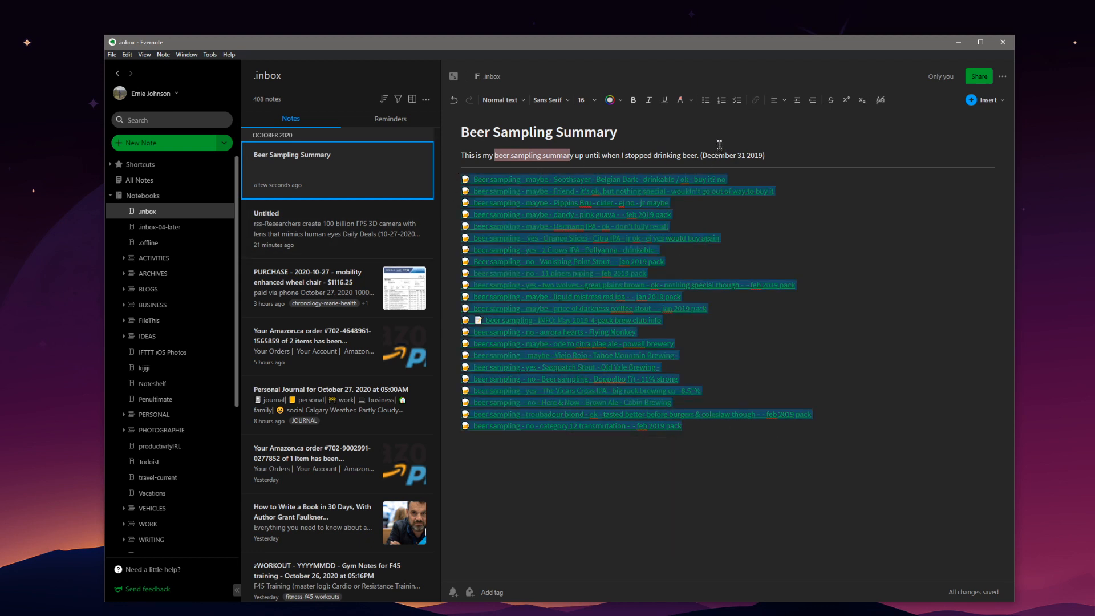
{"action": "left_click", "coordinate": [704, 100]}
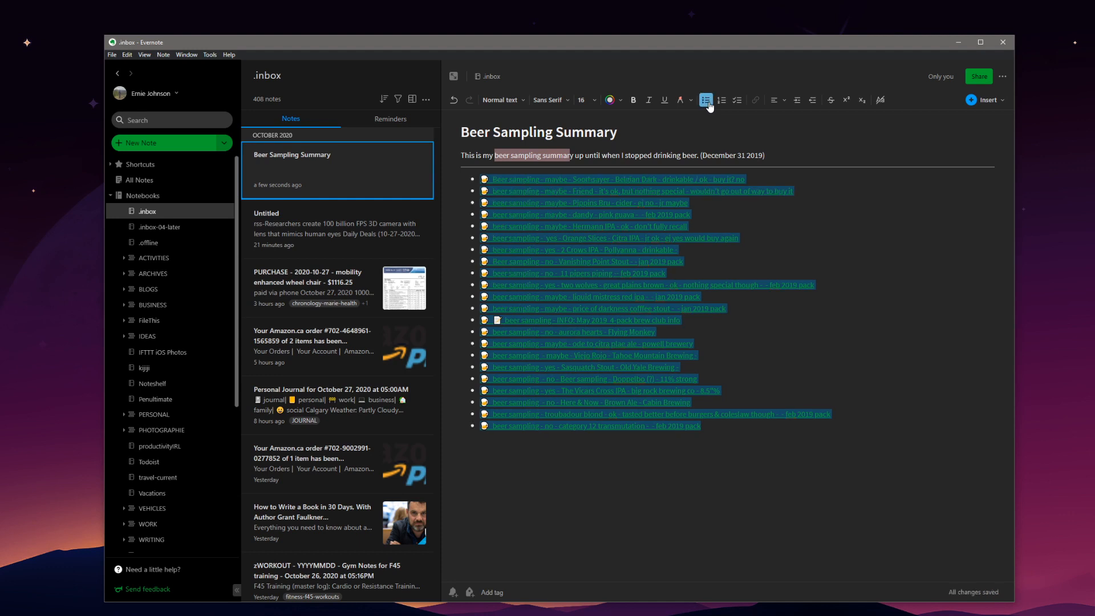
{"action": "left_click", "coordinate": [720, 100]}
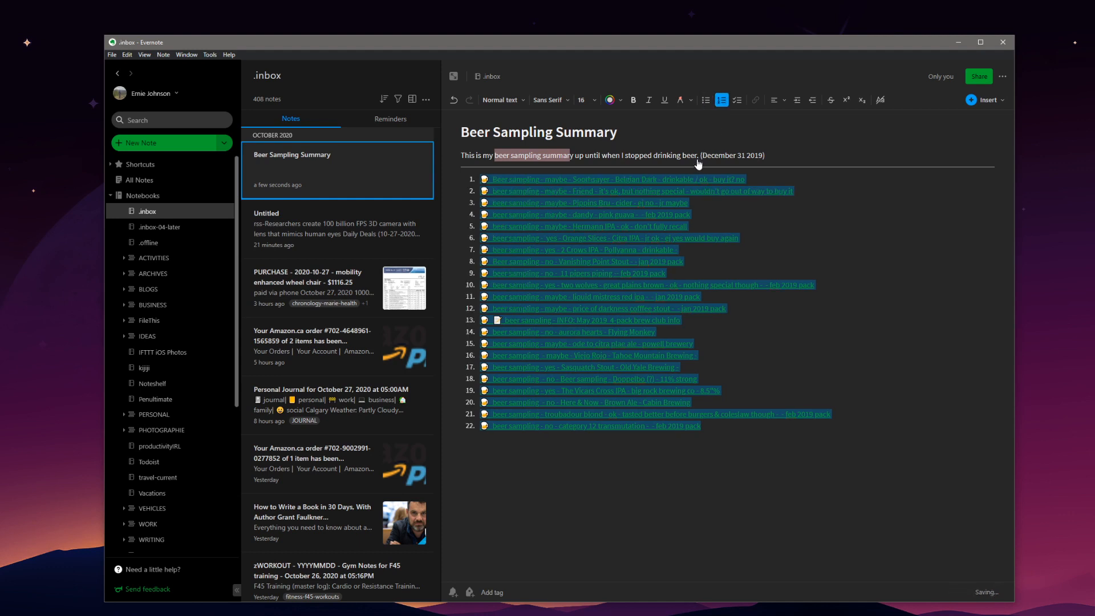
{"action": "left_click", "coordinate": [737, 101]}
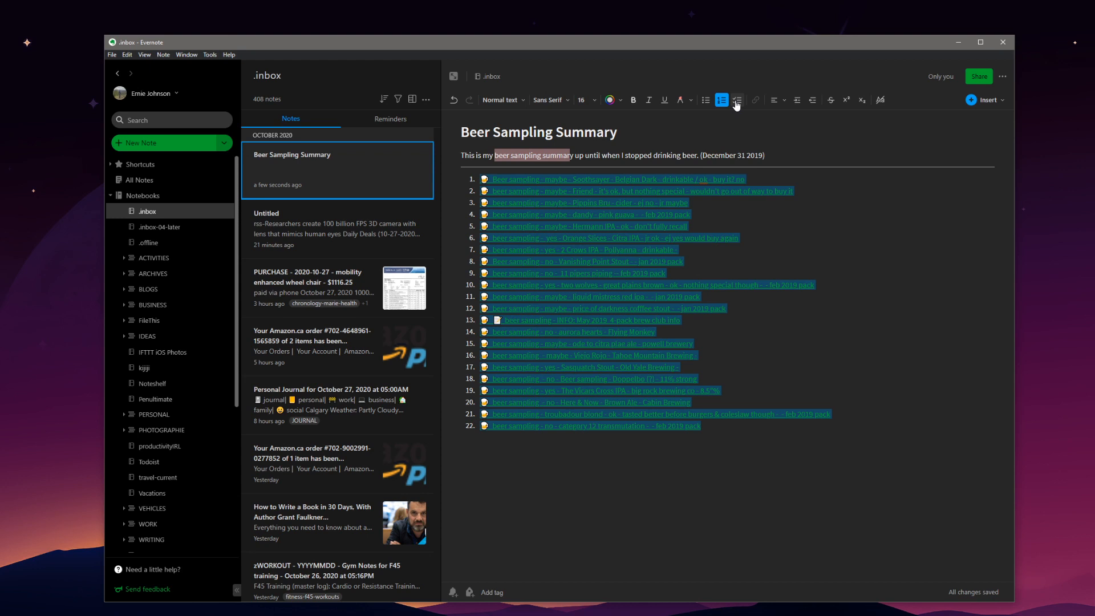
{"action": "left_click", "coordinate": [737, 99]}
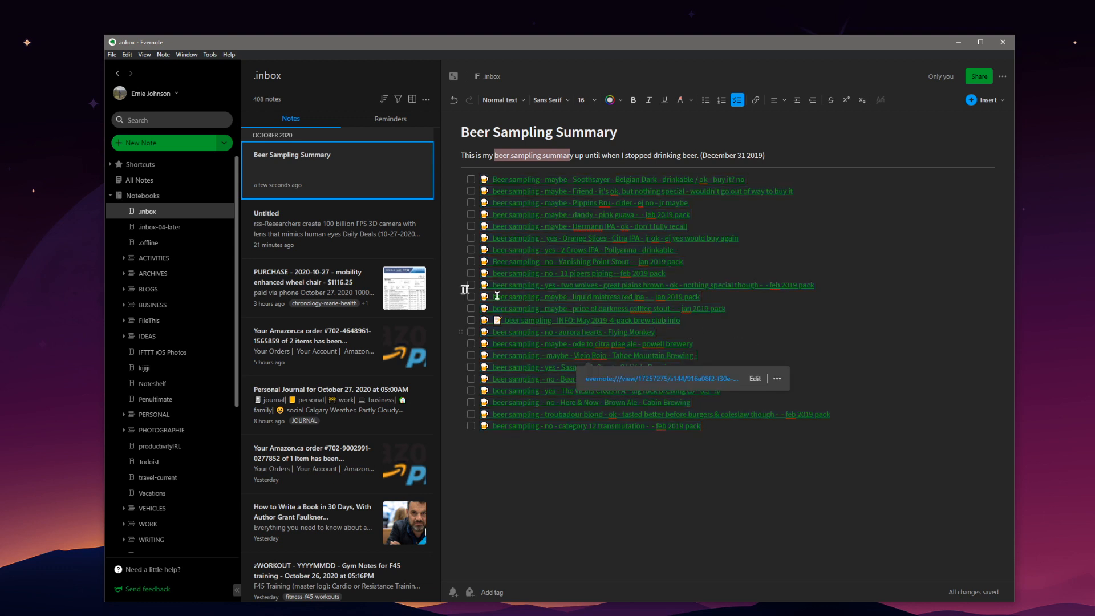
- Tick off the yes-rated beers such as Vanishing Point Stout and 11 pipers piping
{"action": "left_click", "coordinate": [471, 272]}
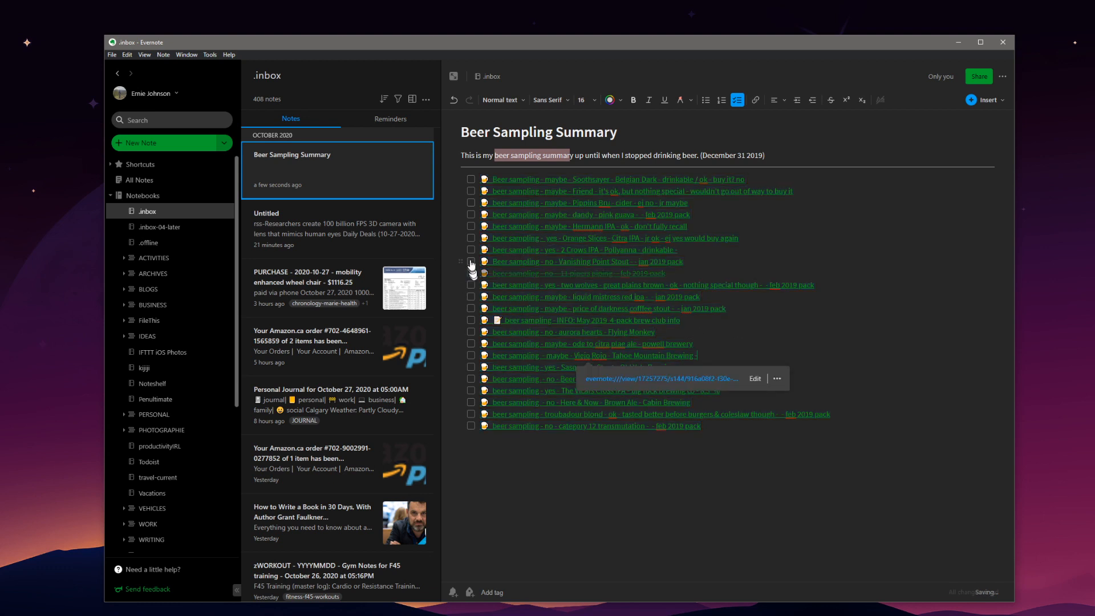
{"action": "left_click", "coordinate": [471, 261]}
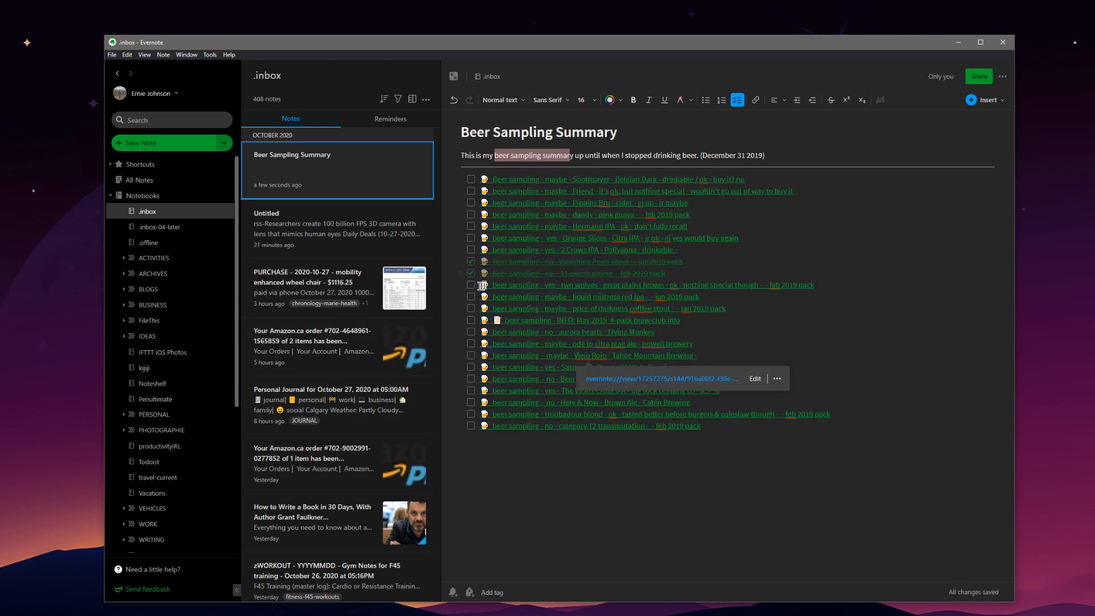
{"action": "left_click", "coordinate": [471, 262]}
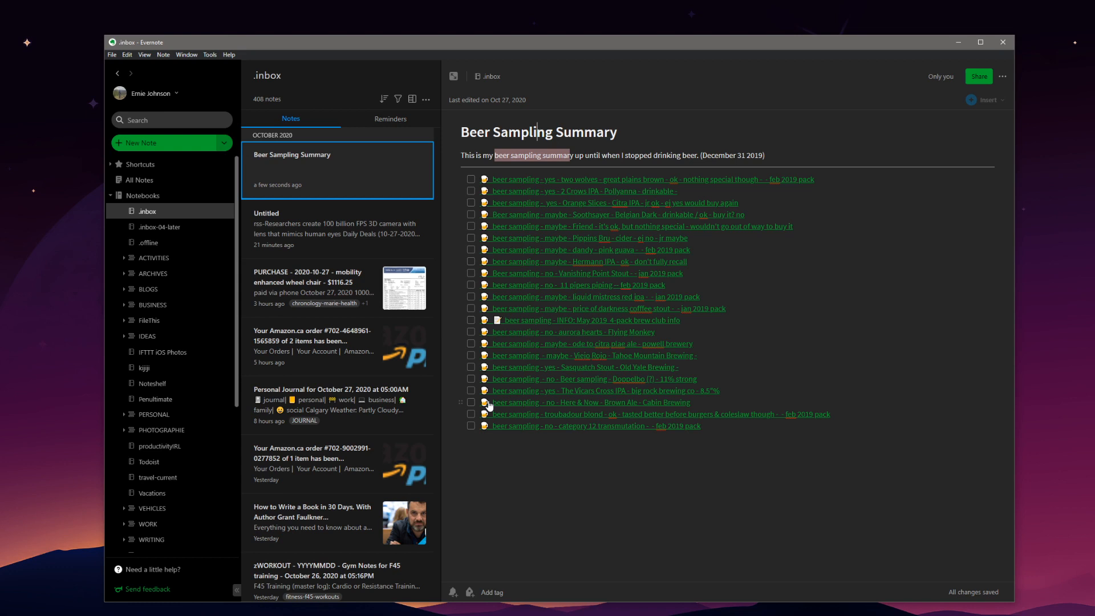
{"action": "mouse_move", "coordinate": [382, 237]}
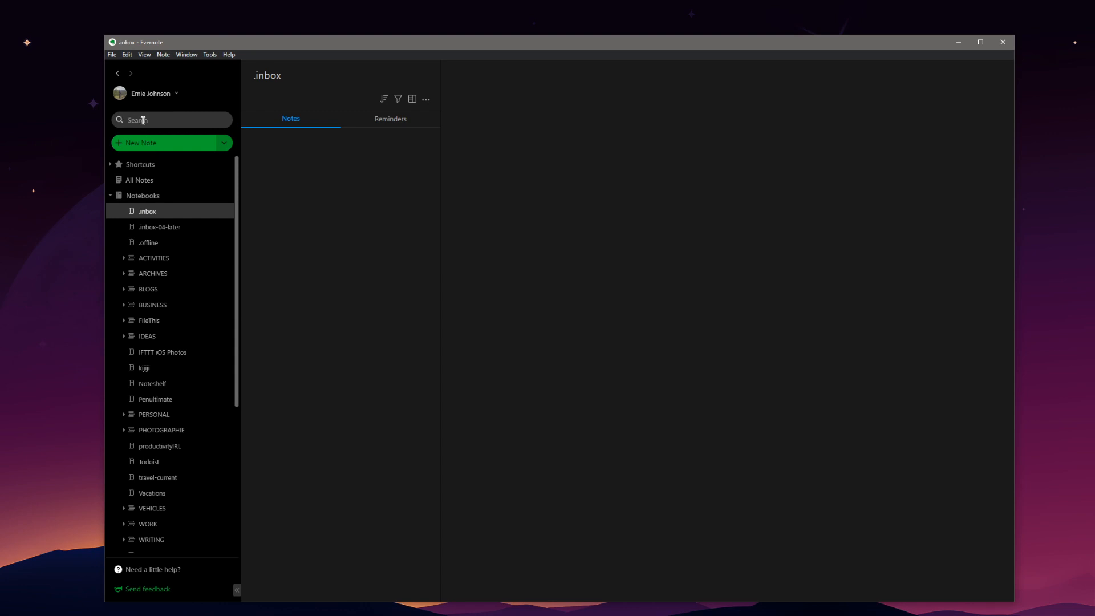
- From All Notes, search 'co' and filter results to the coffee-tasting tag (19 notes)
{"action": "left_click", "coordinate": [171, 119]}
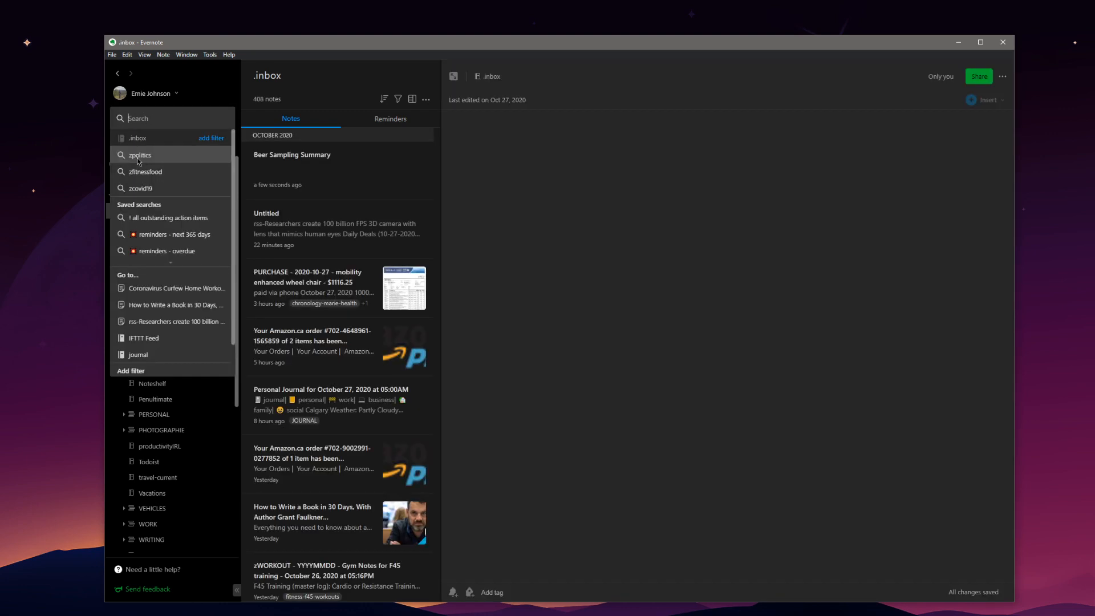
{"action": "mouse_move", "coordinate": [334, 51]}
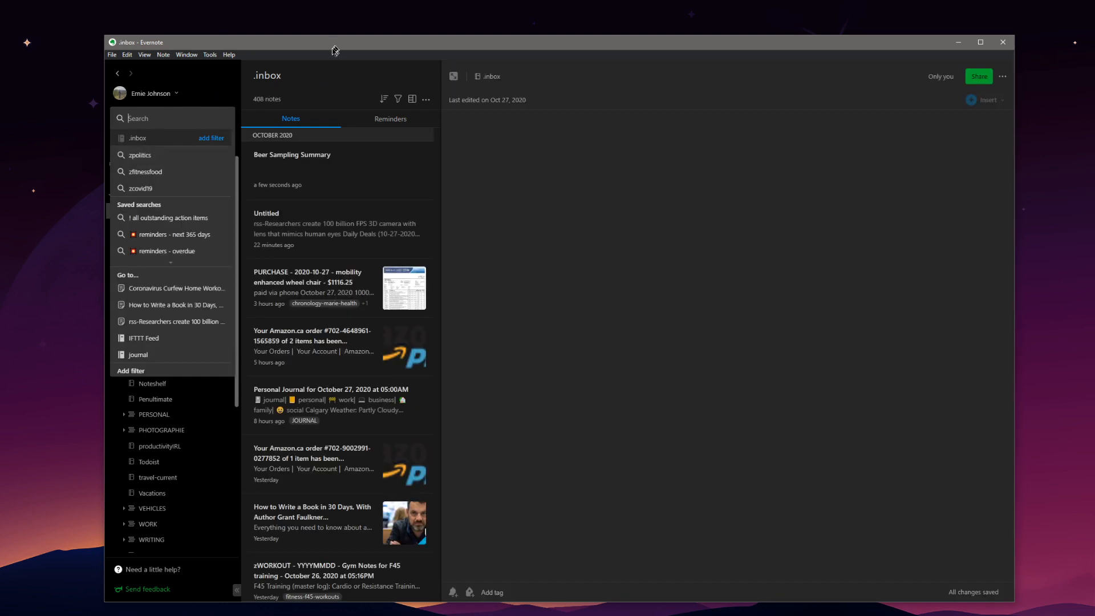
{"action": "left_click", "coordinate": [292, 154]}
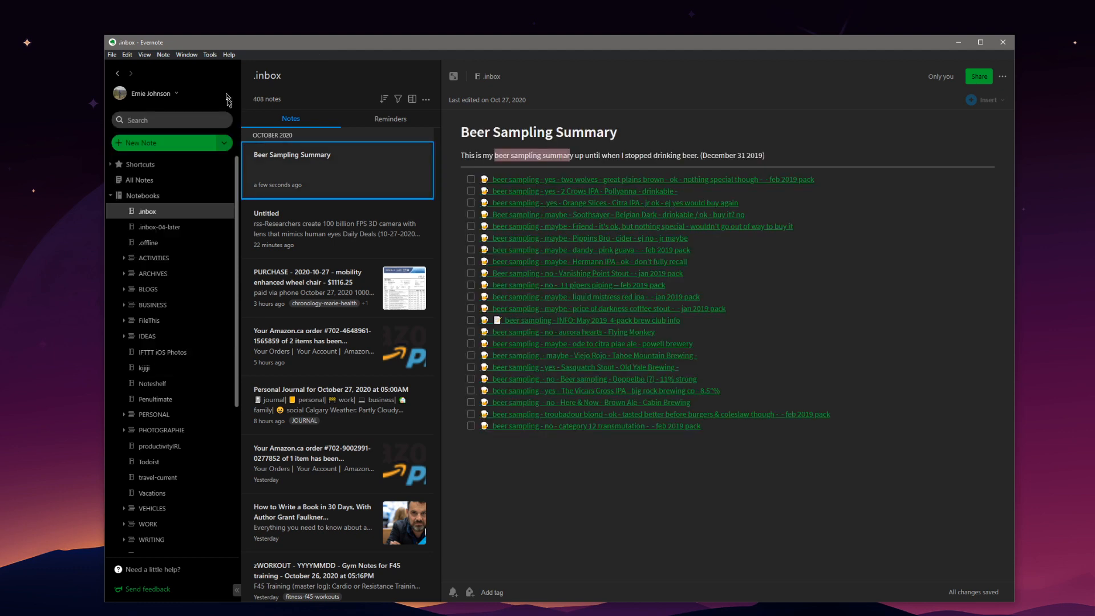
{"action": "left_click", "coordinate": [139, 179]}
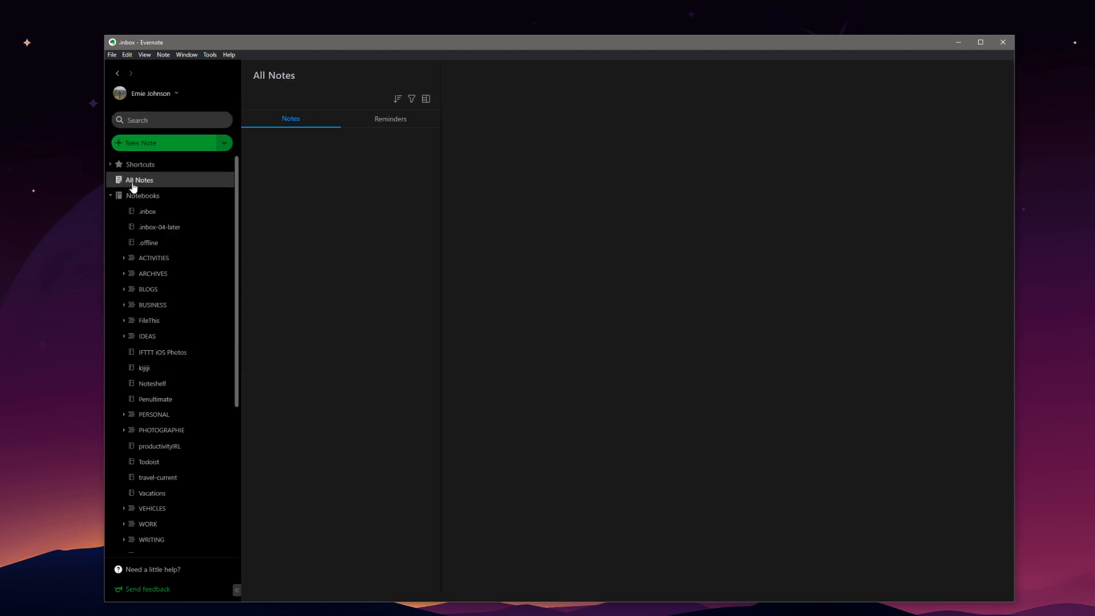
{"action": "left_click", "coordinate": [171, 119]}
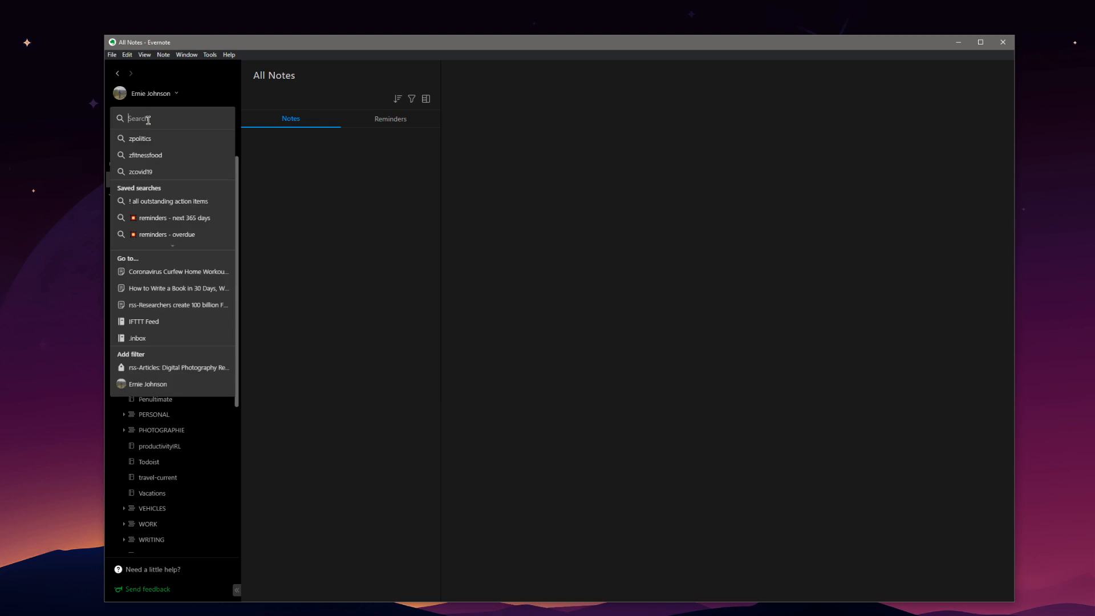
{"action": "type", "text": "coffee"}
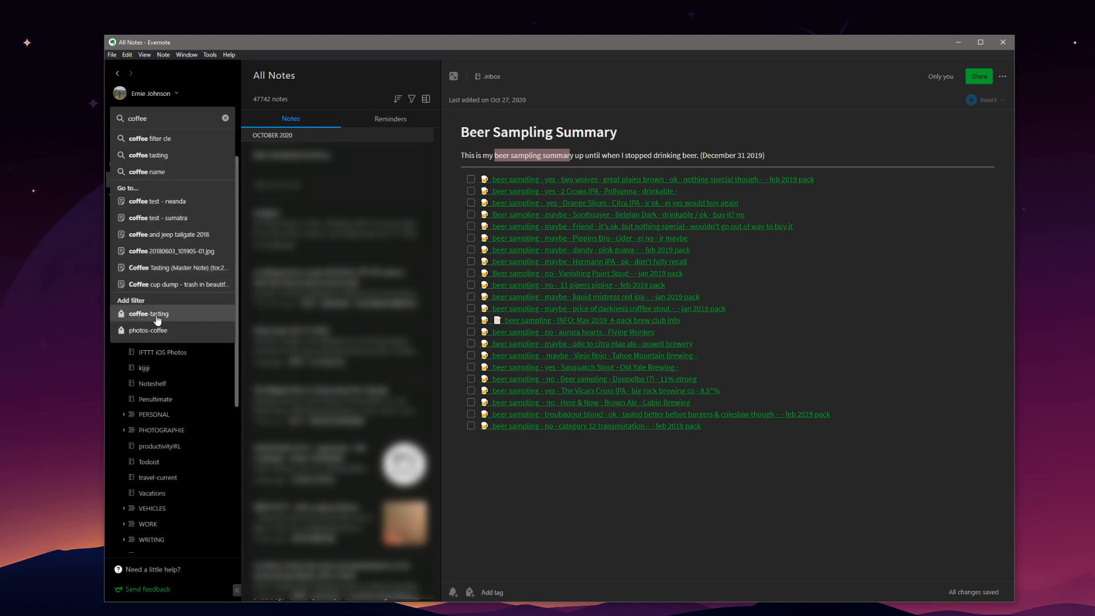
{"action": "mouse_move", "coordinate": [125, 318]}
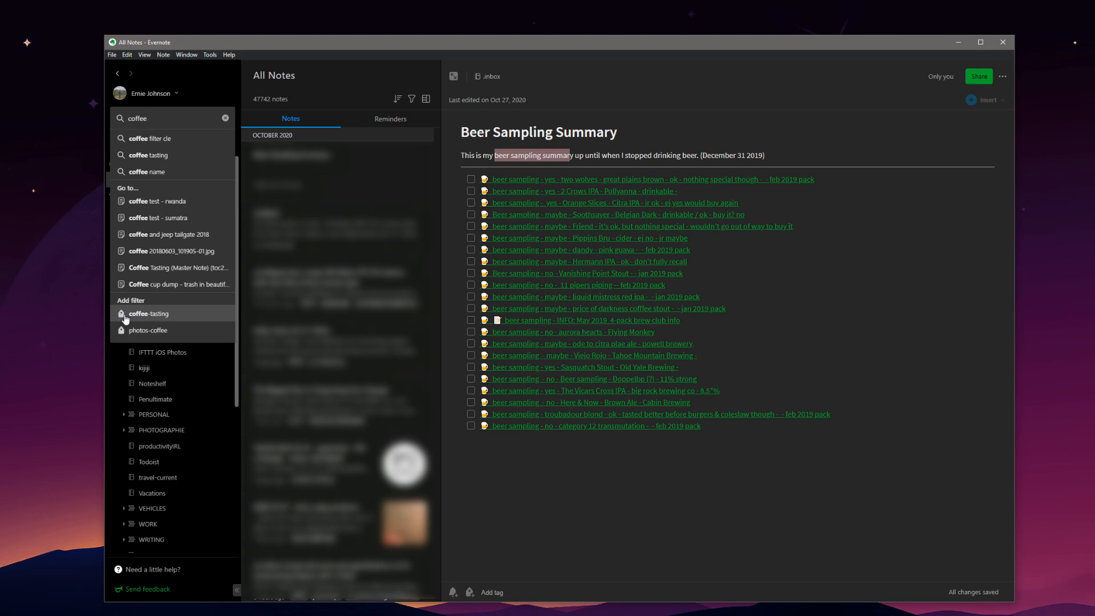
{"action": "left_click", "coordinate": [149, 313]}
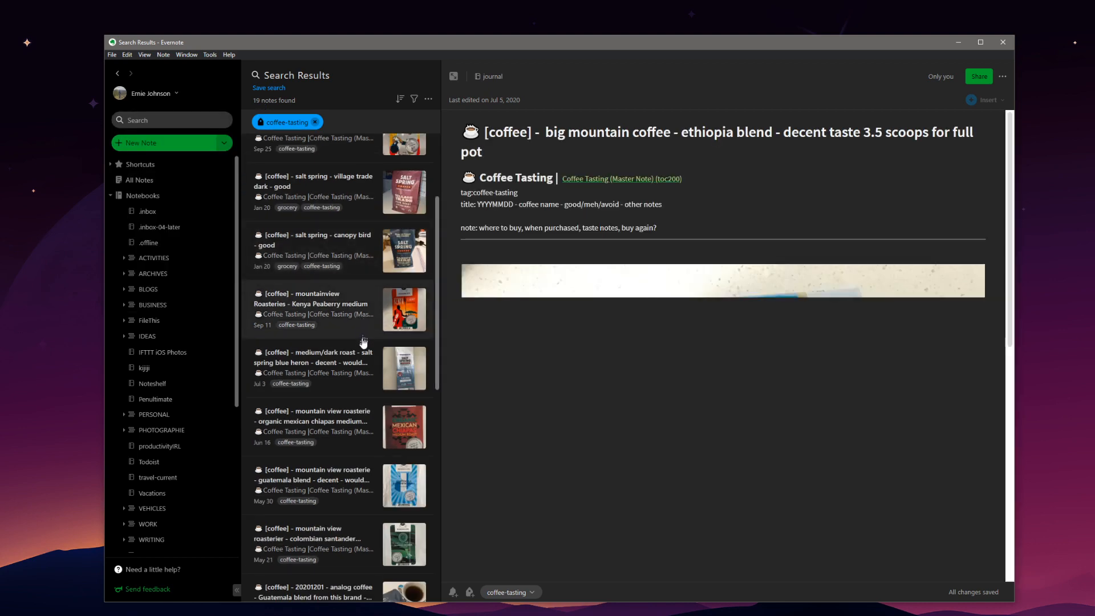
- Copy internal links to all 19 coffee-tasting notes and go to the .inbox notebook
{"action": "scroll", "scroll_direction": "down", "scroll_amount": 3}
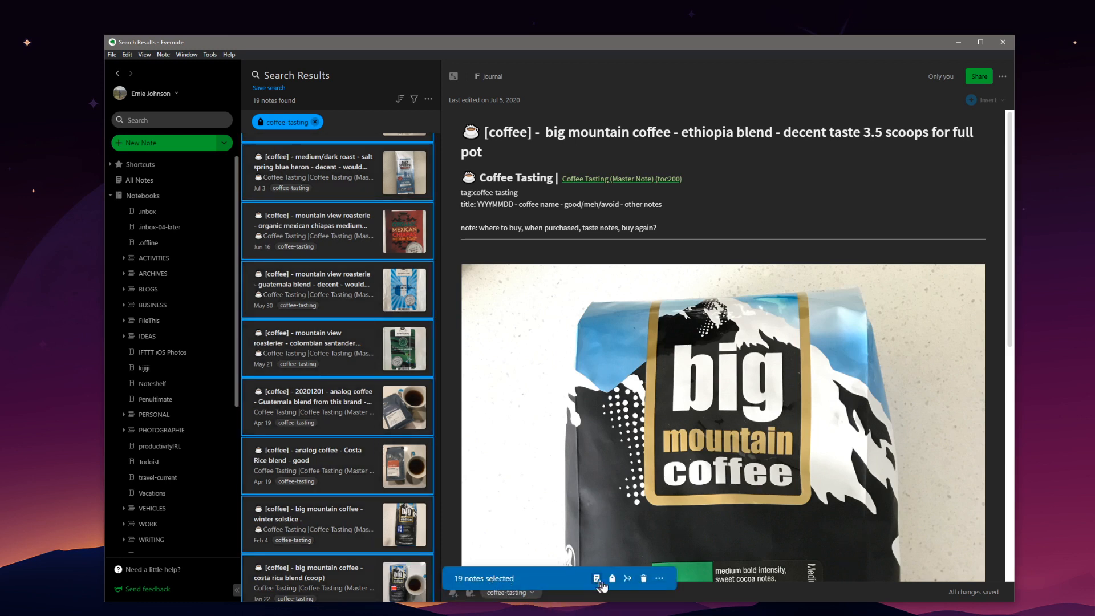
{"action": "mouse_move", "coordinate": [658, 578]}
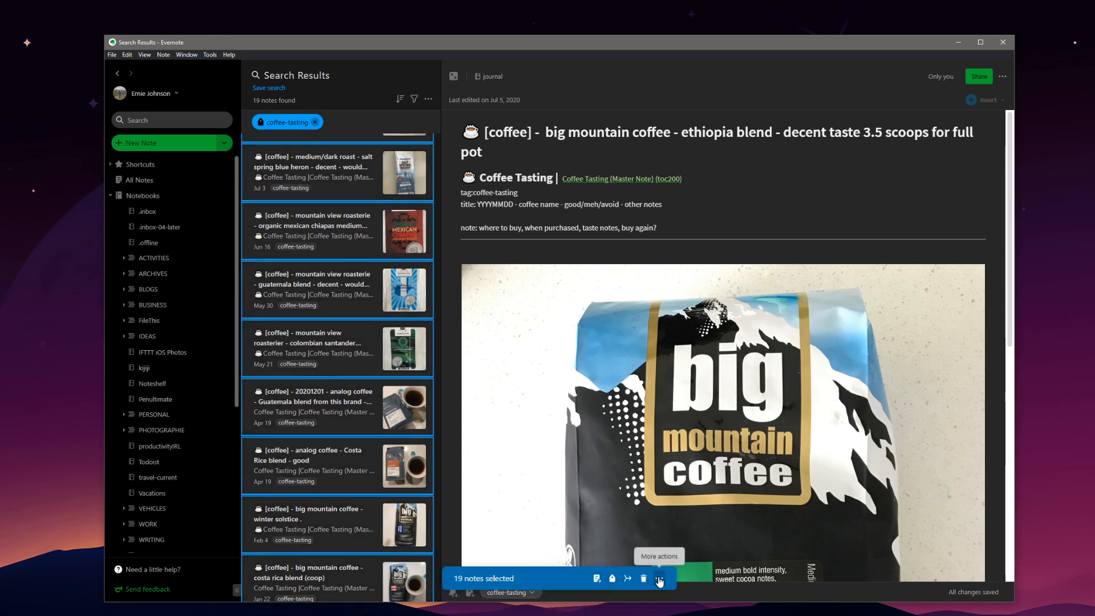
{"action": "left_click", "coordinate": [658, 578]}
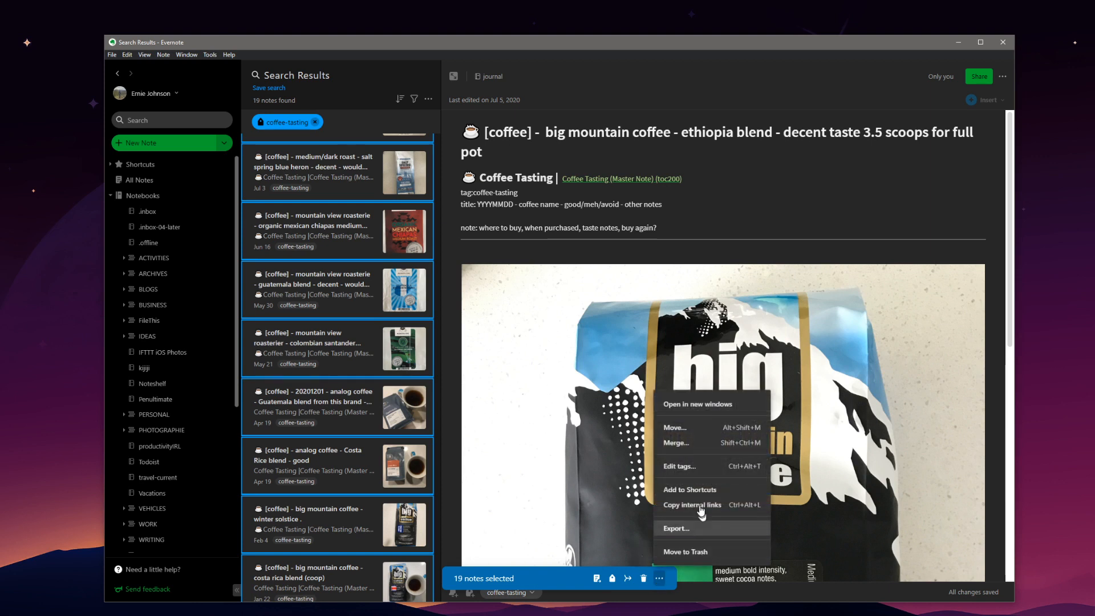
{"action": "mouse_move", "coordinate": [701, 504]}
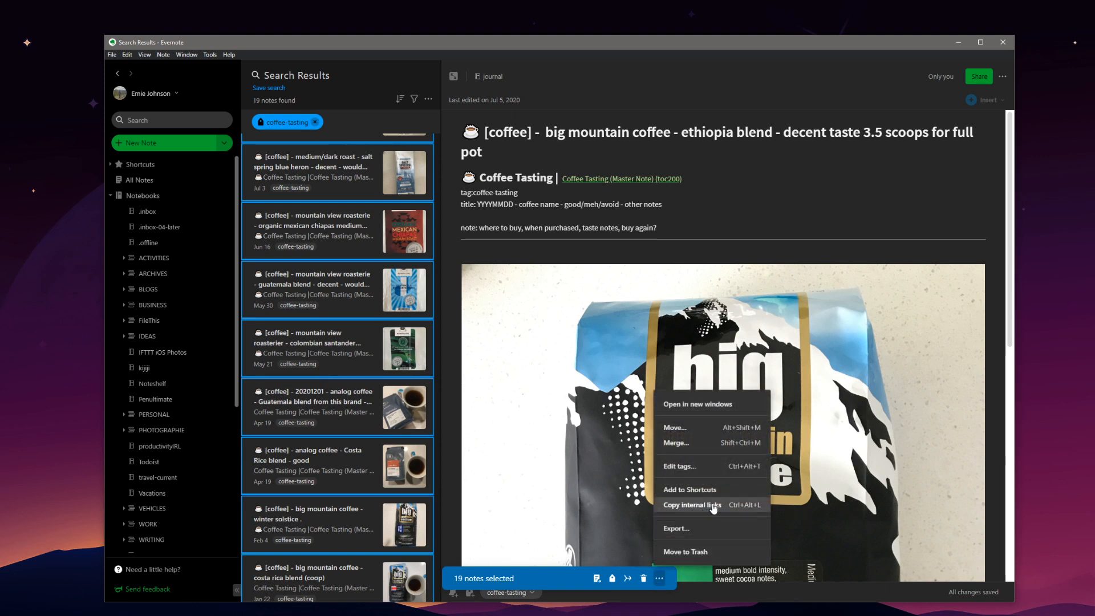
{"action": "left_click", "coordinate": [691, 504]}
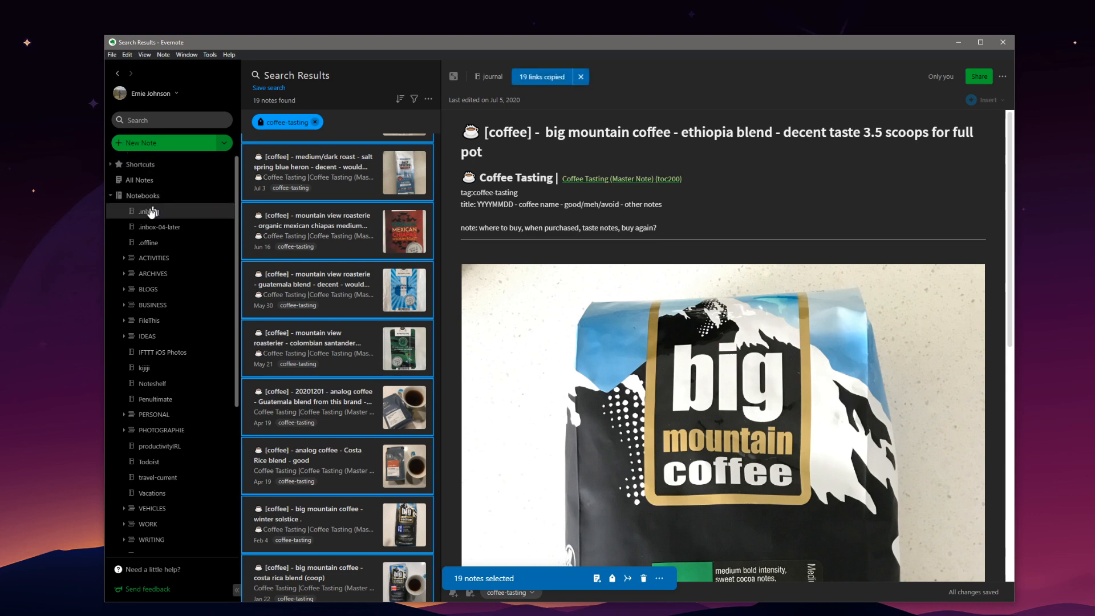
{"action": "left_click", "coordinate": [147, 211]}
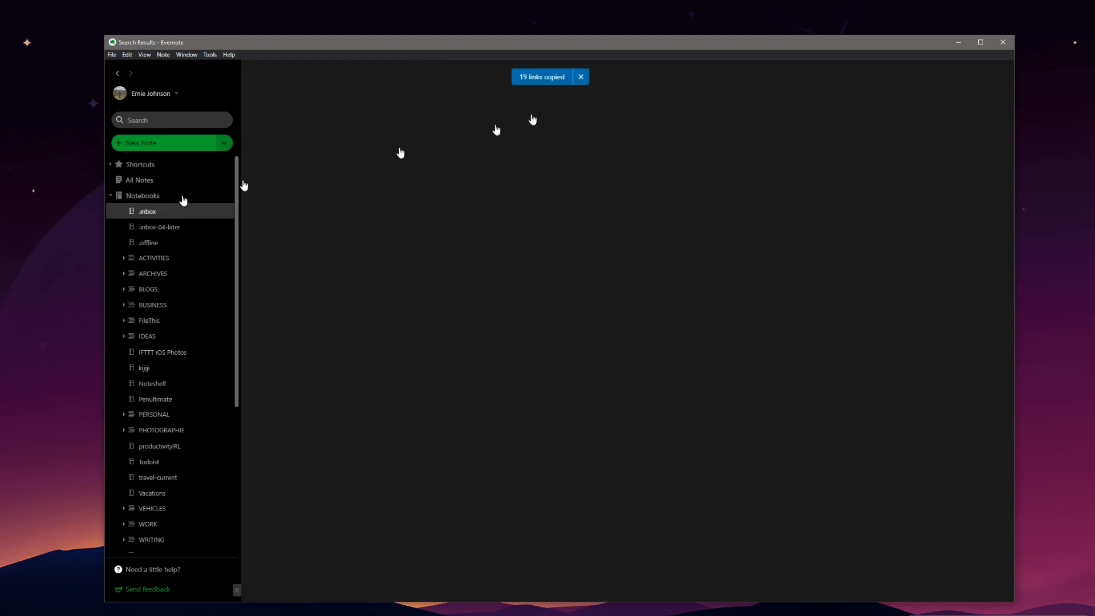
- Create a 'Coffee Task' note reading to tag notes as "coffee-tasting" for future reference!
{"action": "left_click", "coordinate": [147, 212]}
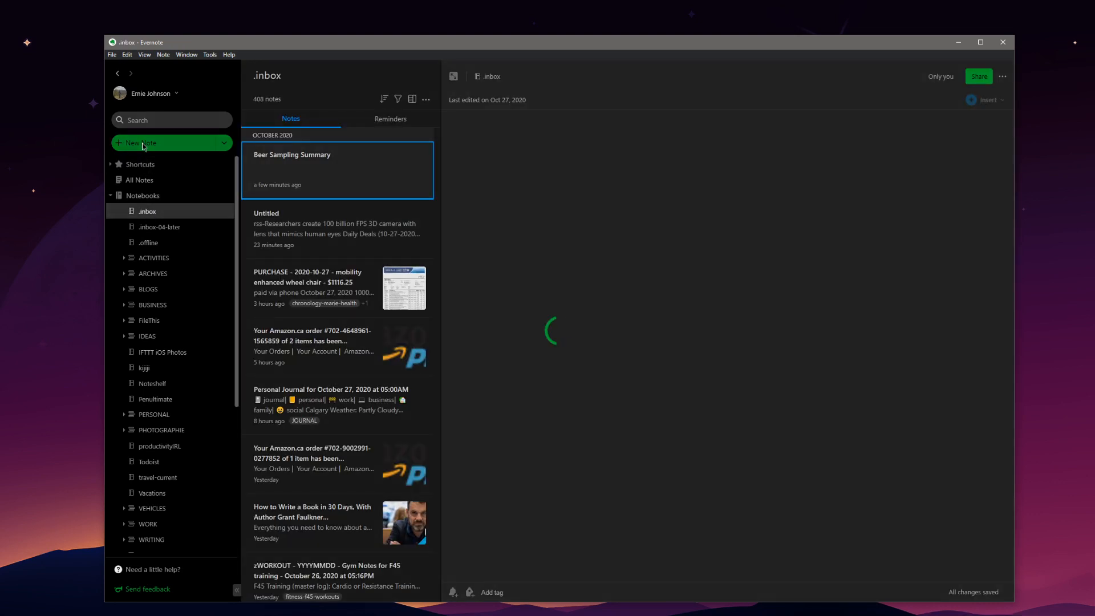
{"action": "type", "text": "Coffee Task"}
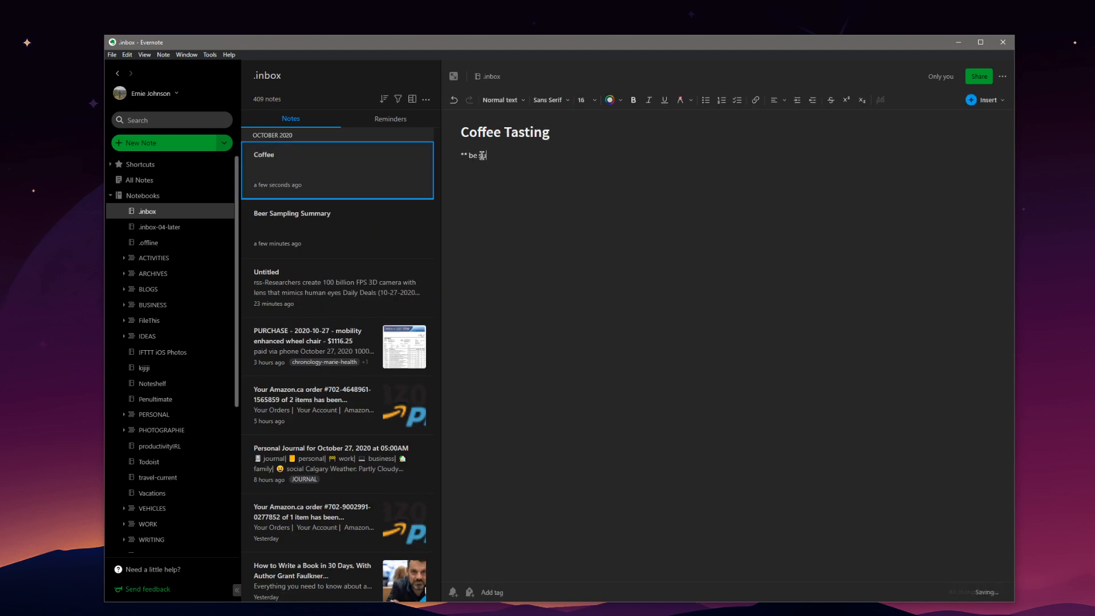
{"action": "type", "text": "re to tag notes as"}
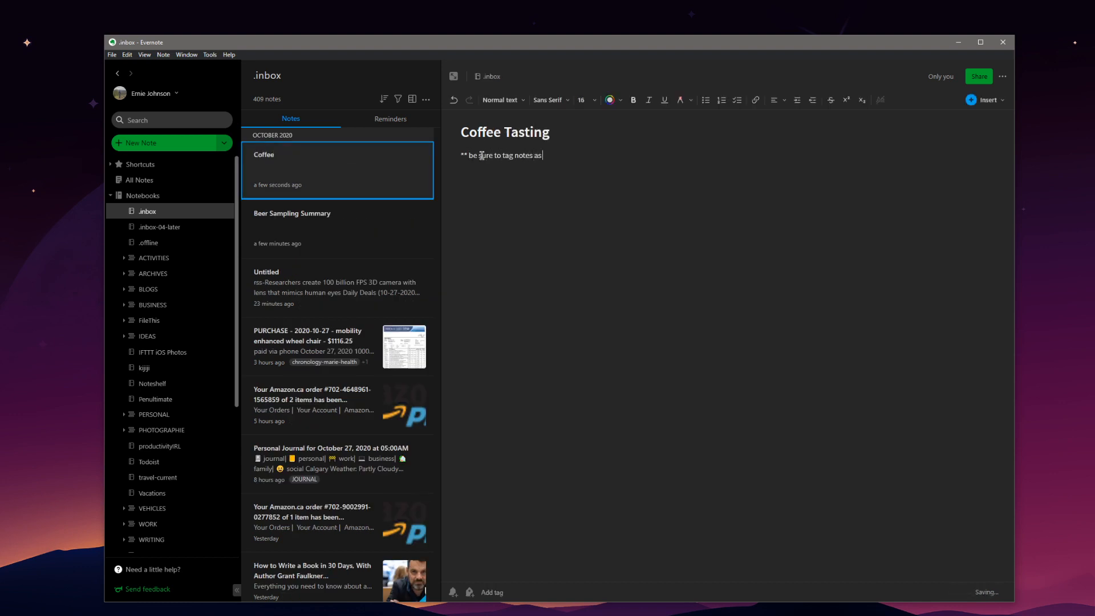
{"action": "type", "text": "\"coffee-ta"}
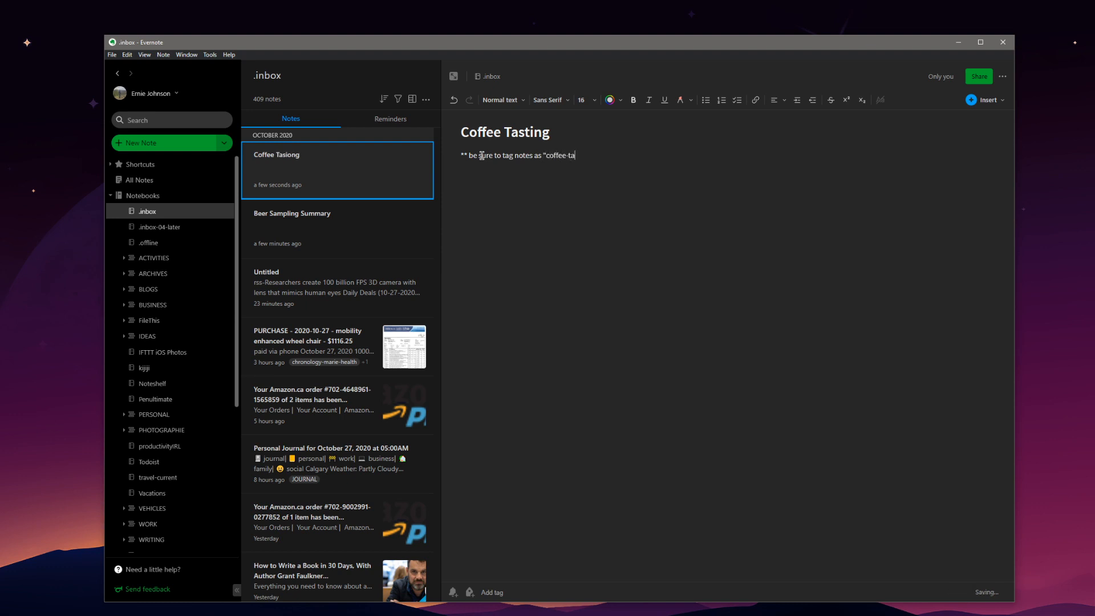
{"action": "type", "text": "sin"}
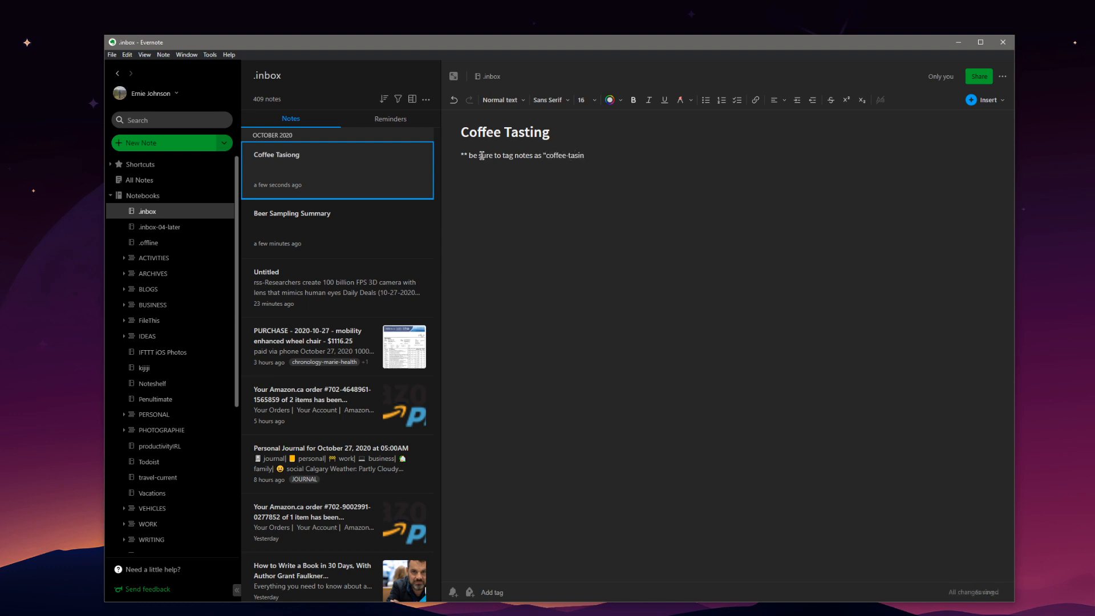
{"action": "type", "text": "ting\" for fu"}
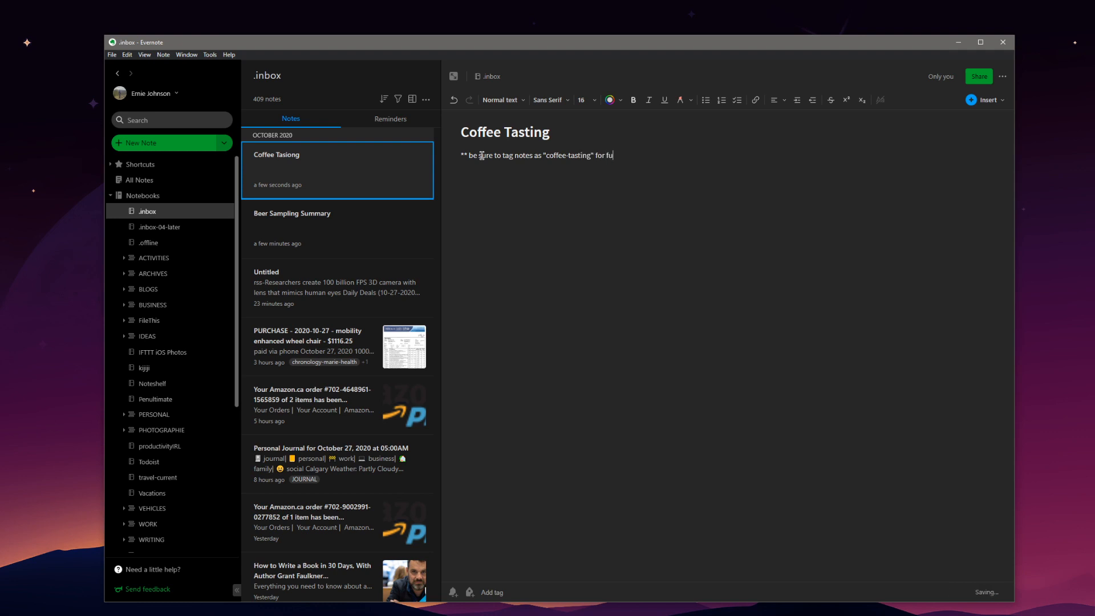
{"action": "type", "text": "ture reference!"}
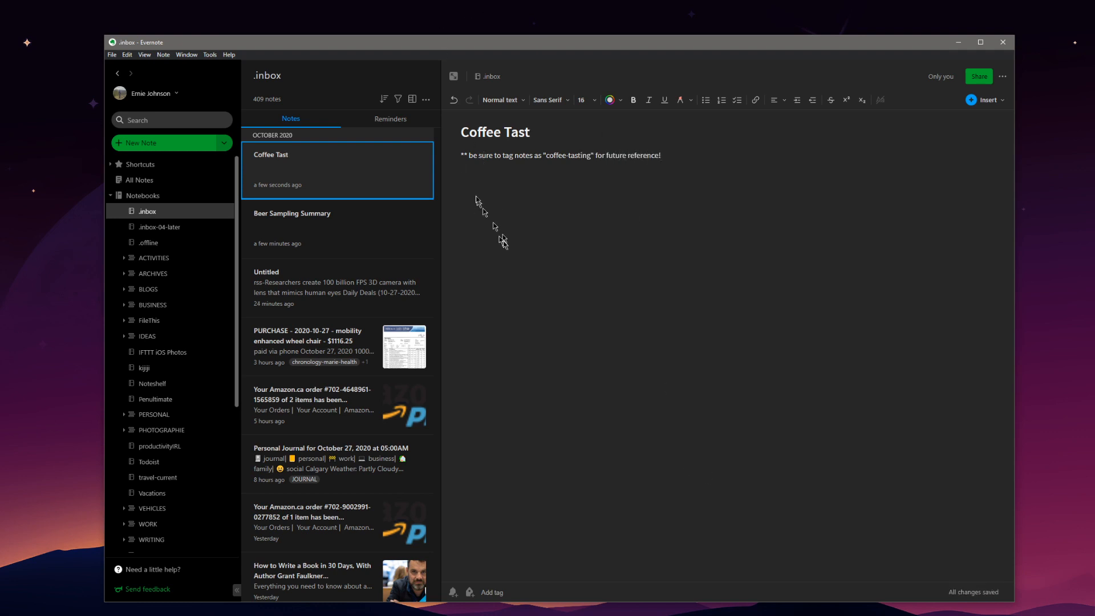
- Paste the 19 coffee note links, make them a checklist and enlarge the text to size 20
{"action": "right_click", "coordinate": [477, 203]}
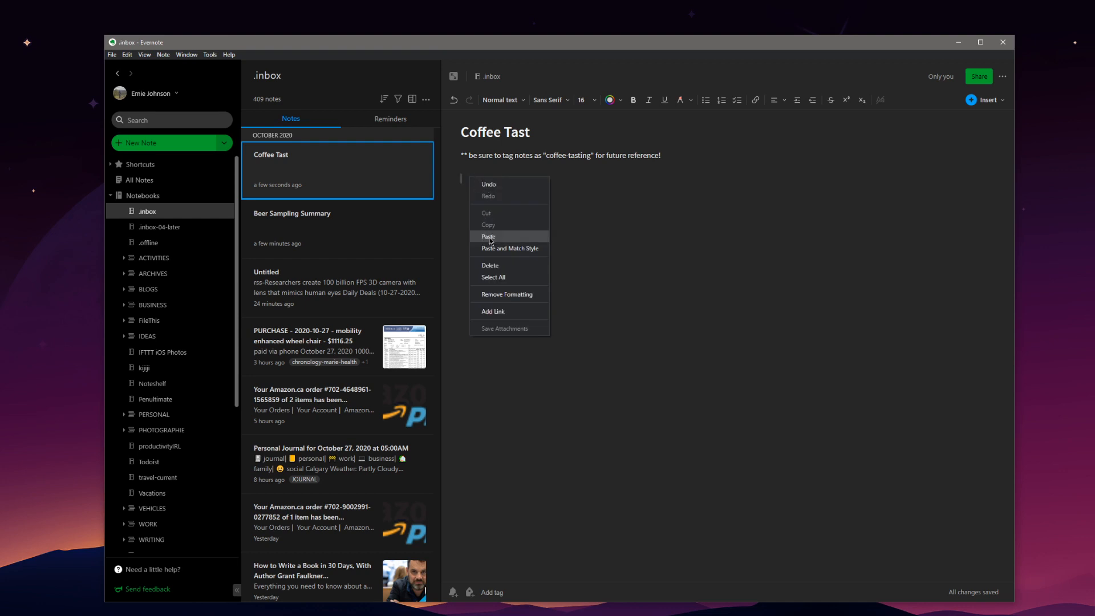
{"action": "left_click", "coordinate": [488, 237]}
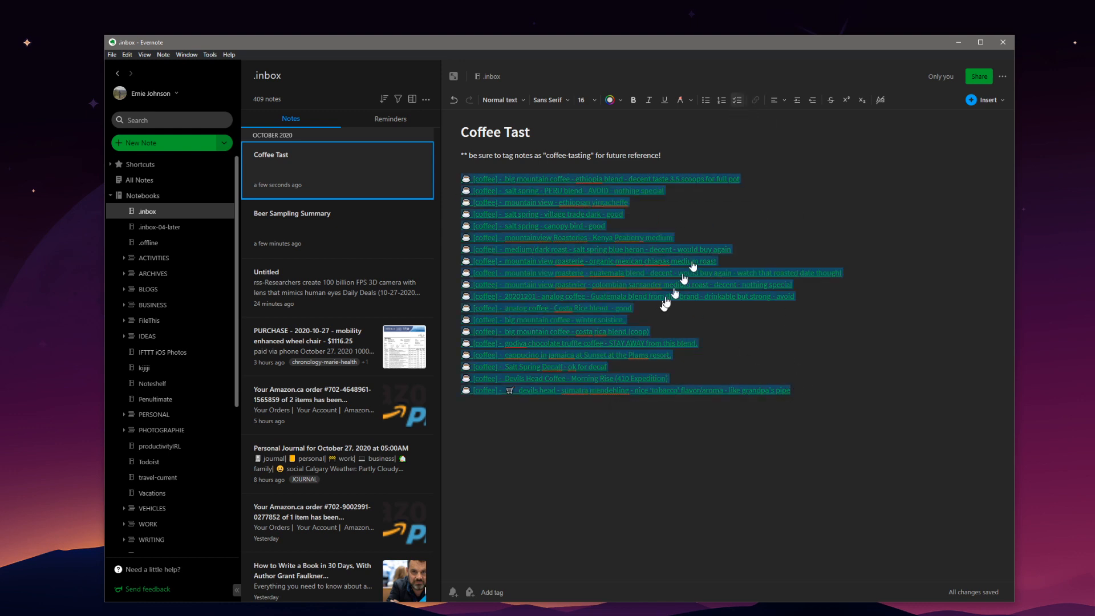
{"action": "left_click", "coordinate": [738, 100]}
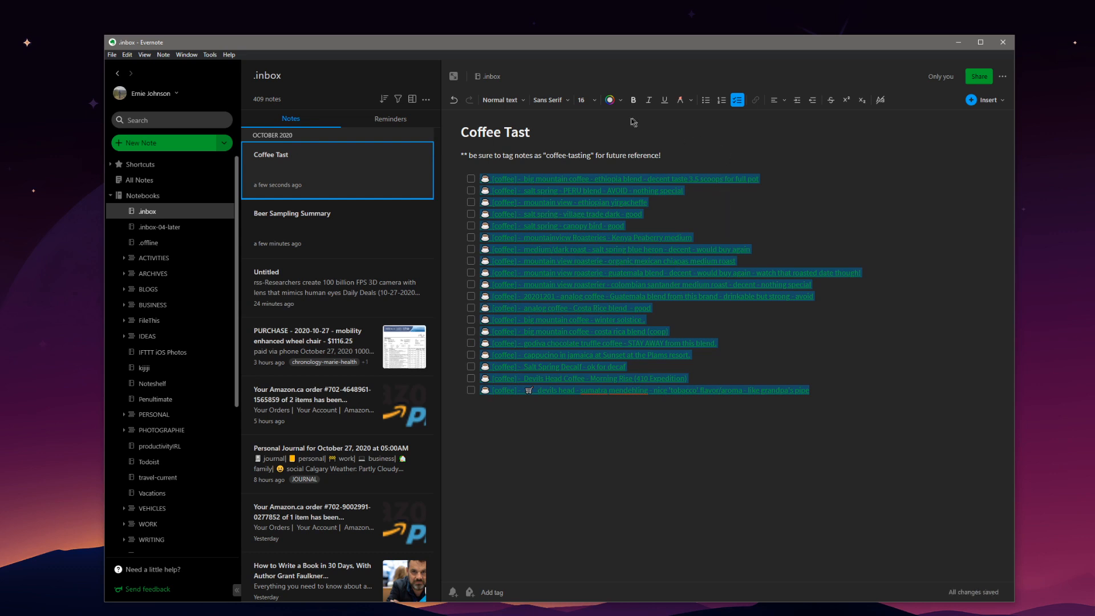
{"action": "left_click", "coordinate": [584, 100]}
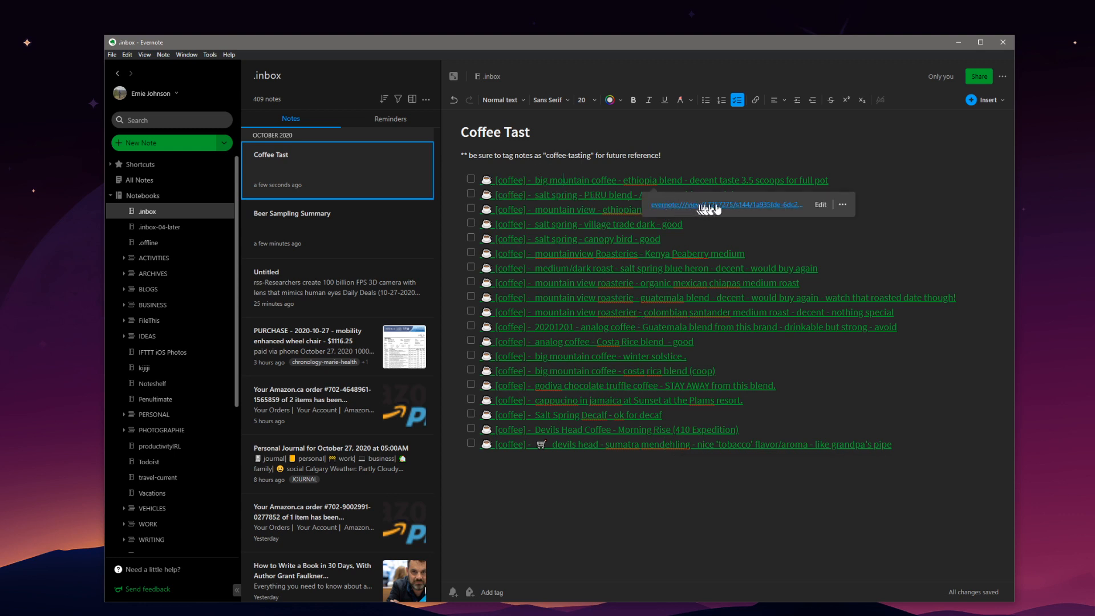
{"action": "mouse_move", "coordinate": [711, 217]}
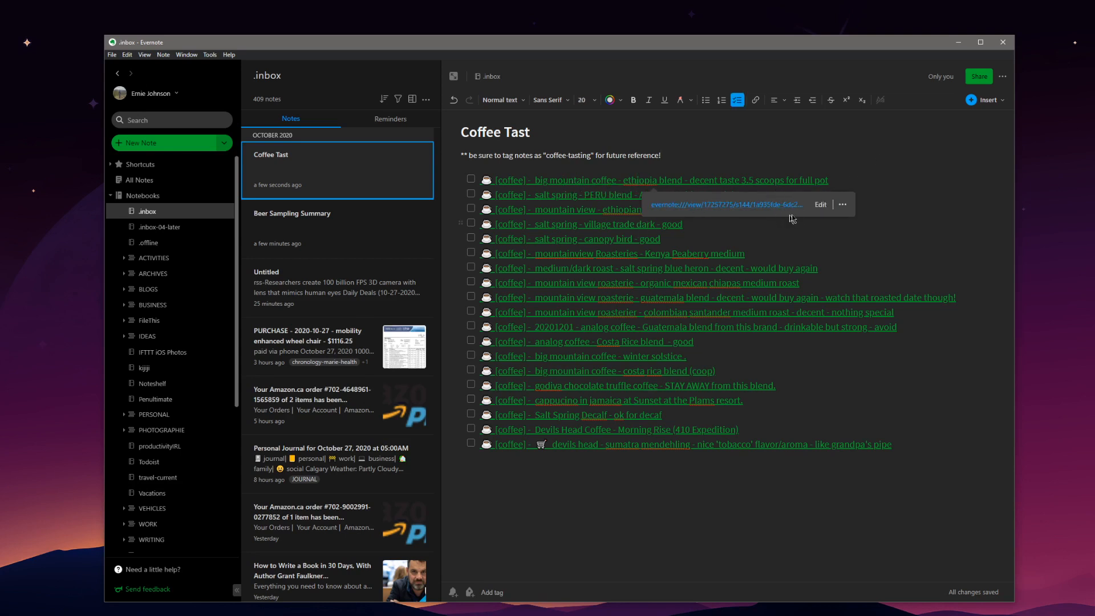
- Follow the first checklist link to the Big Mountain Coffee Ethiopia blend note
{"action": "left_click", "coordinate": [841, 204]}
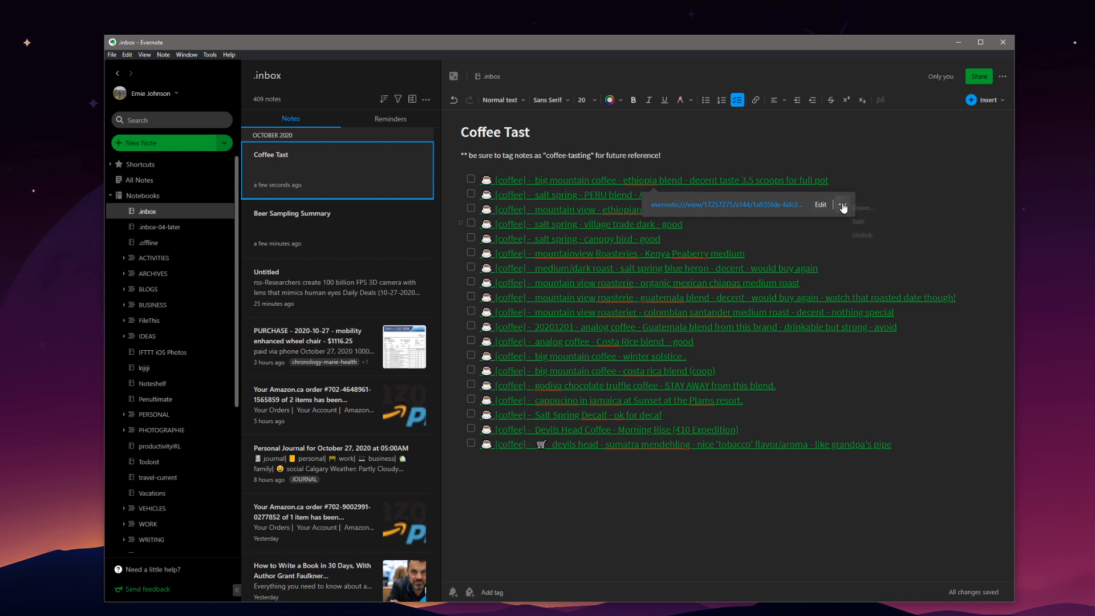
{"action": "left_click", "coordinate": [840, 204]}
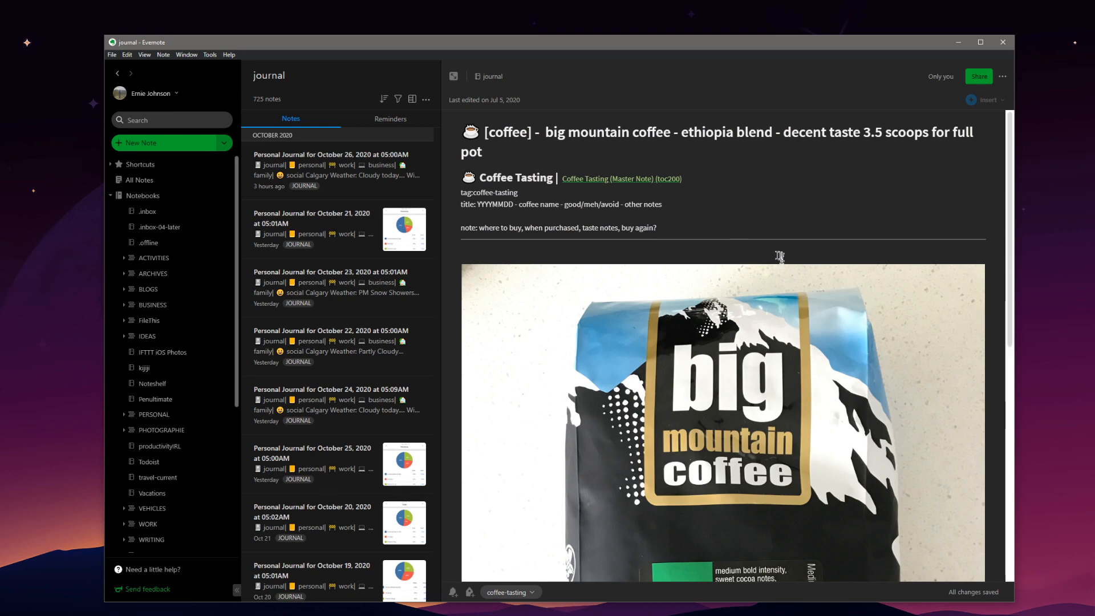
{"action": "scroll", "scroll_direction": "down", "scroll_amount": 3}
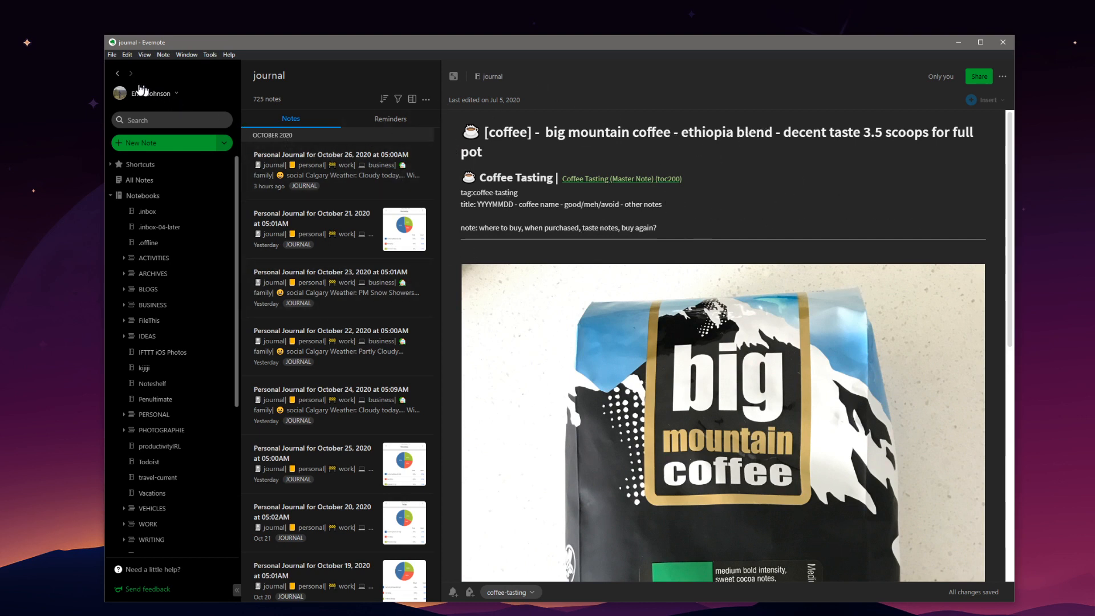
- Return to the .inbox notebook and reopen the Coffee Tast links note
{"action": "left_click", "coordinate": [147, 211]}
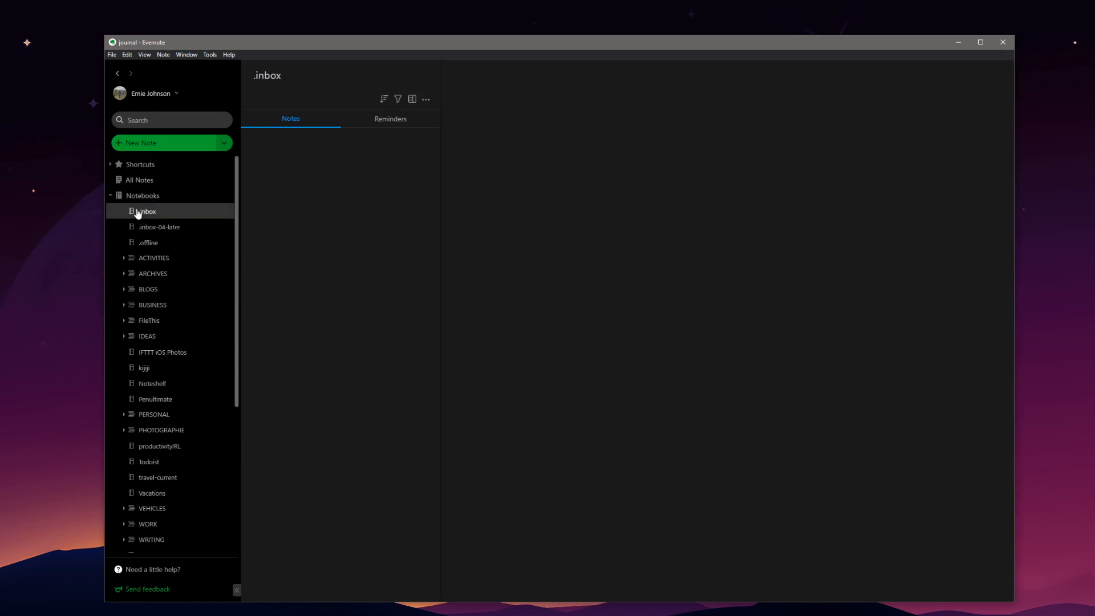
{"action": "left_click", "coordinate": [145, 211]}
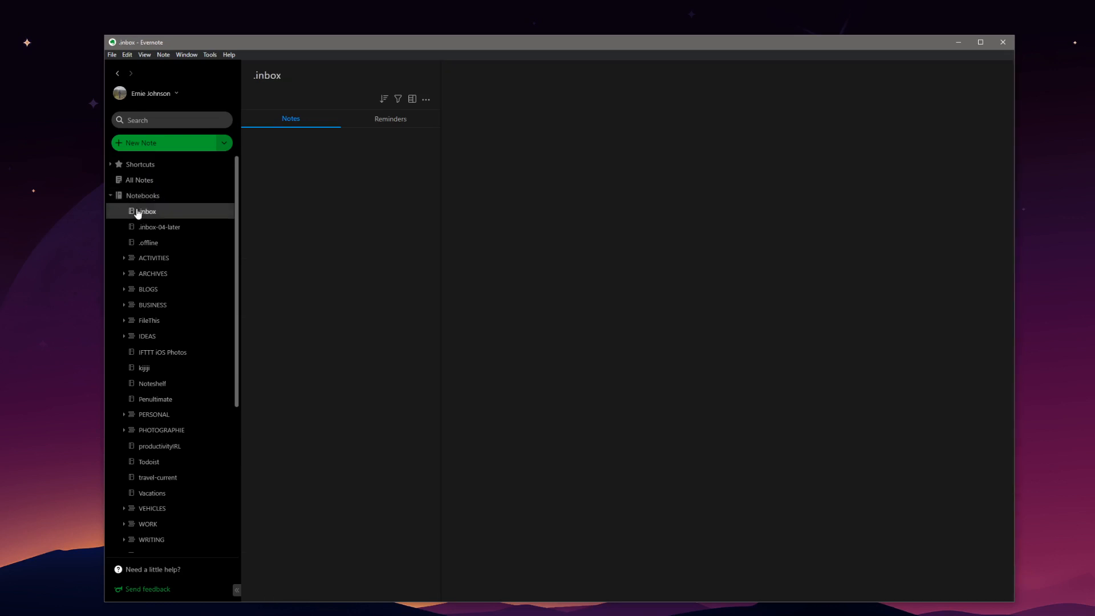
{"action": "left_click", "coordinate": [145, 211]}
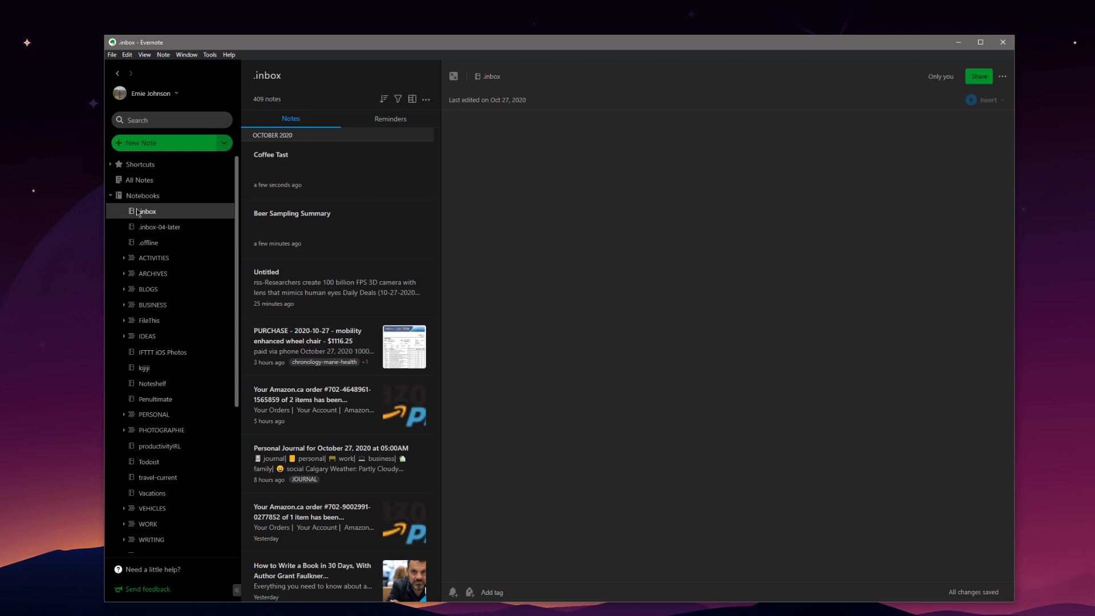
{"action": "left_click", "coordinate": [271, 154]}
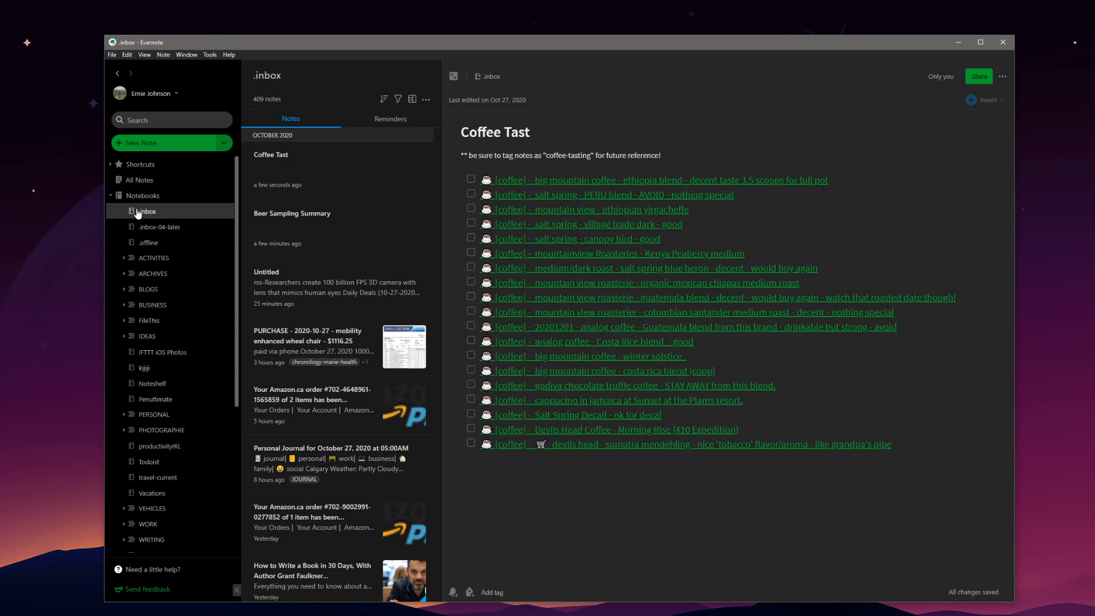